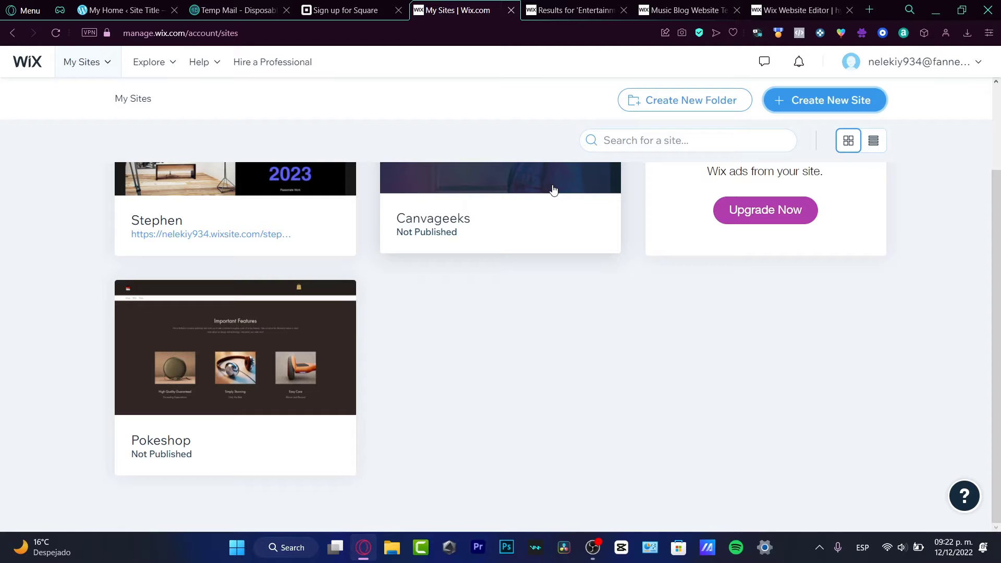
{"action": "mouse_move", "coordinate": [555, 228]}
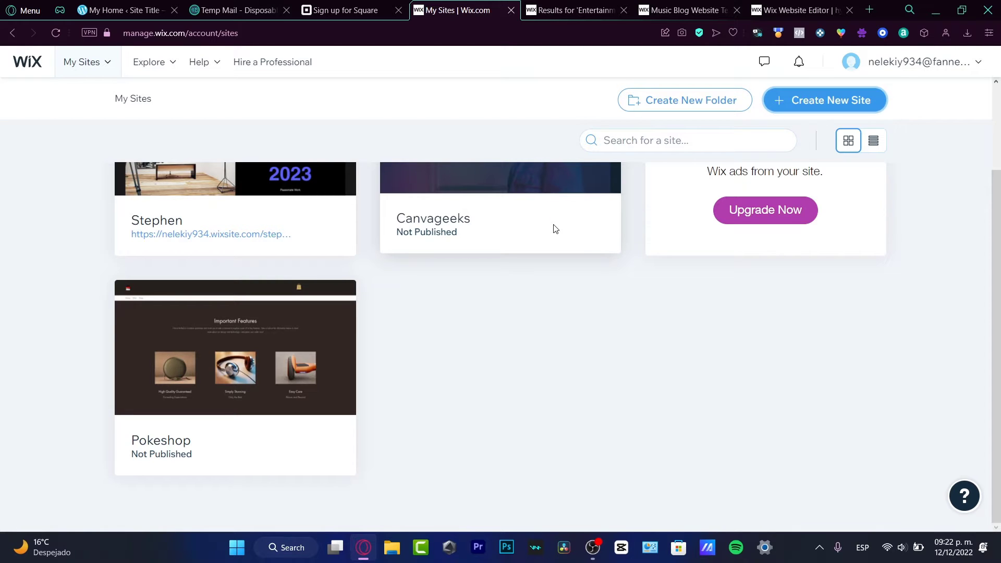
Step: Open the PORTFOLIO 2023 site from My Sites and launch it in the editor
{"action": "scroll", "scroll_direction": "up", "scroll_amount": 3}
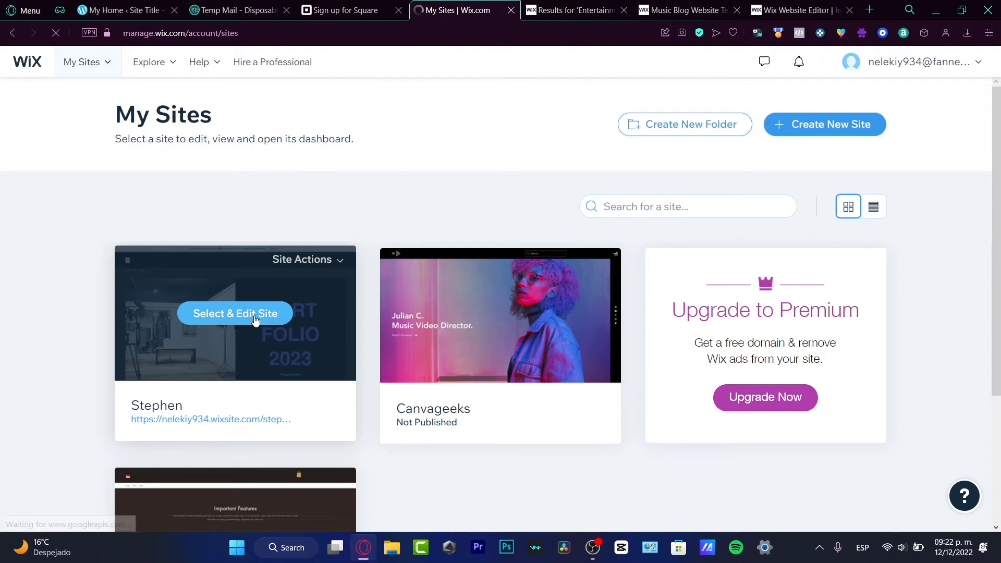
{"action": "left_click", "coordinate": [235, 312]}
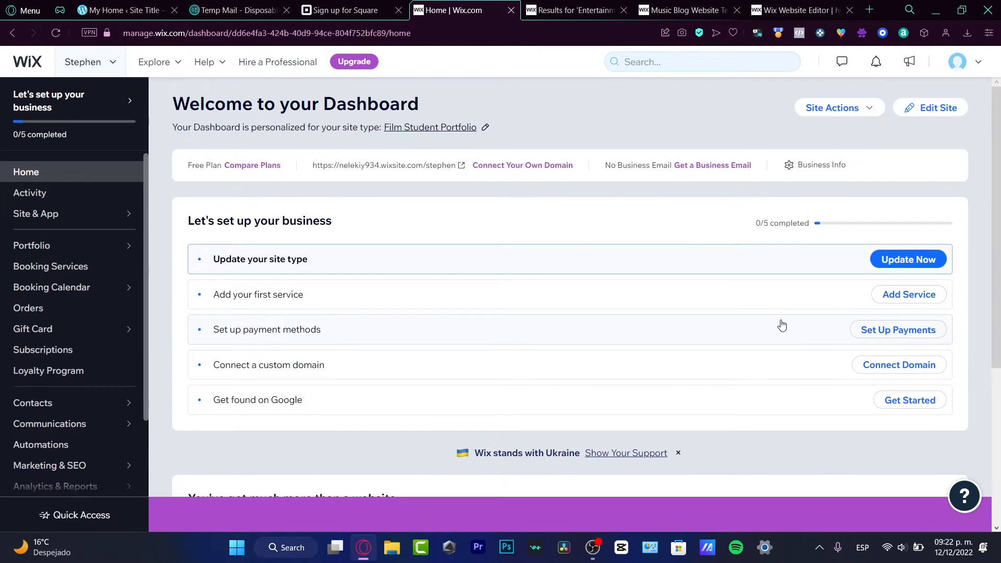
{"action": "left_click", "coordinate": [929, 107]}
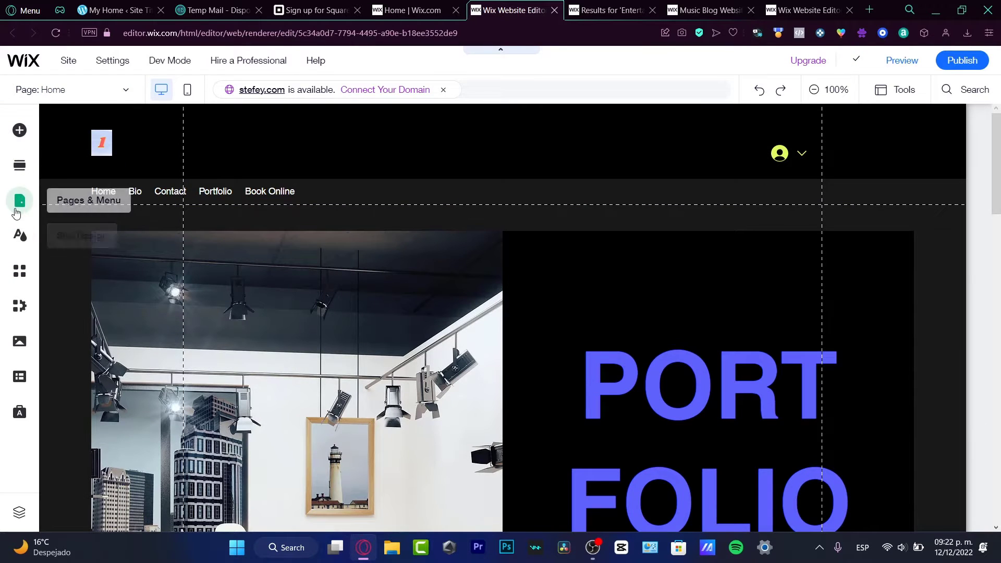
Step: Search the App Market for 'forms' and show all matching form apps
{"action": "left_click", "coordinate": [19, 200]}
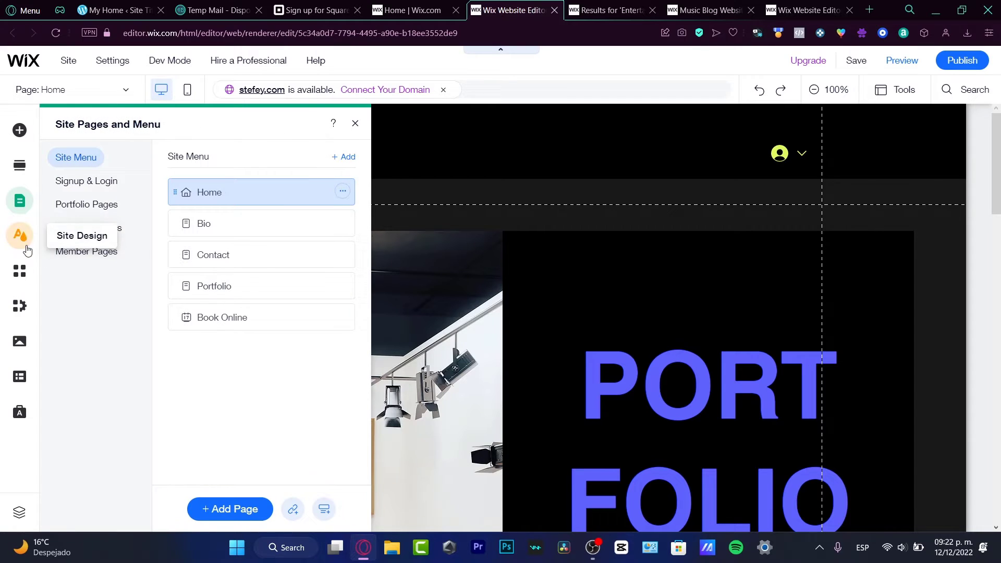
{"action": "left_click", "coordinate": [19, 271]}
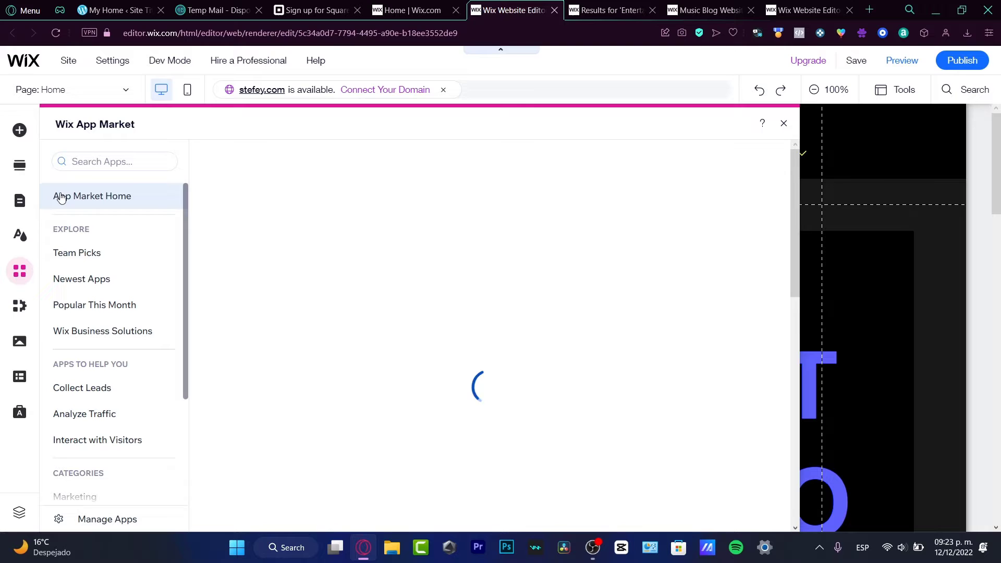
{"action": "left_click", "coordinate": [115, 160]}
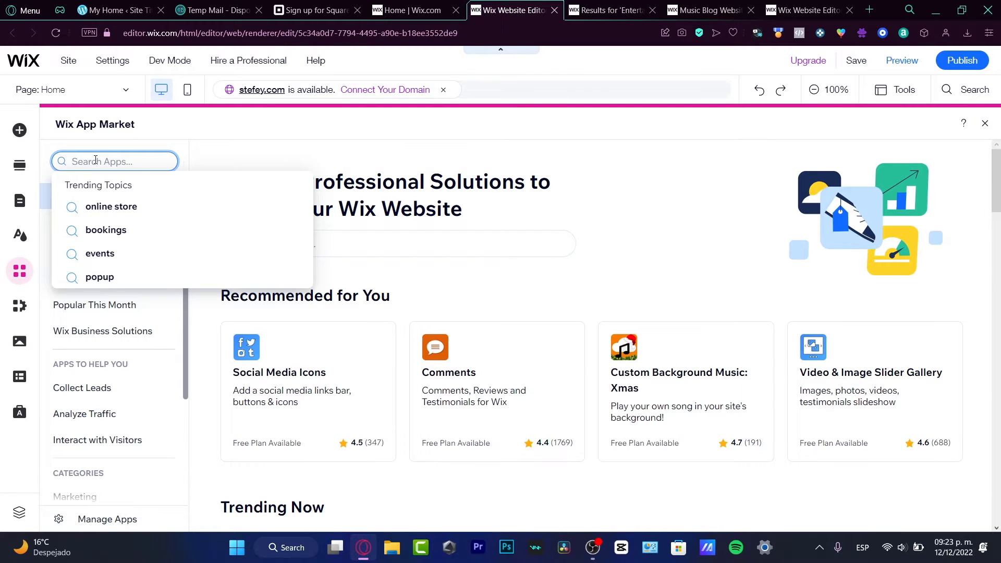
{"action": "type", "text": "forms"}
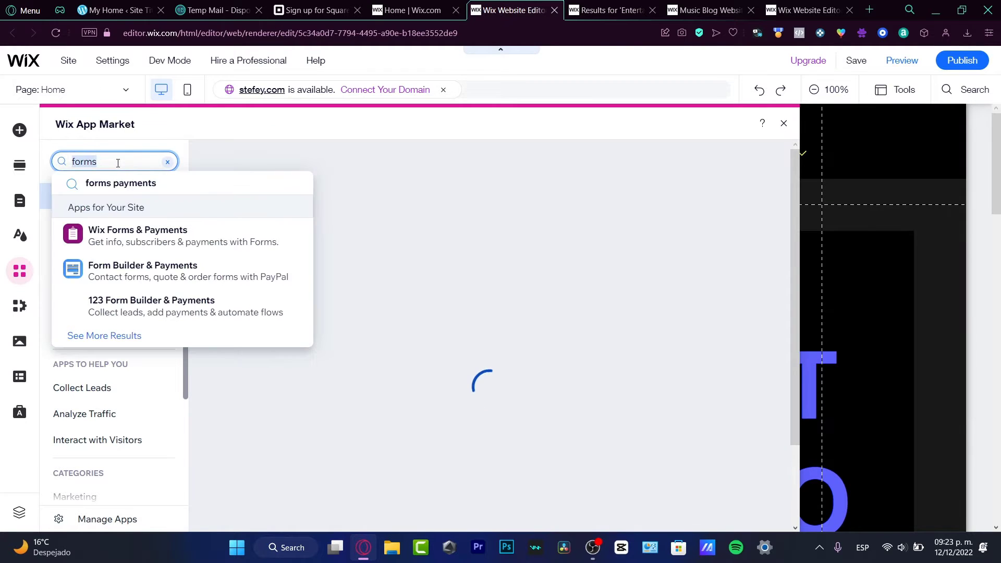
{"action": "left_click", "coordinate": [121, 184]}
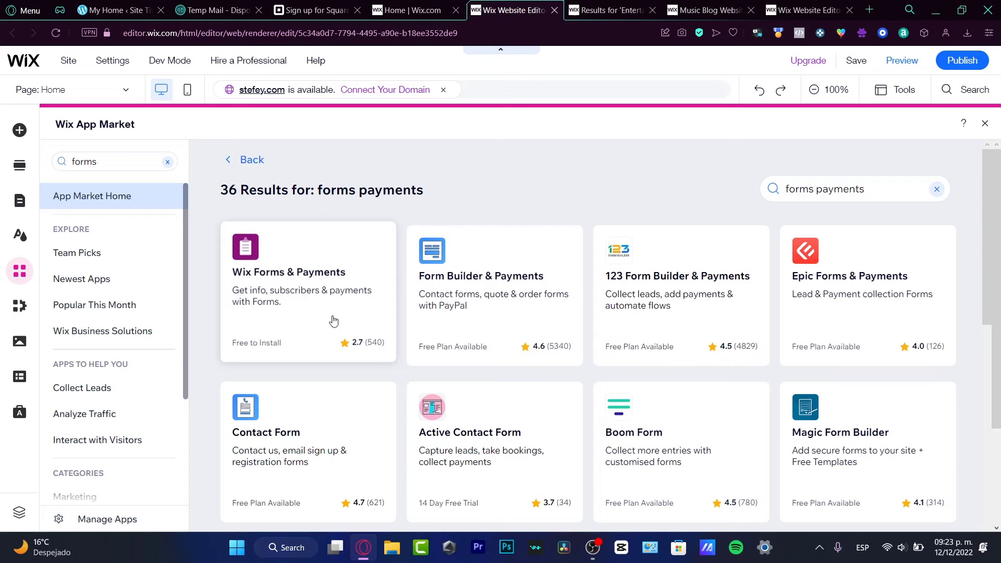
{"action": "mouse_move", "coordinate": [303, 311]}
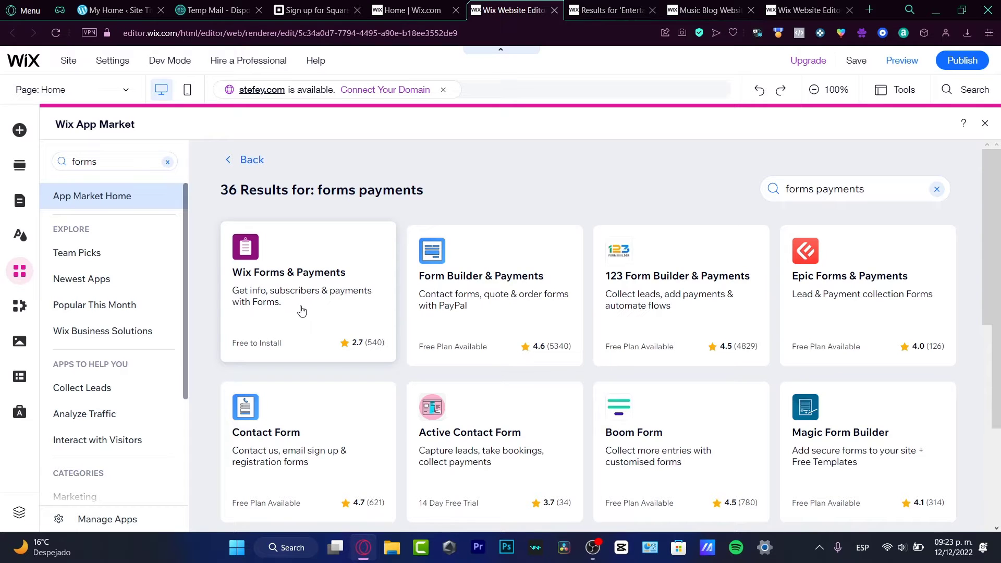
{"action": "mouse_move", "coordinate": [273, 323]}
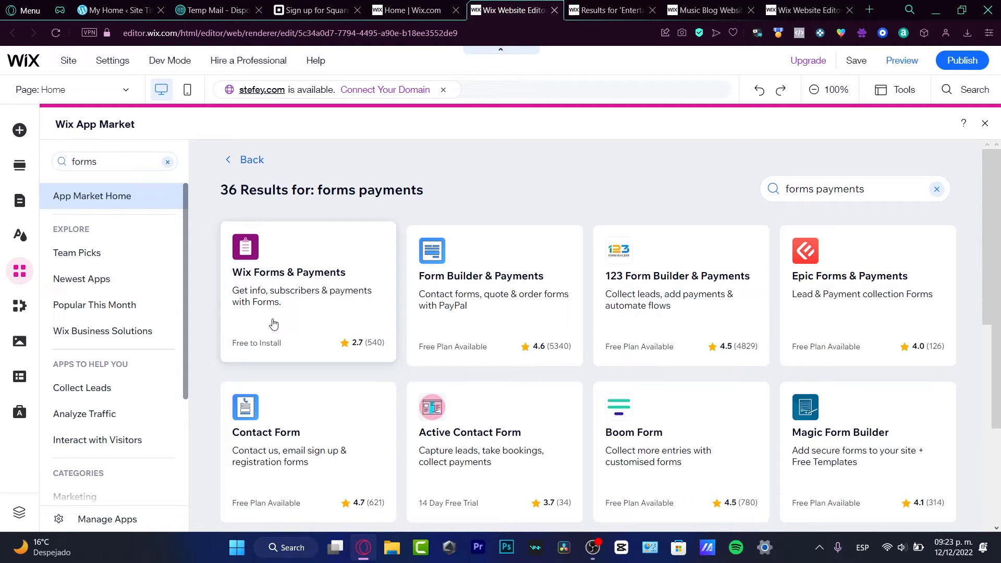
{"action": "mouse_move", "coordinate": [470, 284]}
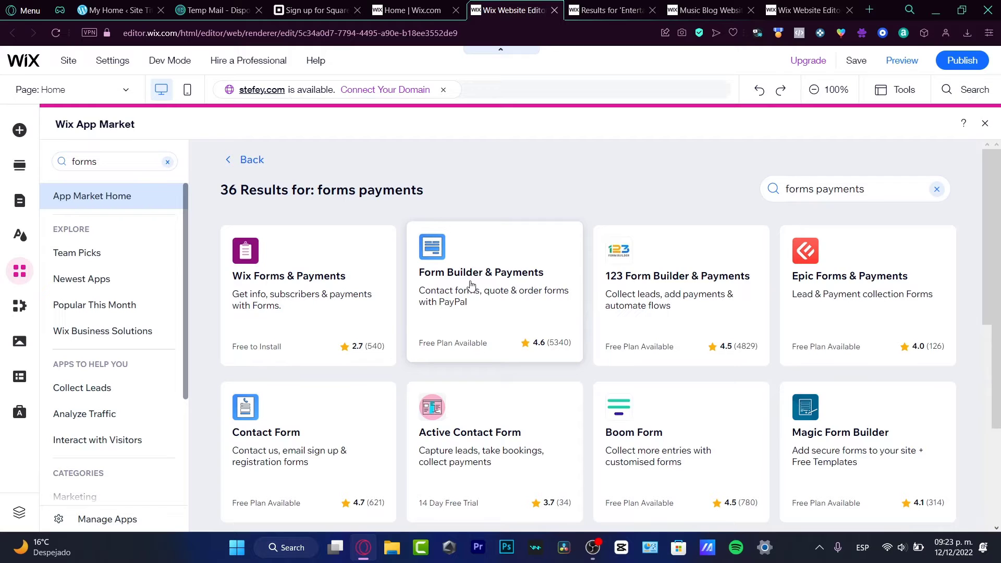
{"action": "mouse_move", "coordinate": [330, 448]}
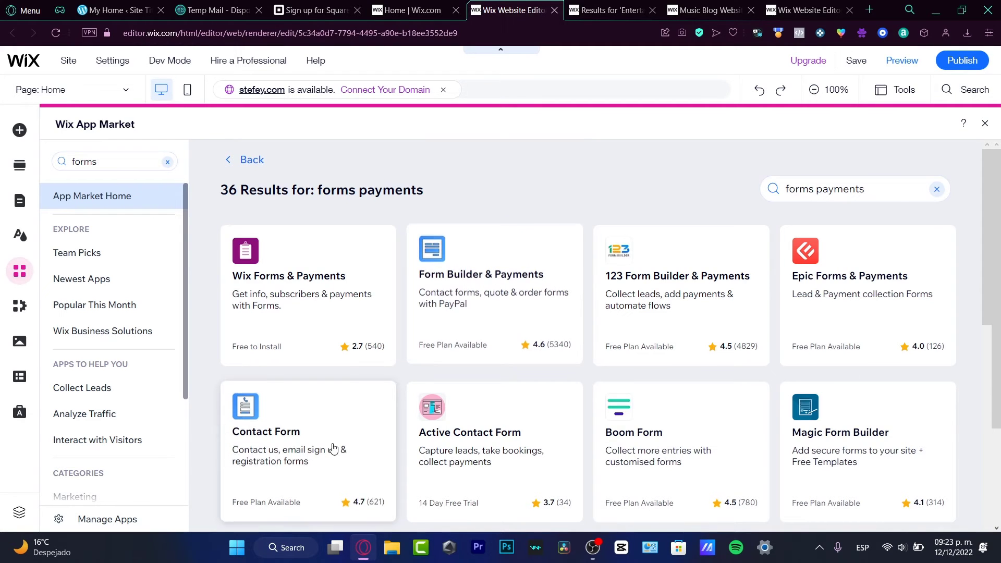
{"action": "mouse_move", "coordinate": [301, 436]}
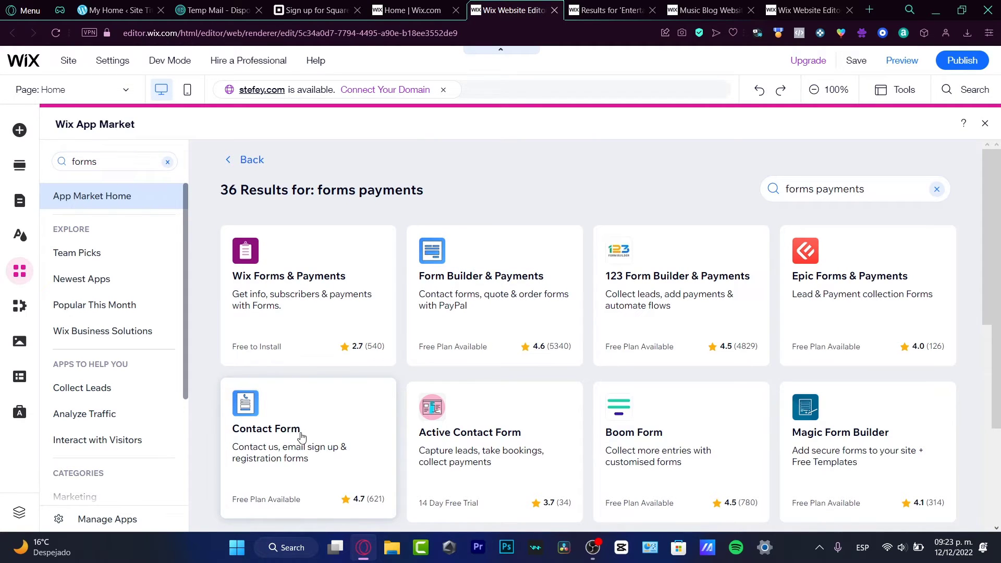
{"action": "mouse_move", "coordinate": [313, 506]}
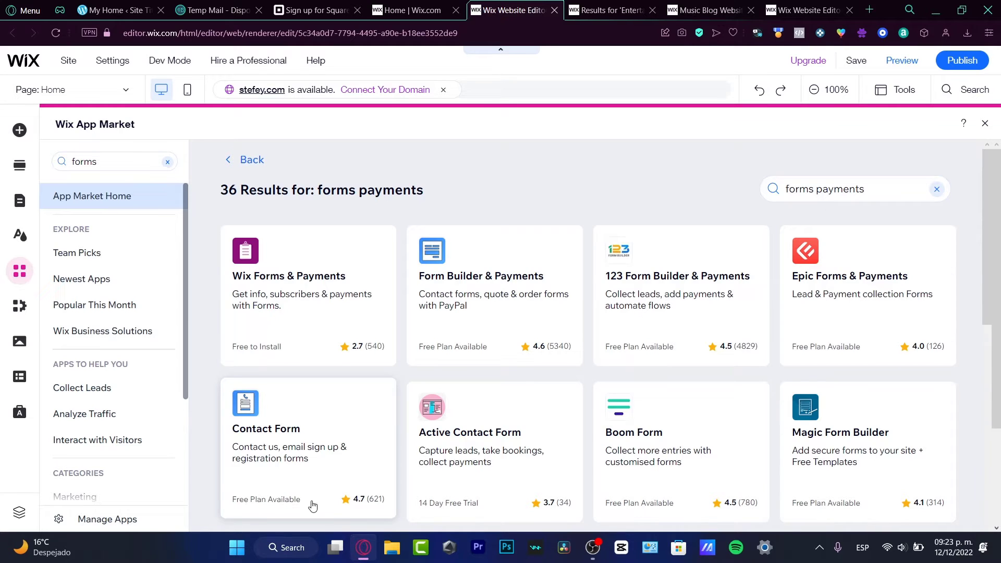
{"action": "mouse_move", "coordinate": [289, 358]}
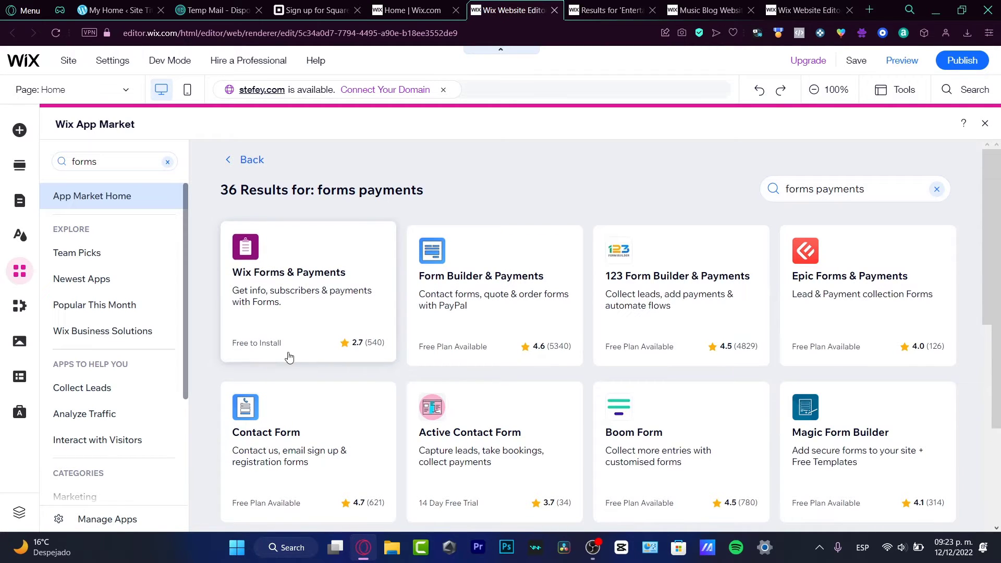
{"action": "mouse_move", "coordinate": [285, 479]}
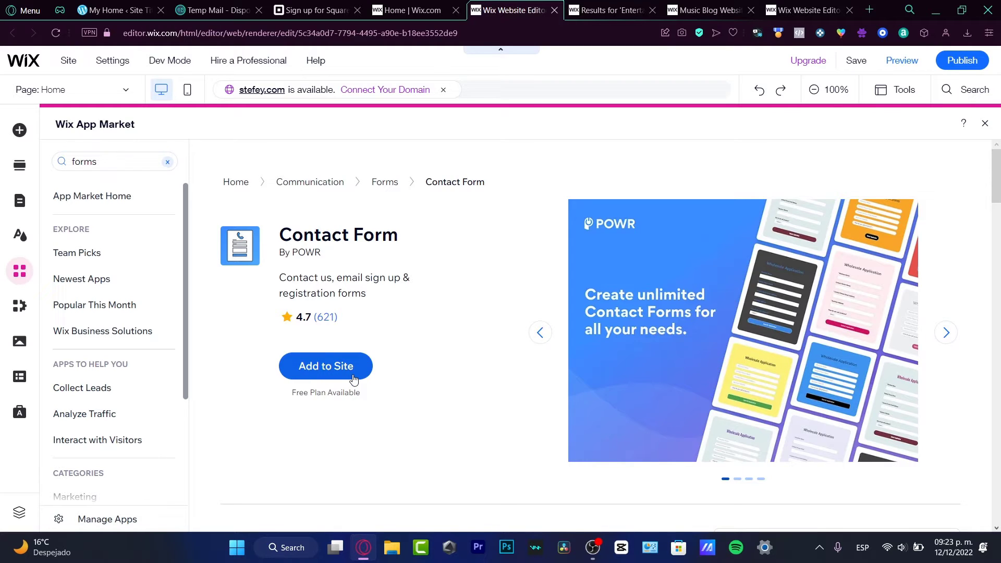
{"action": "mouse_move", "coordinate": [153, 177]}
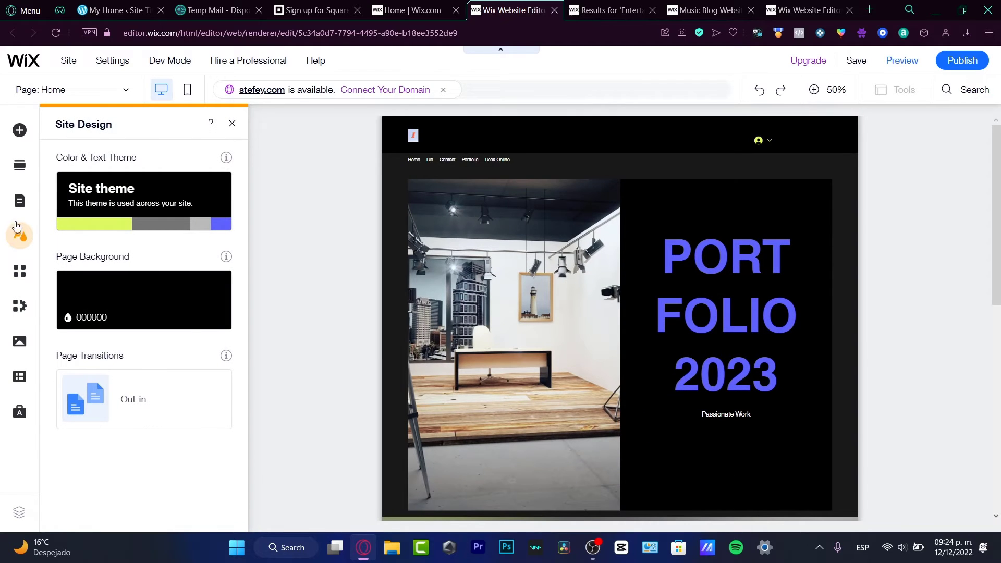
Step: Browse the Form category of the Add Section gallery for a sign-up form design
{"action": "left_click", "coordinate": [19, 200]}
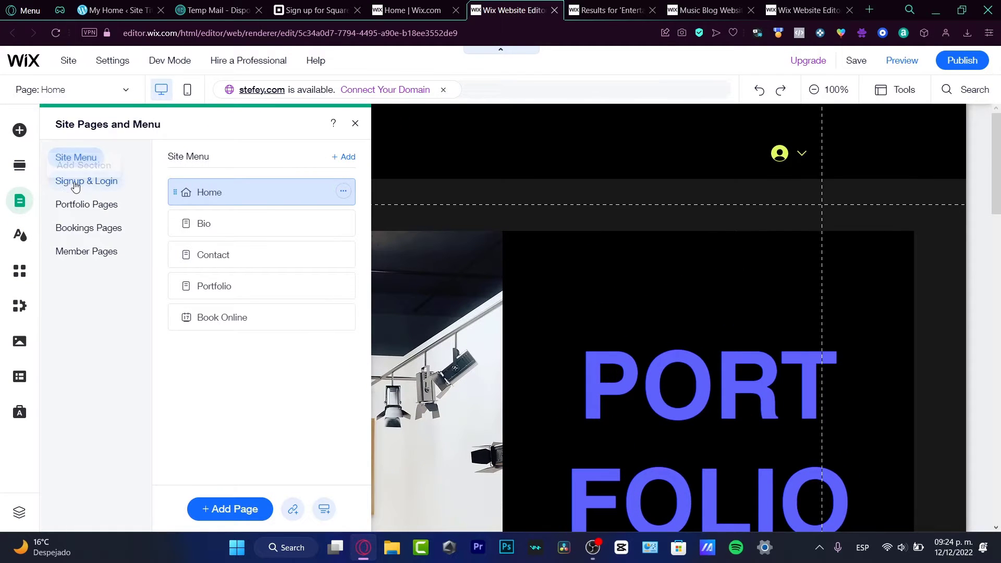
{"action": "left_click", "coordinate": [84, 164]}
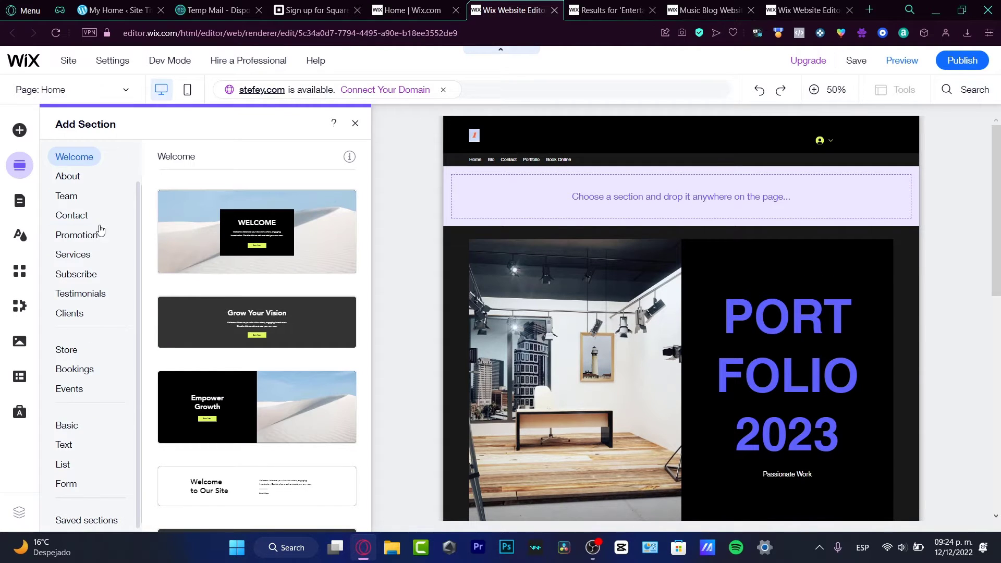
{"action": "mouse_move", "coordinate": [63, 465]}
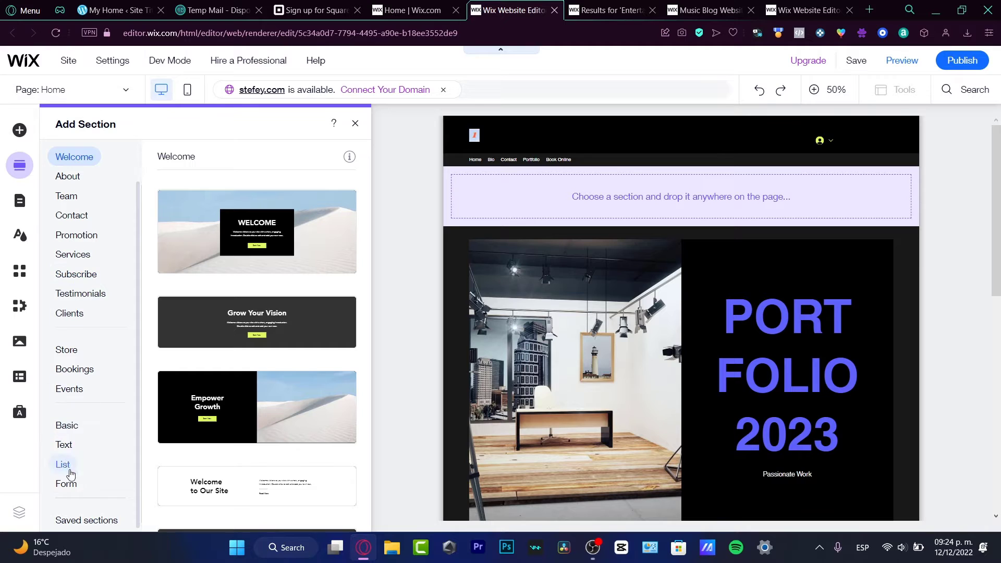
{"action": "left_click", "coordinate": [66, 483]}
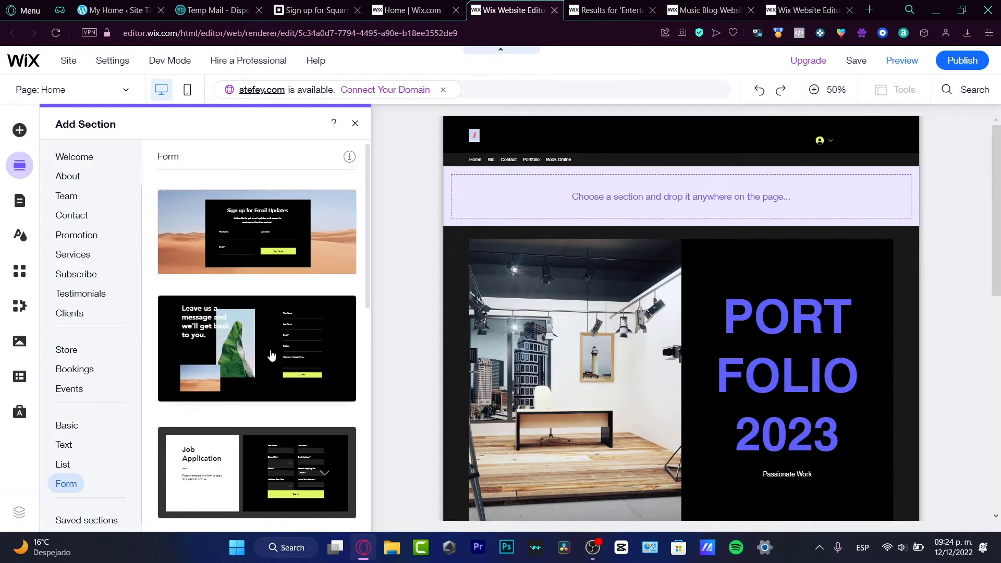
{"action": "scroll", "scroll_direction": "down", "scroll_amount": 3}
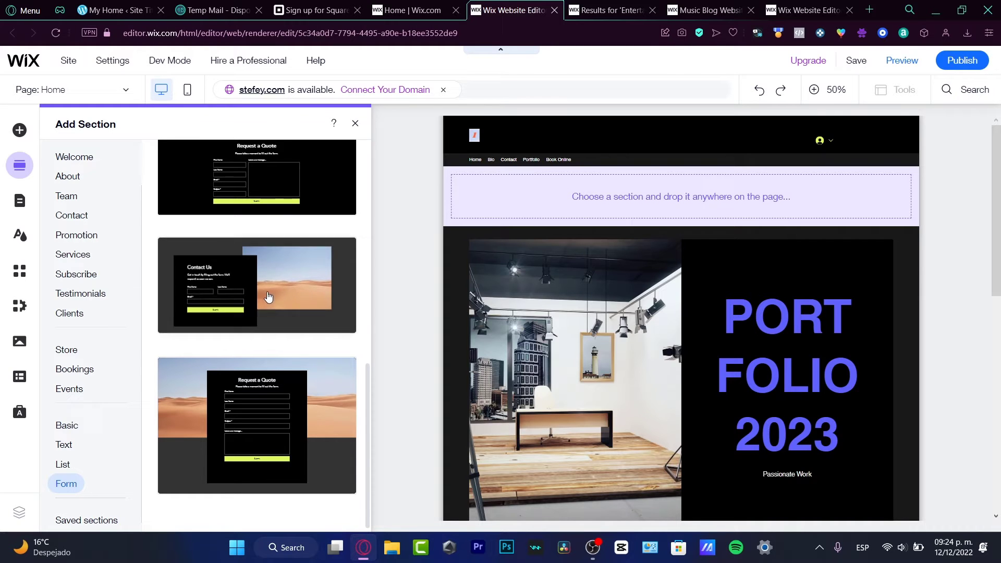
{"action": "scroll", "scroll_direction": "up", "scroll_amount": 3}
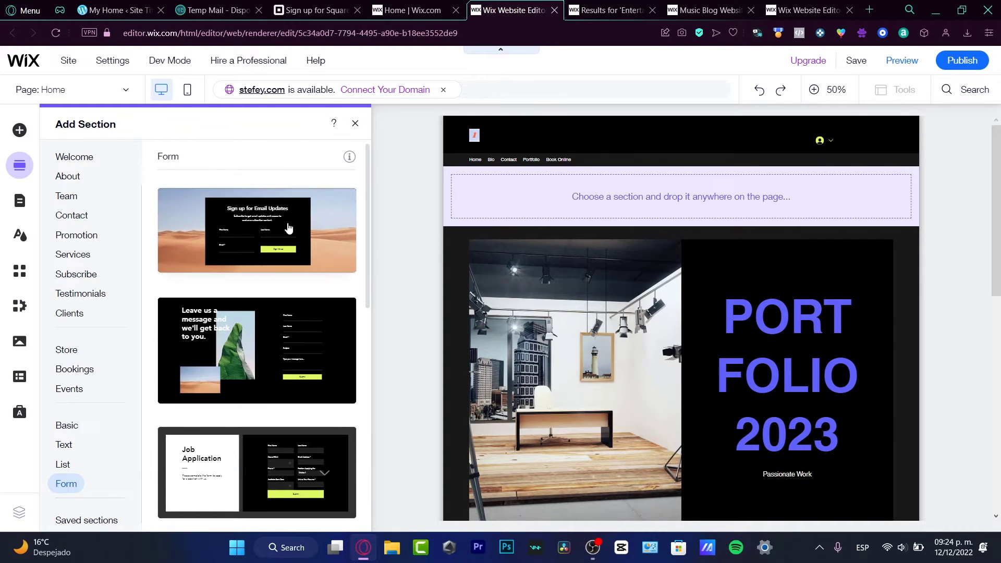
{"action": "mouse_move", "coordinate": [276, 249]}
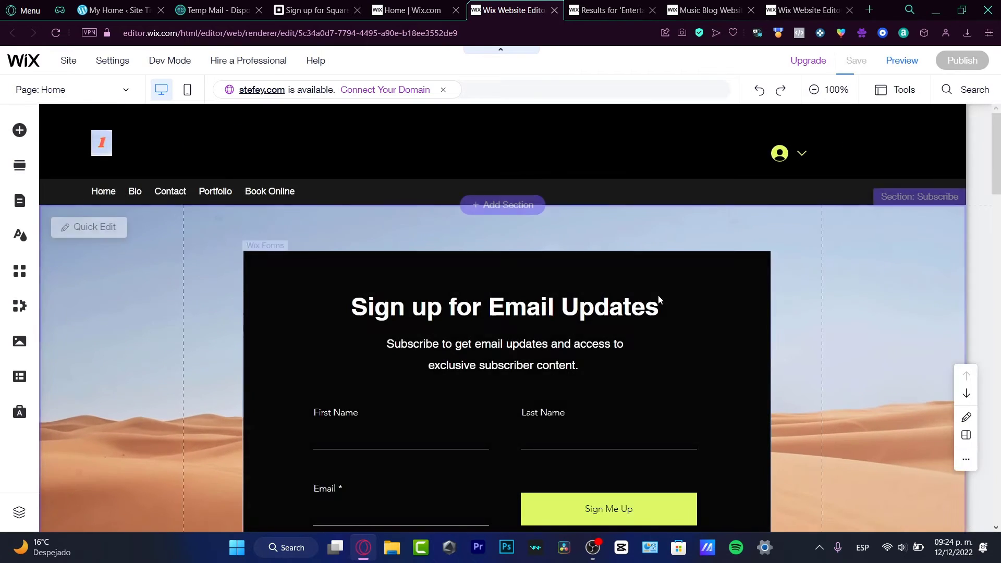
{"action": "scroll", "scroll_direction": "down", "scroll_amount": 3}
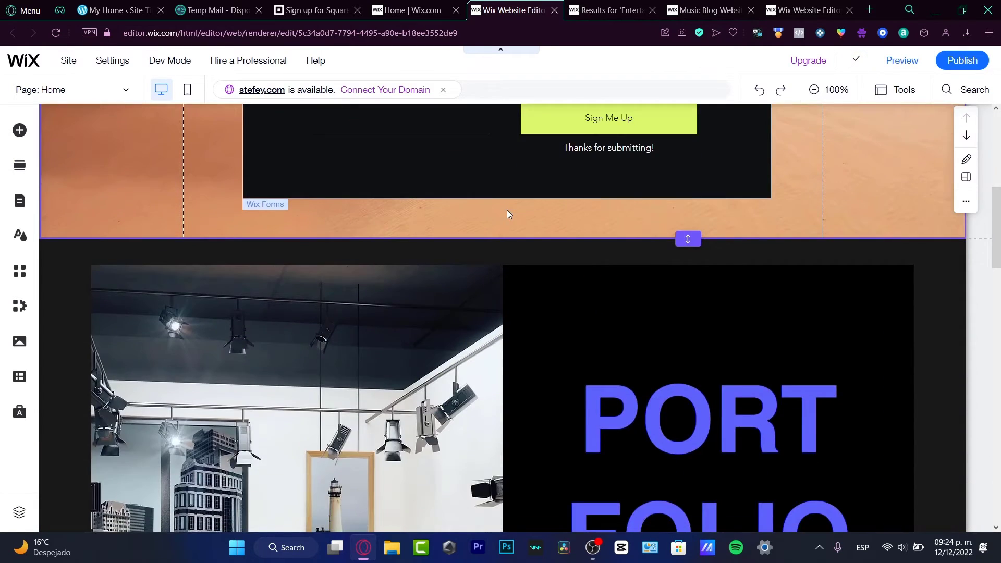
{"action": "scroll", "scroll_direction": "up", "scroll_amount": 3}
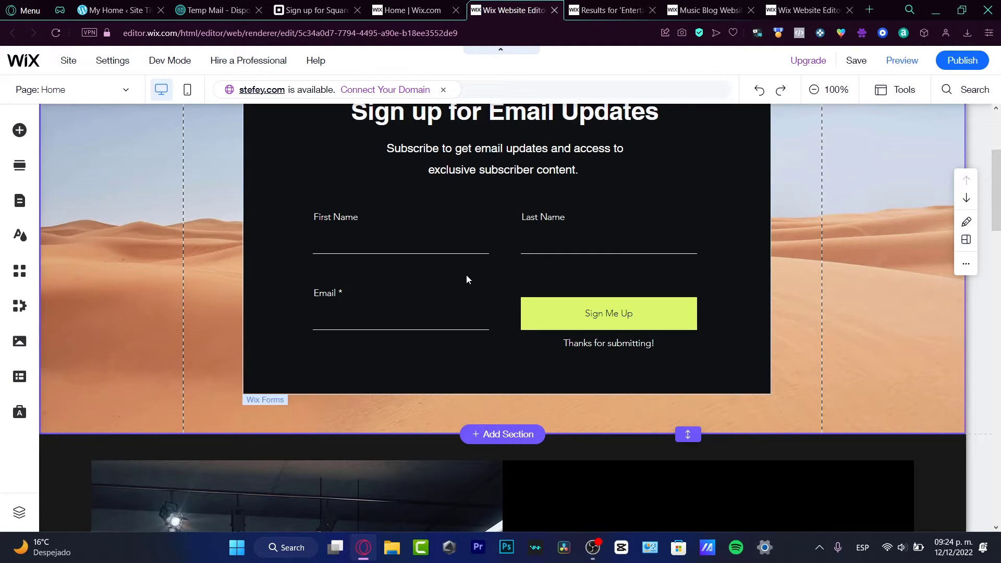
{"action": "mouse_move", "coordinate": [494, 249]}
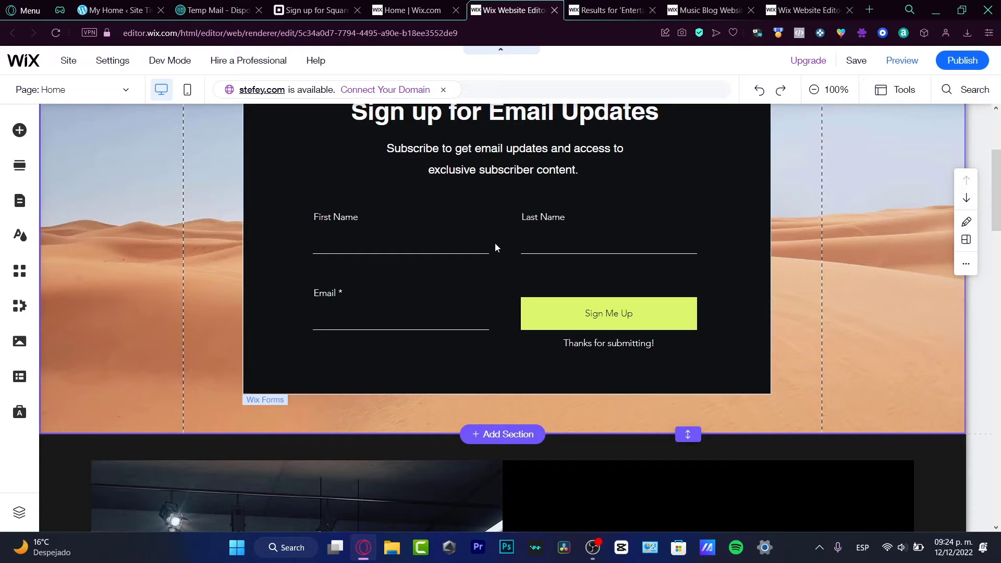
Step: Return to the dashboard and show the list of your sites from the site switcher
{"action": "left_click", "coordinate": [406, 10]}
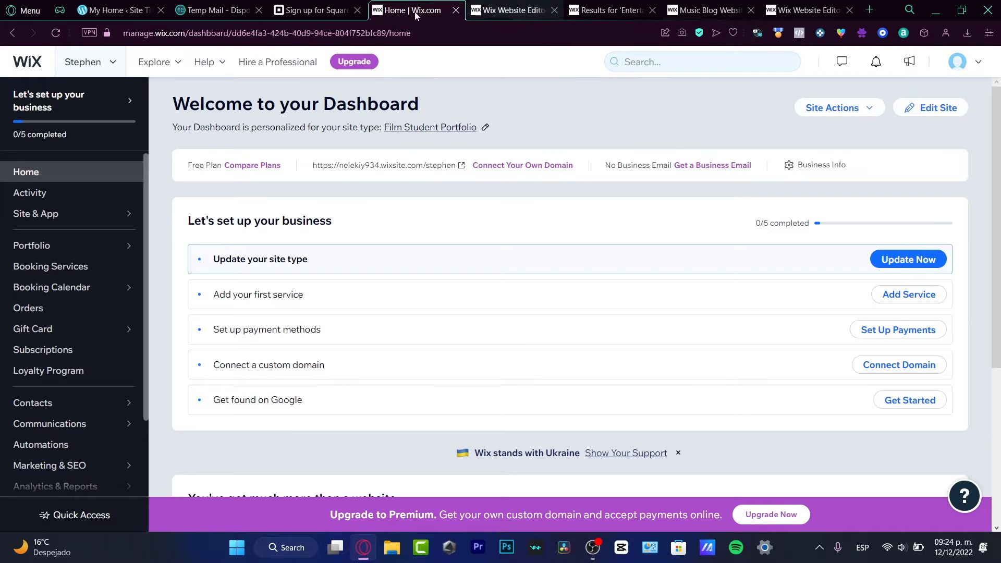
{"action": "left_click", "coordinate": [89, 62]}
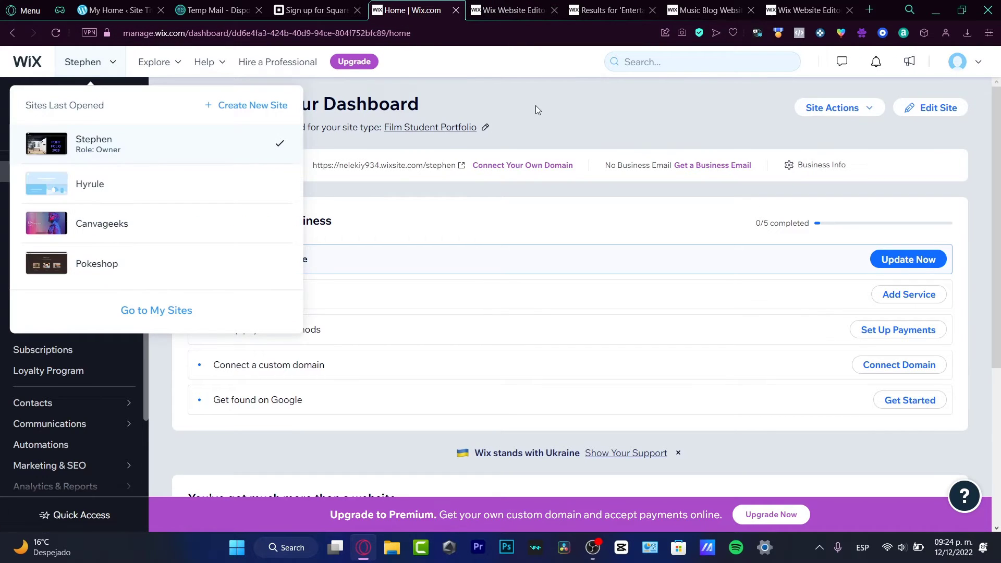
{"action": "left_click", "coordinate": [313, 10]}
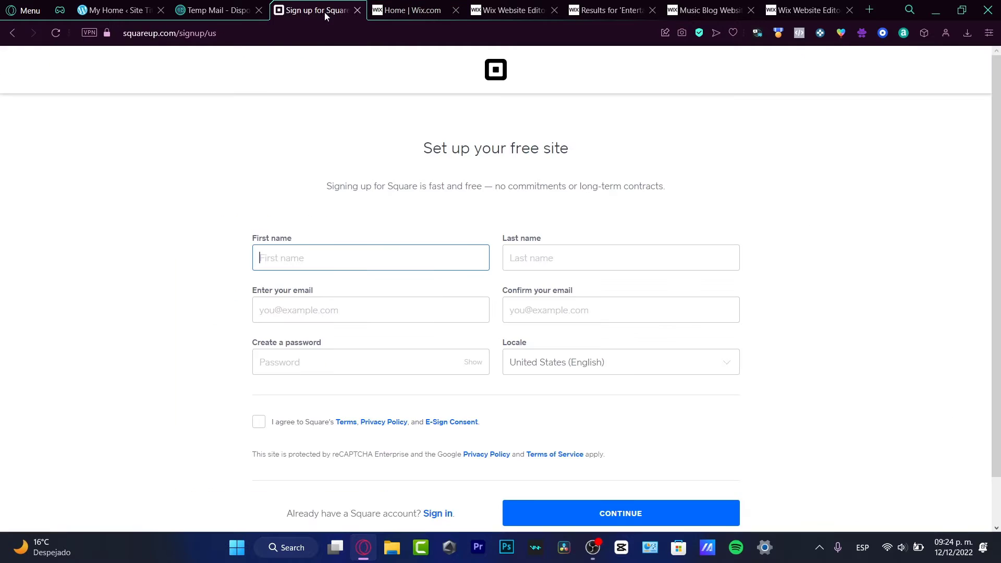
{"action": "left_click", "coordinate": [405, 10]}
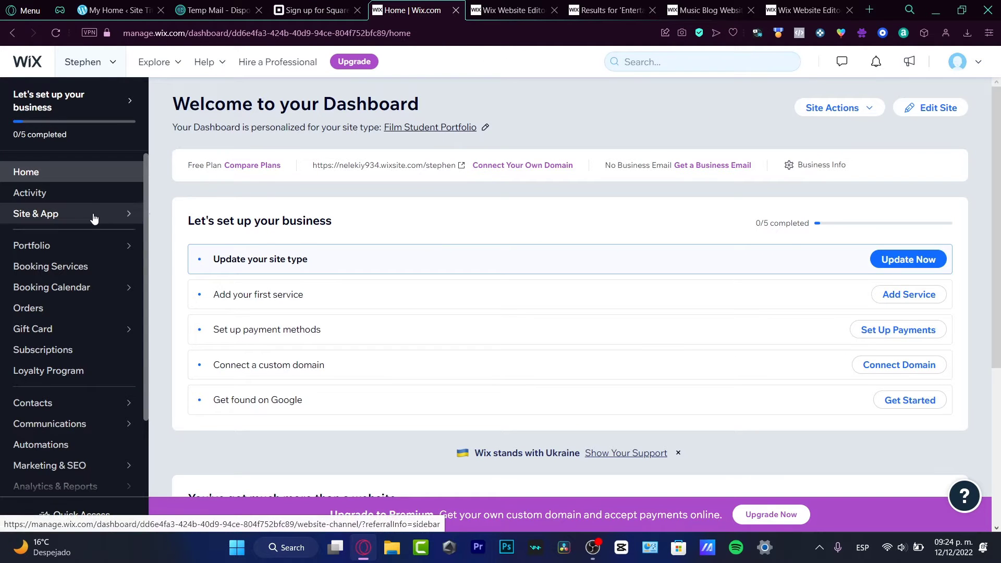
{"action": "left_click", "coordinate": [35, 213]}
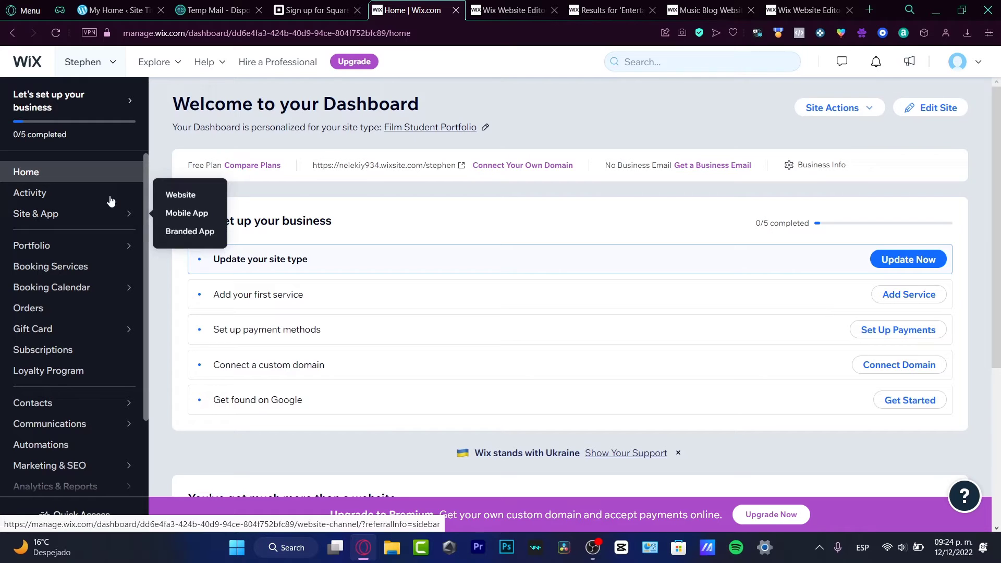
{"action": "left_click", "coordinate": [90, 62]}
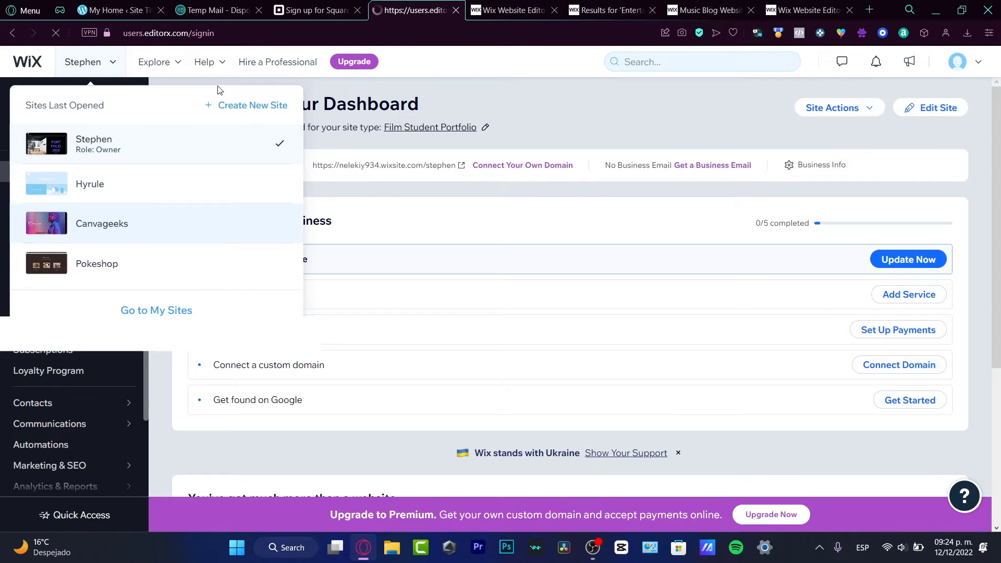
Step: Start a new site and choose Online Drum Store as its type
{"action": "left_click", "coordinate": [251, 106]}
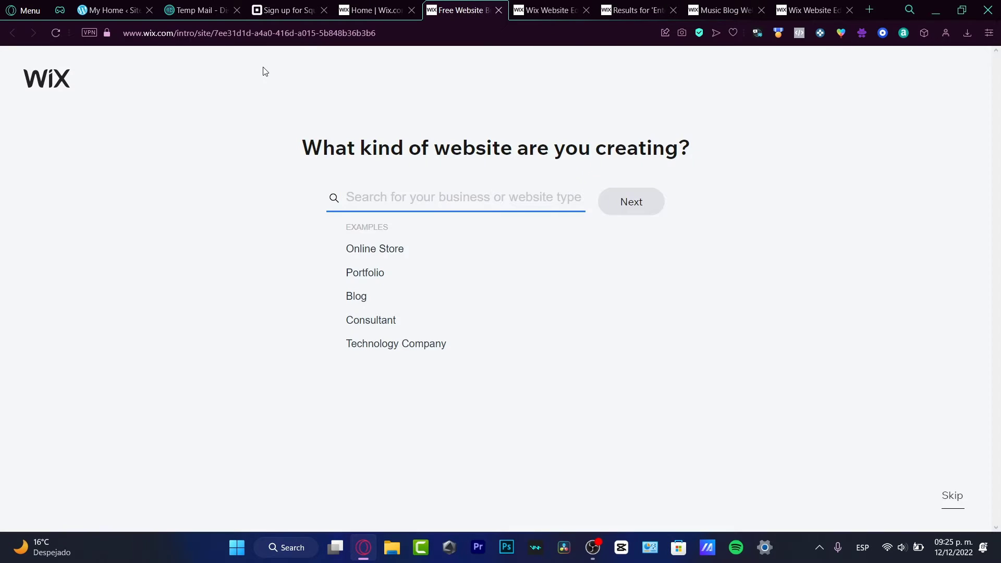
{"action": "mouse_move", "coordinate": [271, 83]}
{"action": "type", "text": "Online Store"}
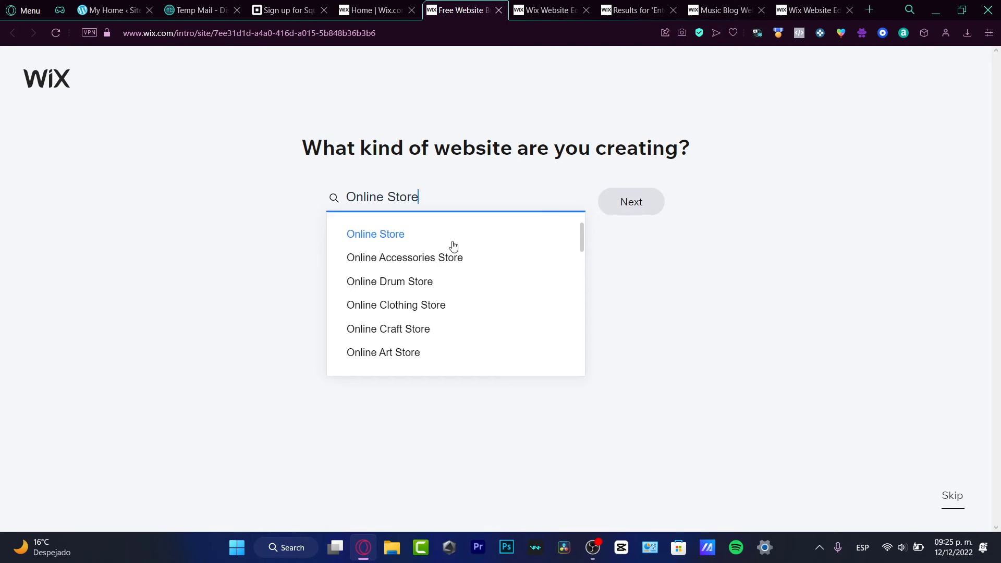
{"action": "mouse_move", "coordinate": [428, 288]}
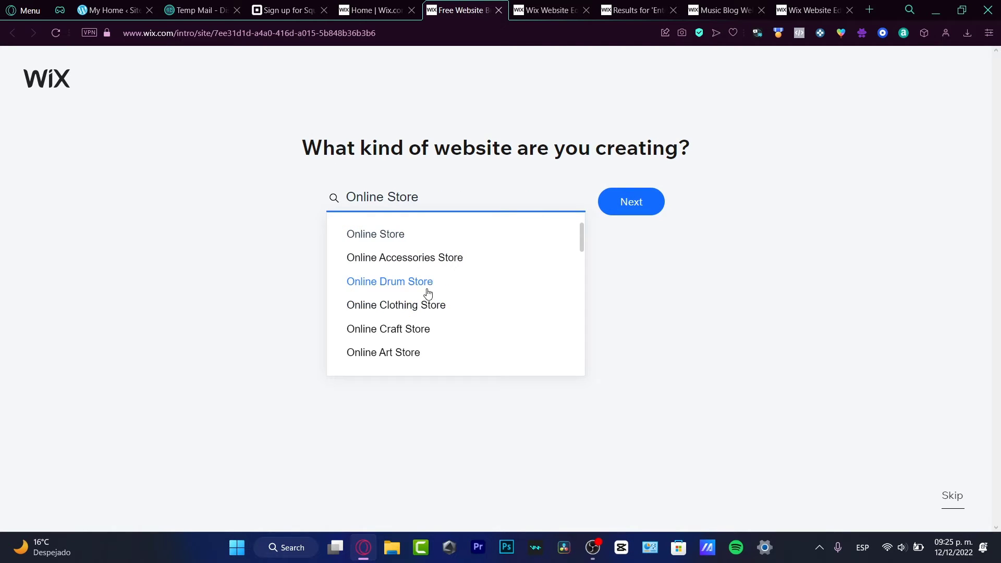
{"action": "left_click", "coordinate": [389, 282]}
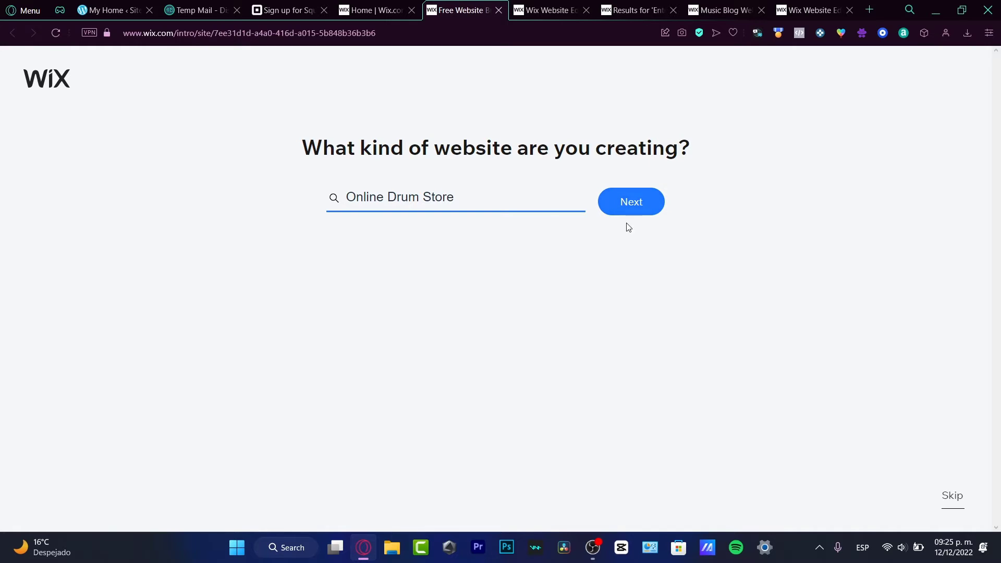
{"action": "left_click", "coordinate": [629, 201]}
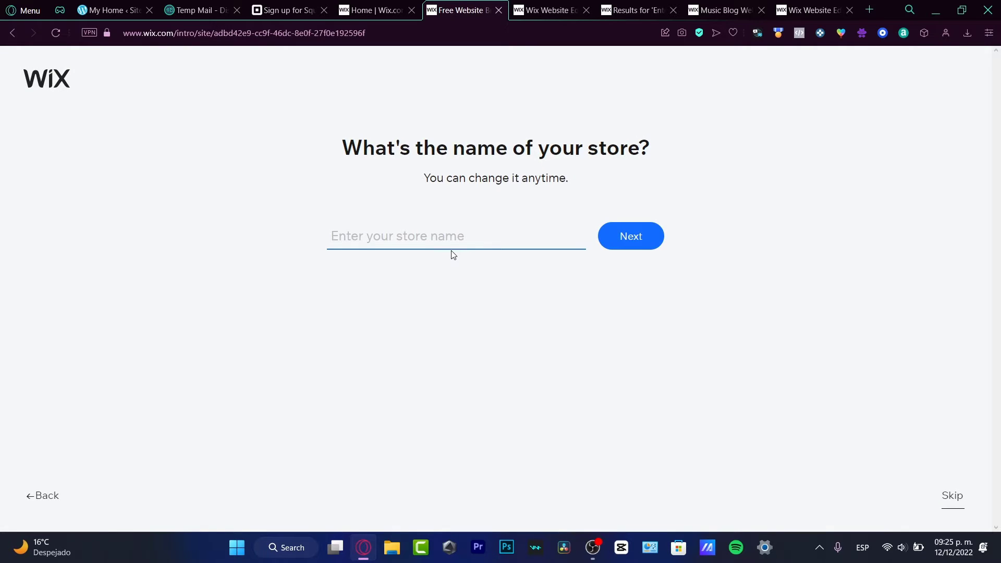
Step: Name the store 'breathofthehaunted', replacing the suggested 'hyrule', and continue
{"action": "type", "text": "hyrule"}
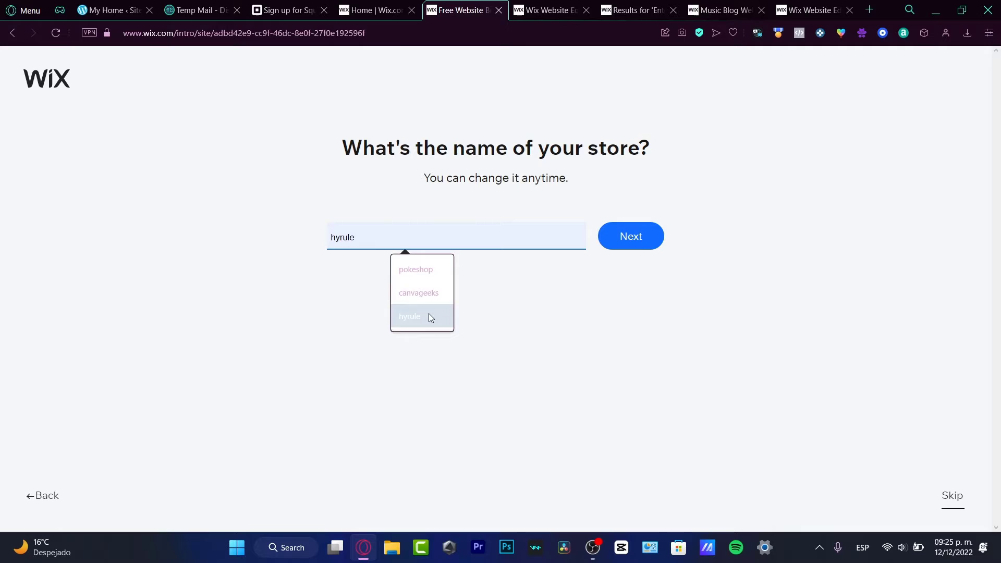
{"action": "left_click", "coordinate": [409, 317]}
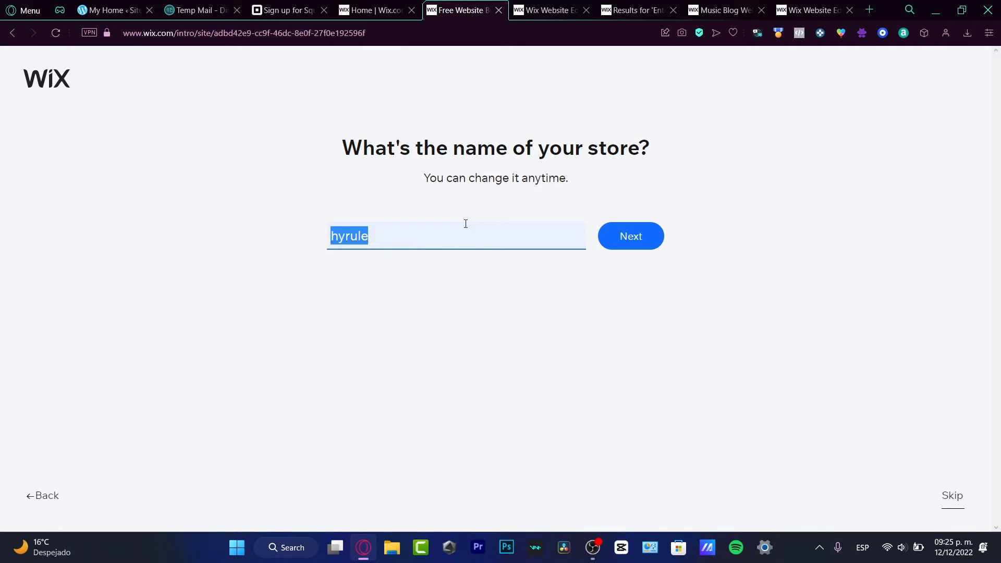
{"action": "type", "text": "breathoft"}
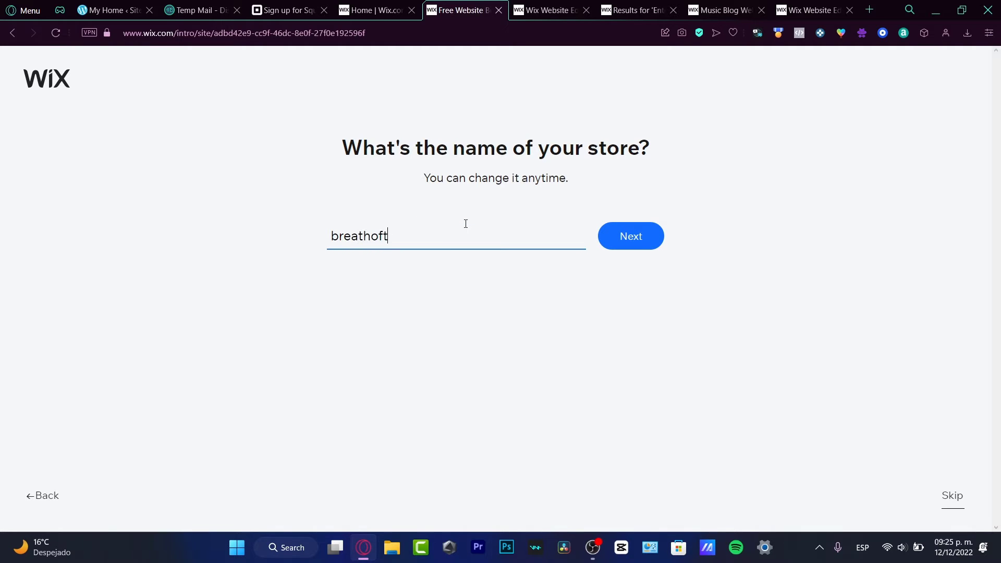
{"action": "type", "text": "hehaunted"}
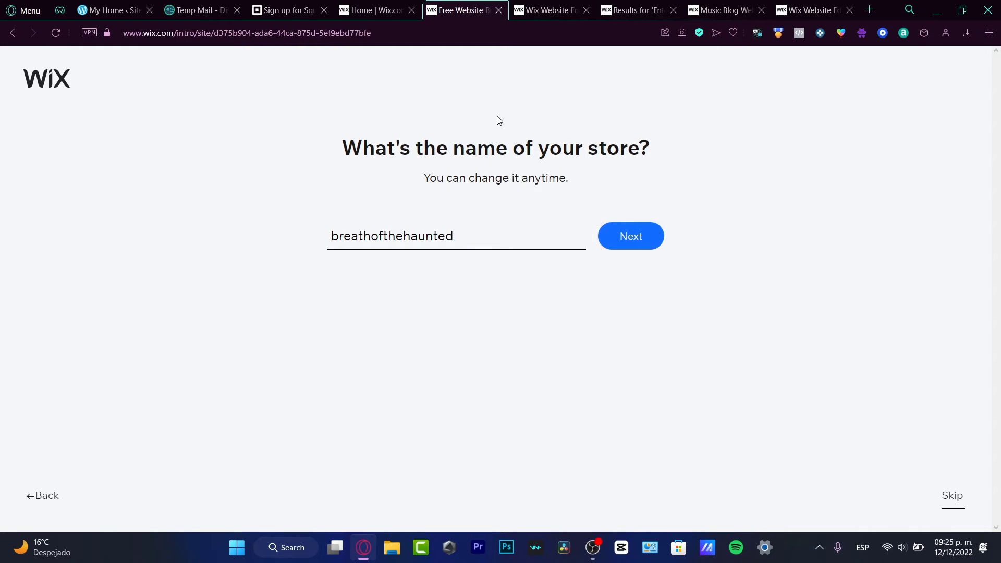
{"action": "left_click", "coordinate": [629, 236]}
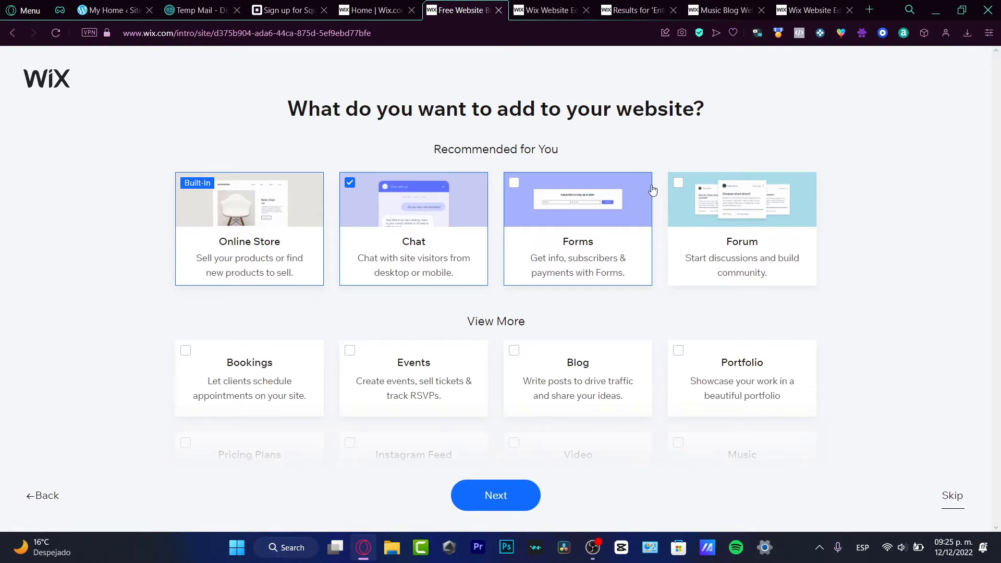
{"action": "mouse_move", "coordinate": [539, 205]}
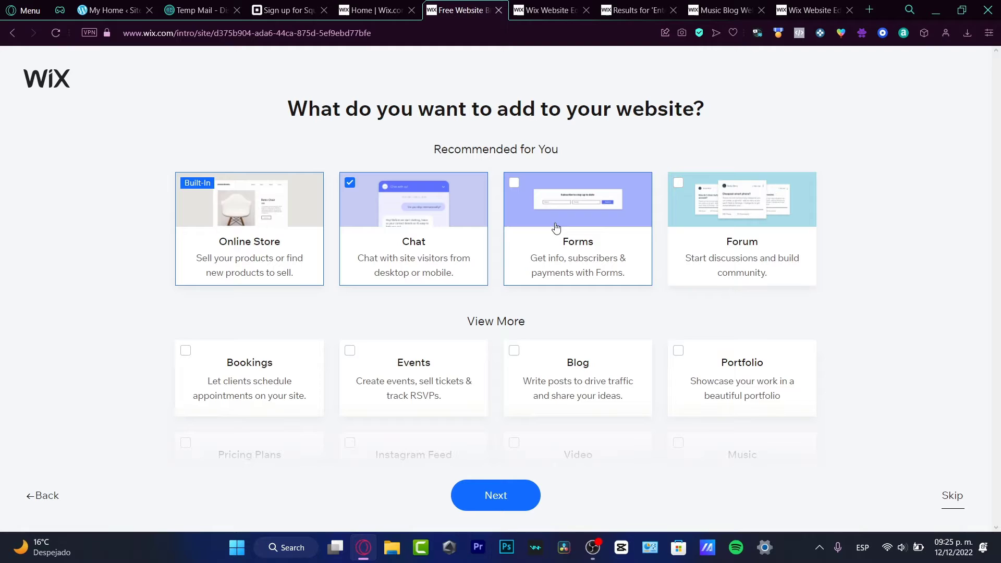
Step: Add Forms, Bookings, Events, Blog and Portfolio features and continue to store setup
{"action": "left_click", "coordinate": [515, 182]}
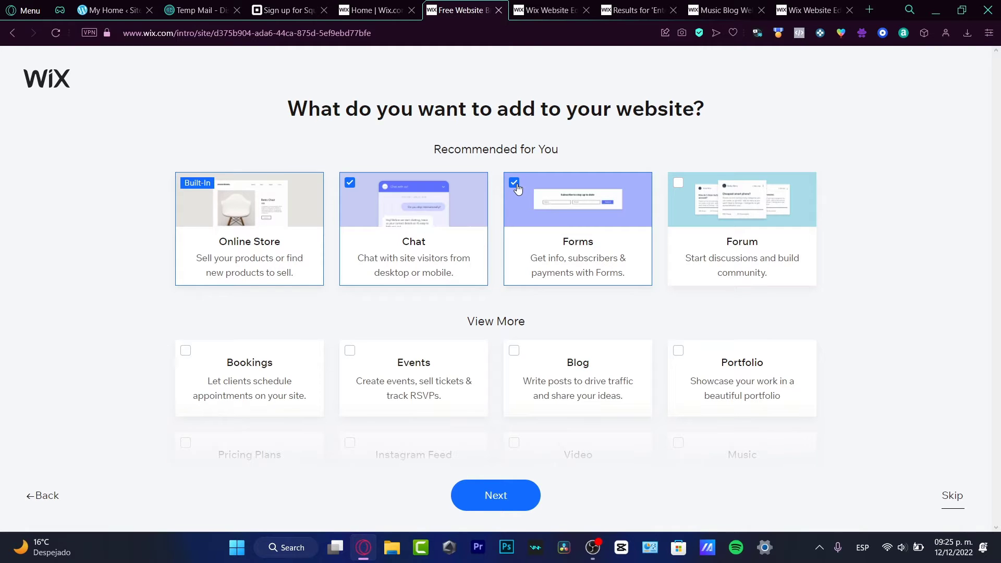
{"action": "scroll", "scroll_direction": "down", "scroll_amount": 3}
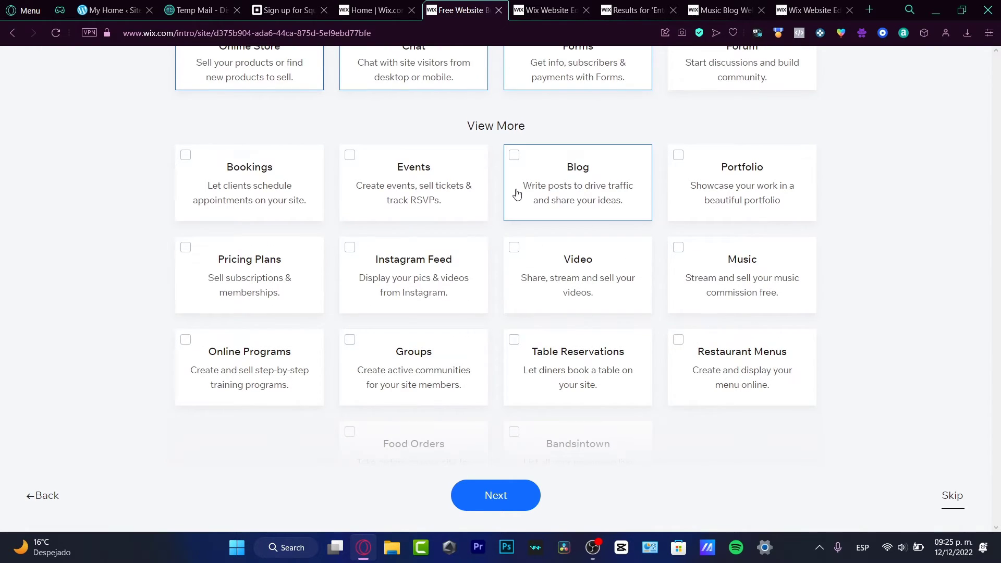
{"action": "mouse_move", "coordinate": [548, 177]}
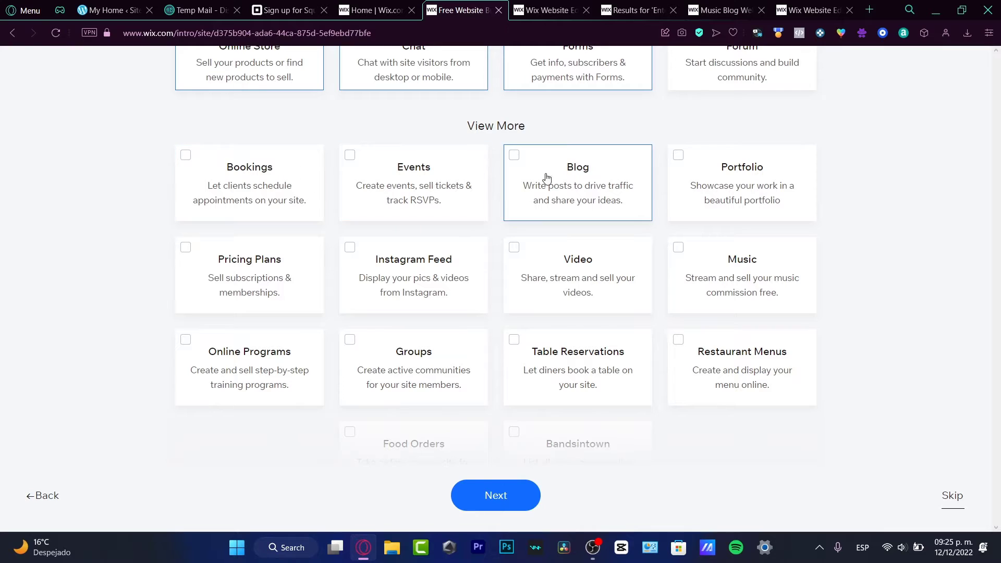
{"action": "left_click", "coordinate": [351, 156]}
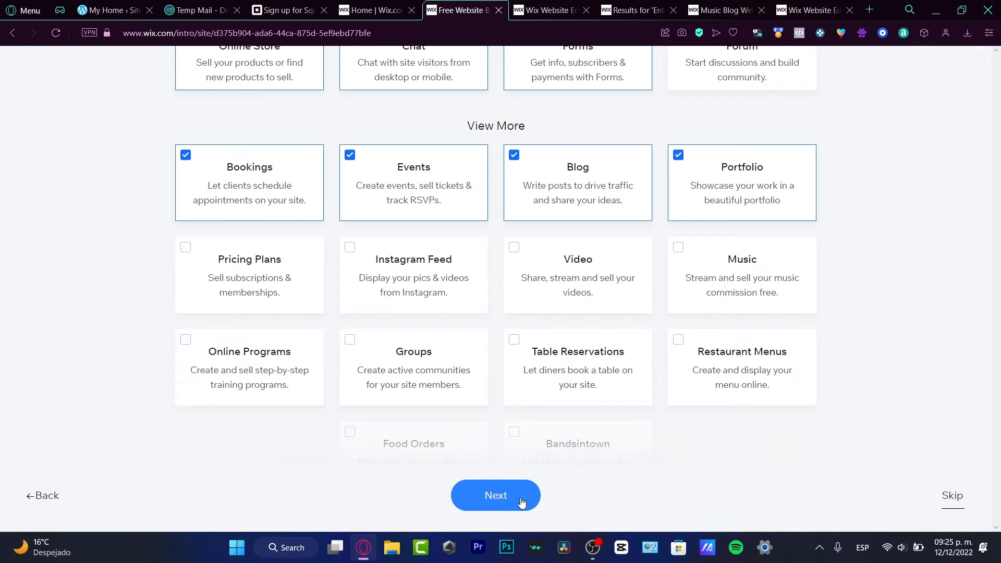
{"action": "left_click", "coordinate": [495, 495]}
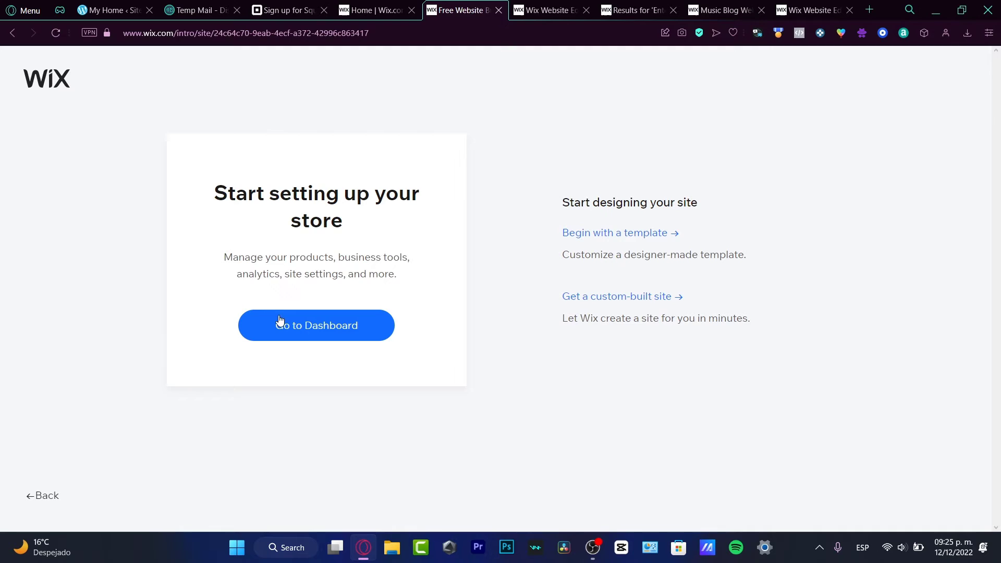
{"action": "mouse_move", "coordinate": [434, 208]}
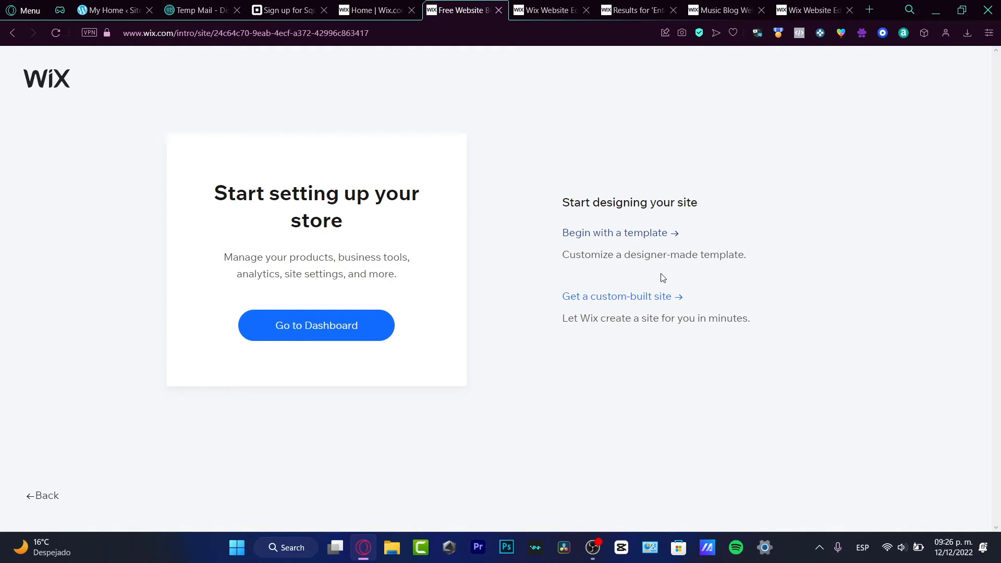
{"action": "mouse_move", "coordinate": [664, 300]}
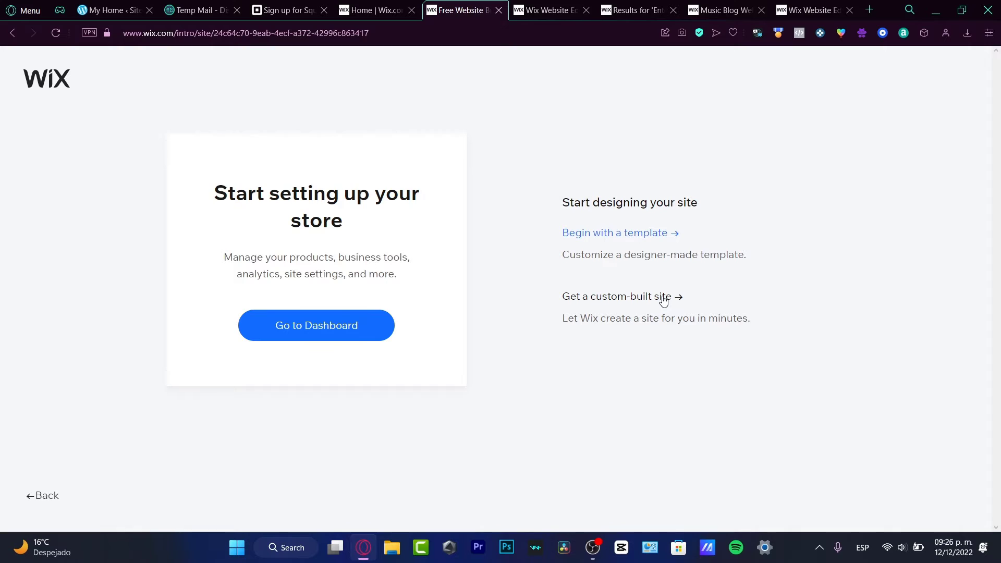
Step: Choose to begin with a template, bringing up Online Drum Store template results
{"action": "double_click", "coordinate": [587, 318]}
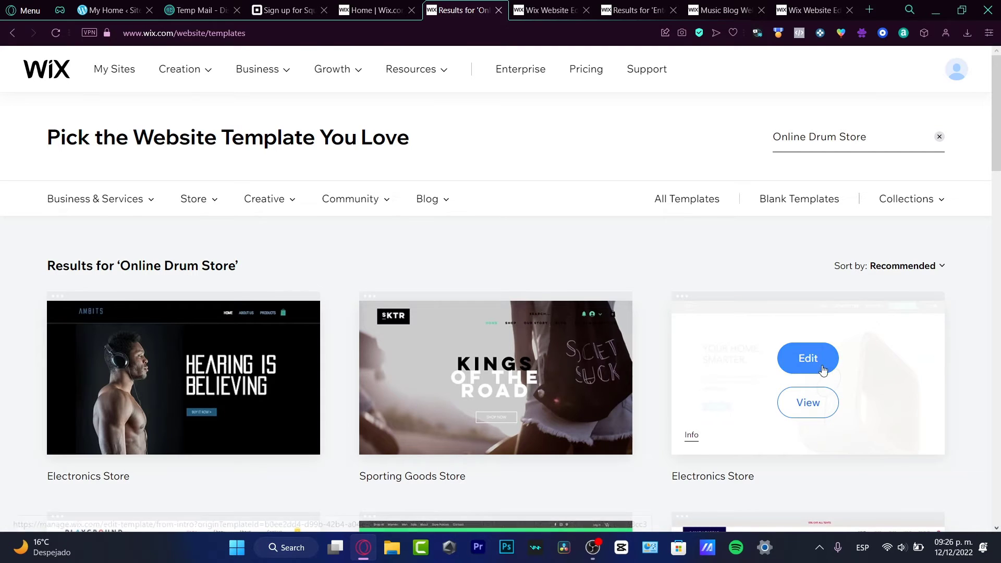
Step: Load the Electronics Store template into the editor
{"action": "left_click", "coordinate": [807, 357]}
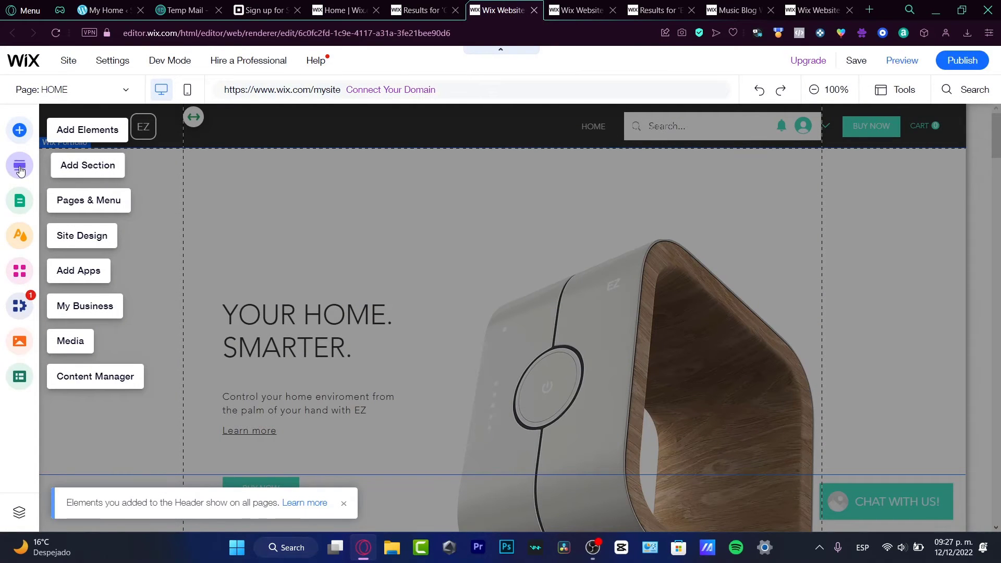
Step: Browse Site Pages and Menu and switch to the Book Online page
{"action": "left_click", "coordinate": [18, 200]}
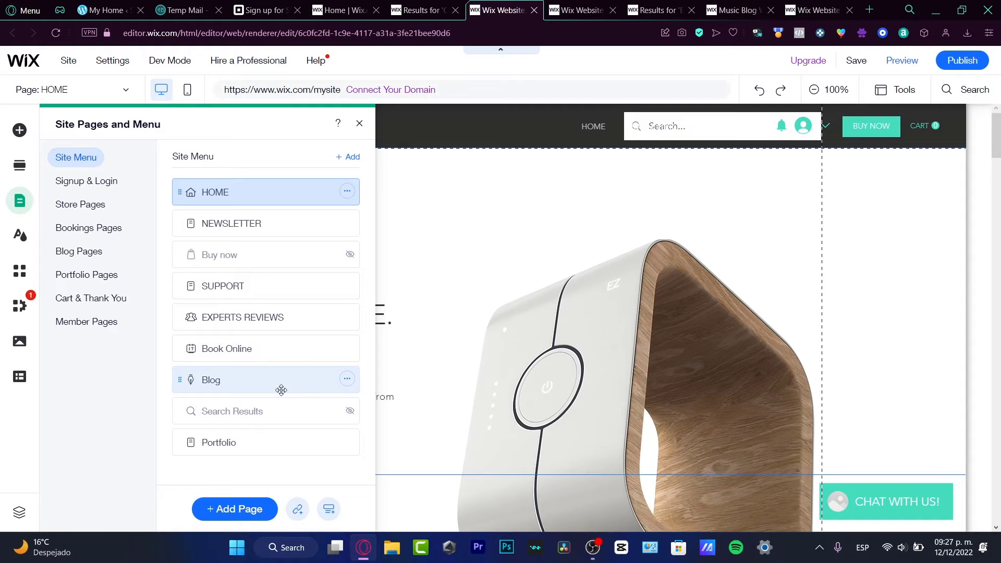
{"action": "mouse_move", "coordinate": [99, 199]}
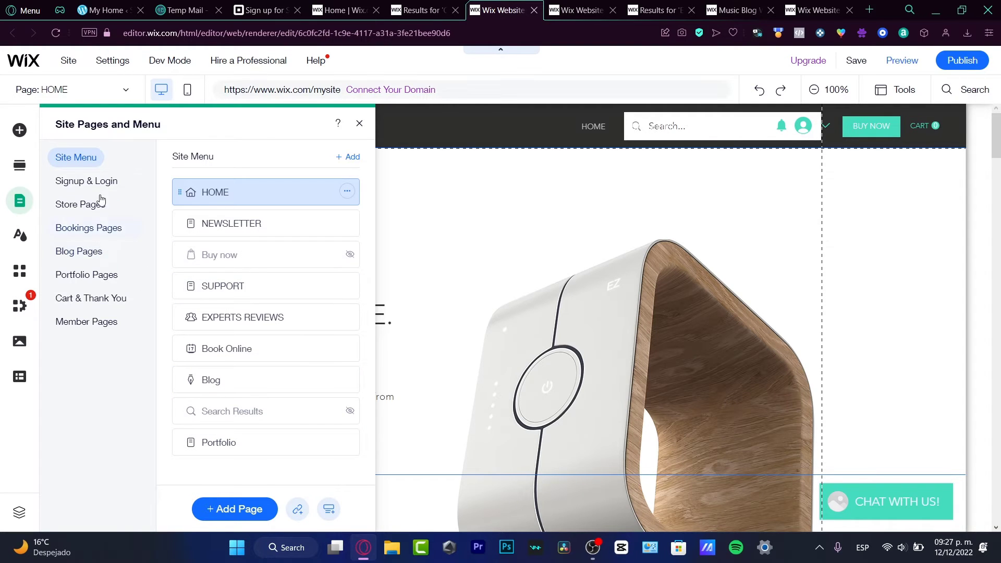
{"action": "scroll", "scroll_direction": "down", "scroll_amount": 3}
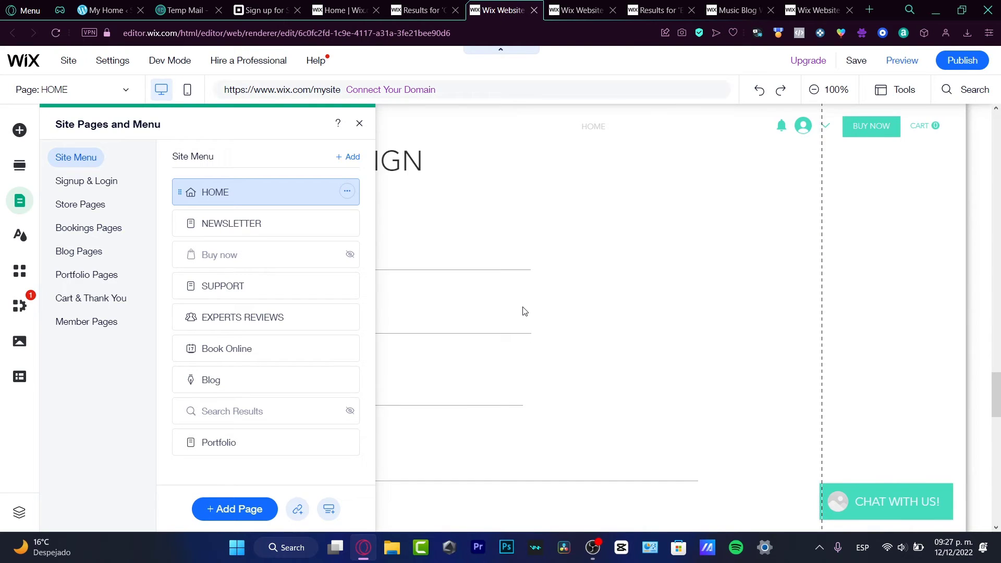
{"action": "left_click", "coordinate": [359, 123]}
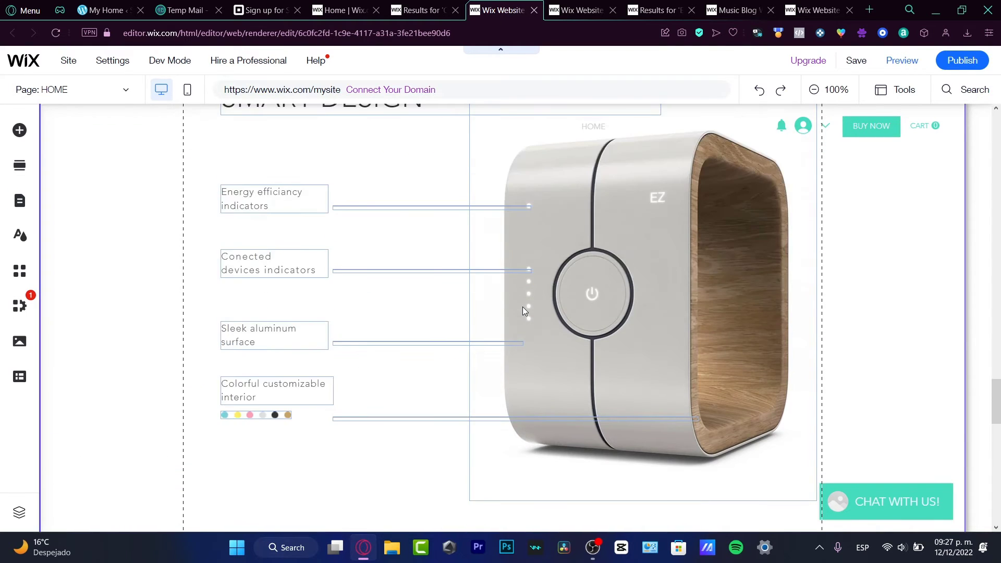
{"action": "scroll", "scroll_direction": "down", "scroll_amount": 3}
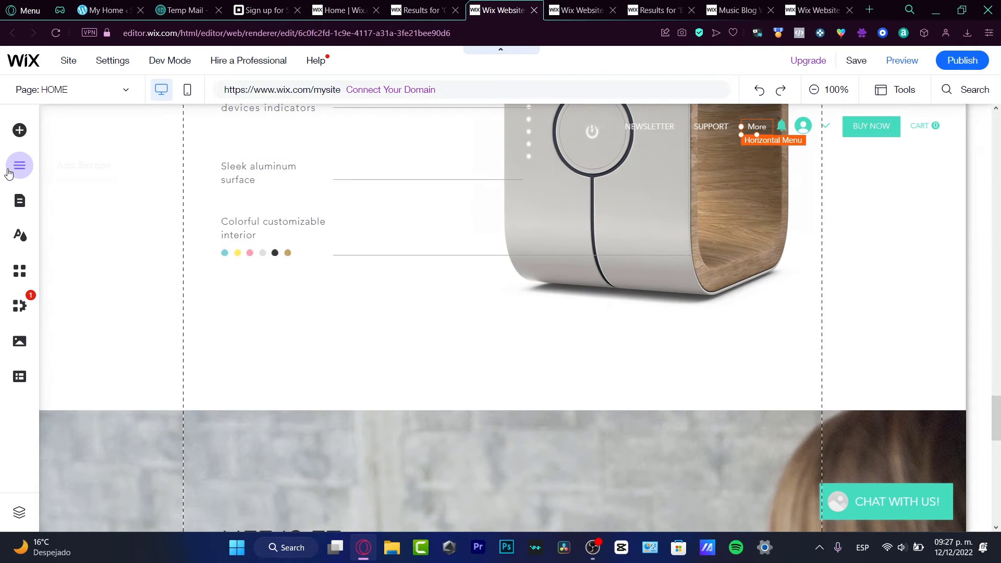
{"action": "left_click", "coordinate": [18, 166]}
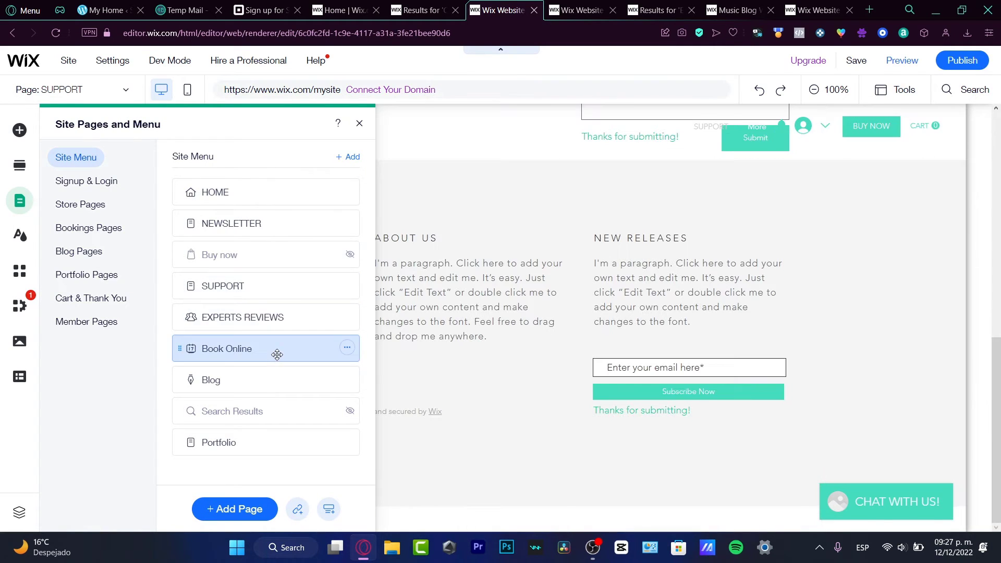
{"action": "left_click", "coordinate": [225, 349]}
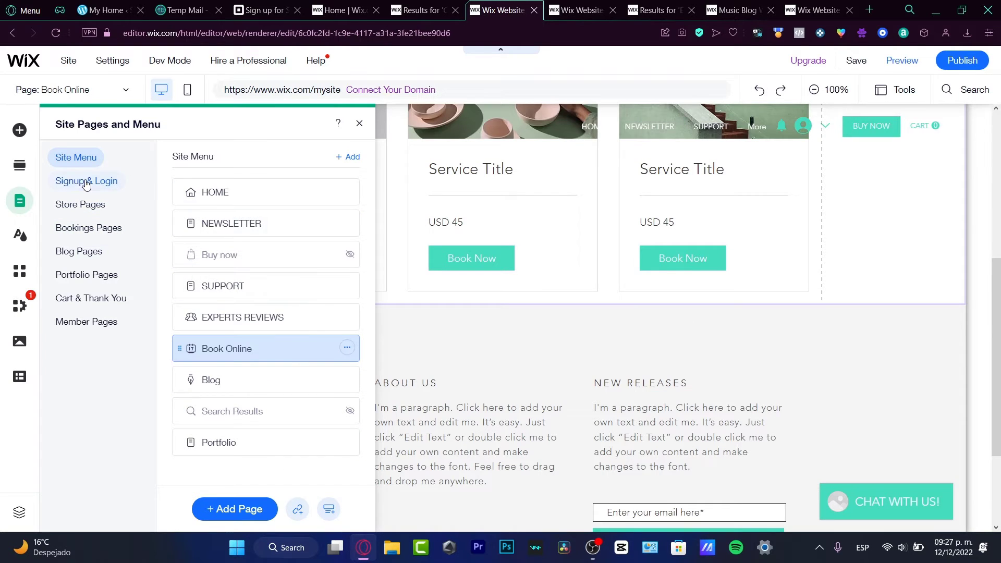
Step: Review the store, bookings and member page lists, then bring up the Add Section gallery
{"action": "left_click", "coordinate": [81, 203]}
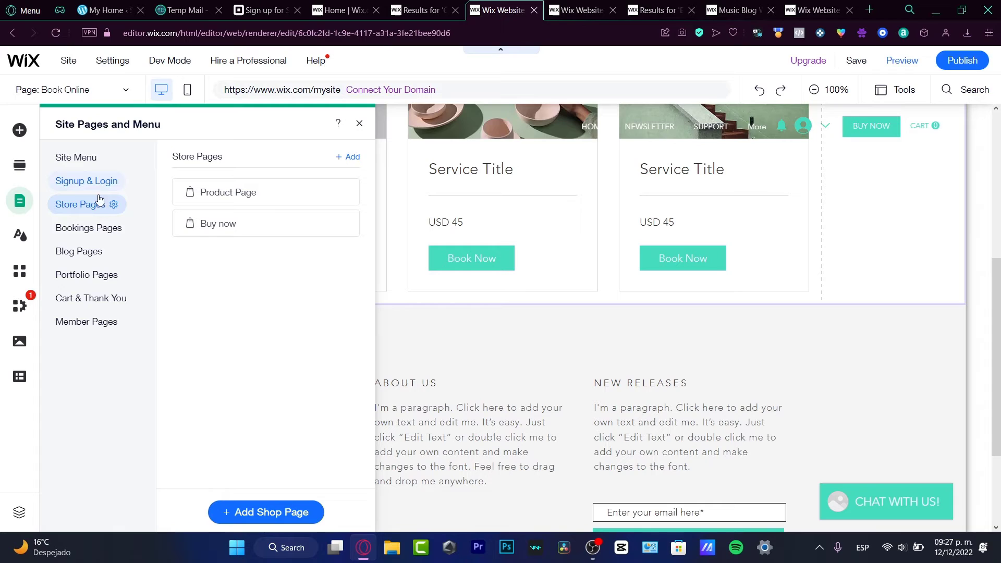
{"action": "left_click", "coordinate": [88, 229]}
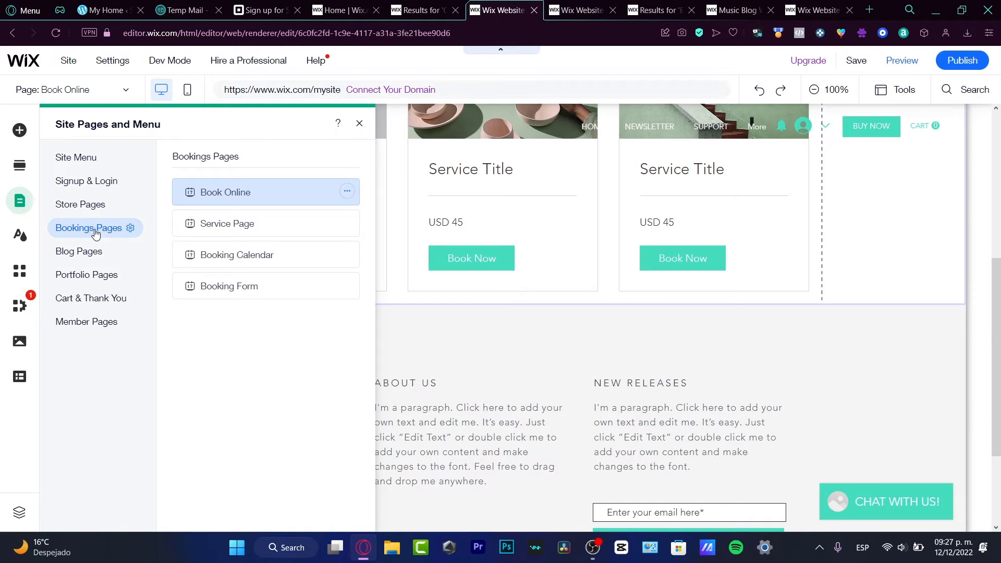
{"action": "left_click", "coordinate": [87, 321]}
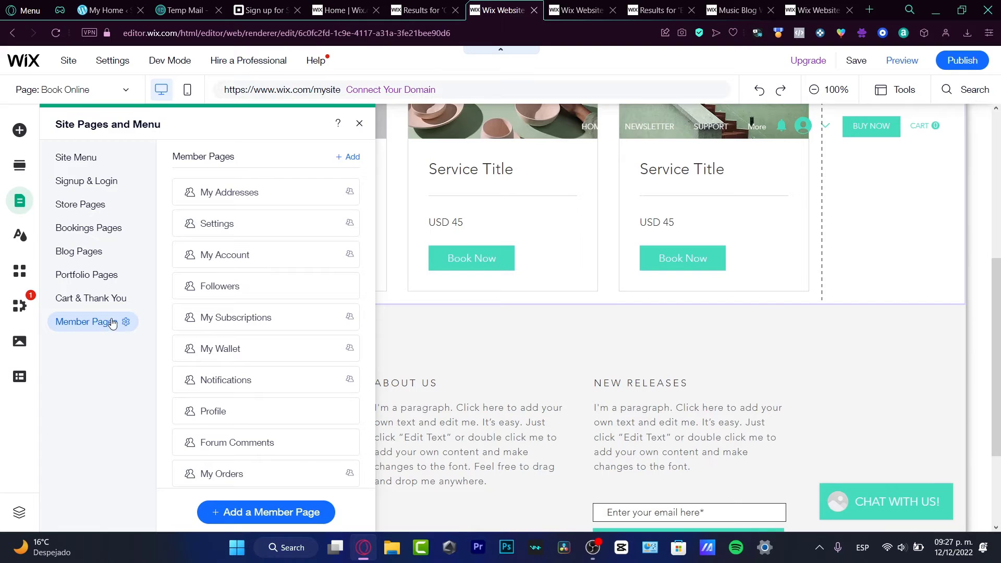
{"action": "scroll", "scroll_direction": "down", "scroll_amount": 3}
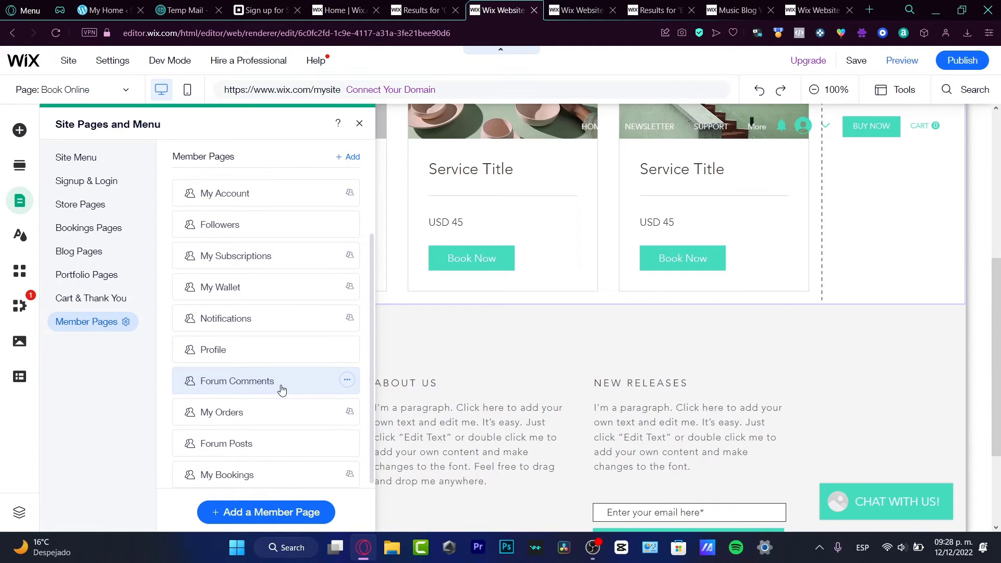
{"action": "scroll", "scroll_direction": "up", "scroll_amount": 3}
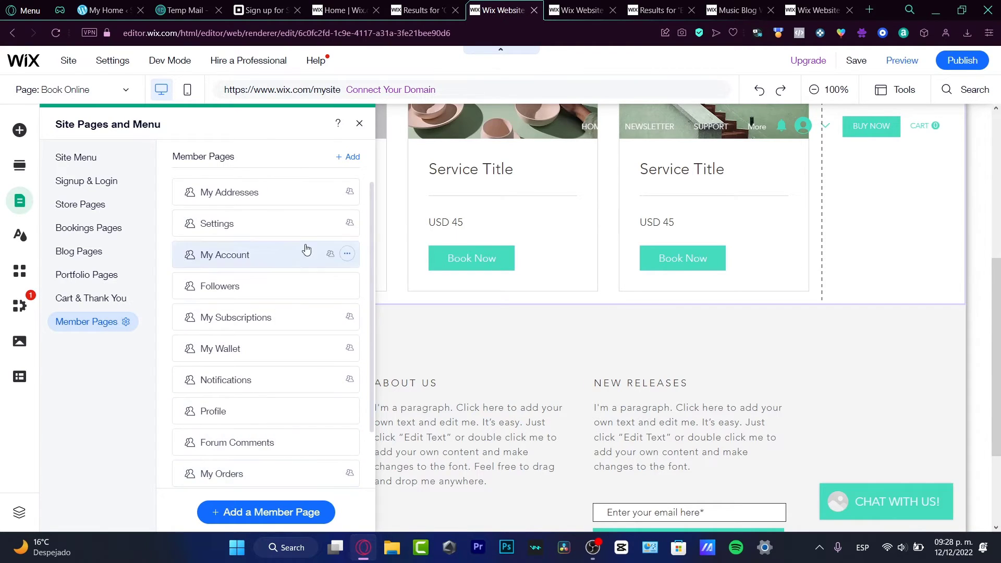
{"action": "mouse_move", "coordinate": [275, 380]}
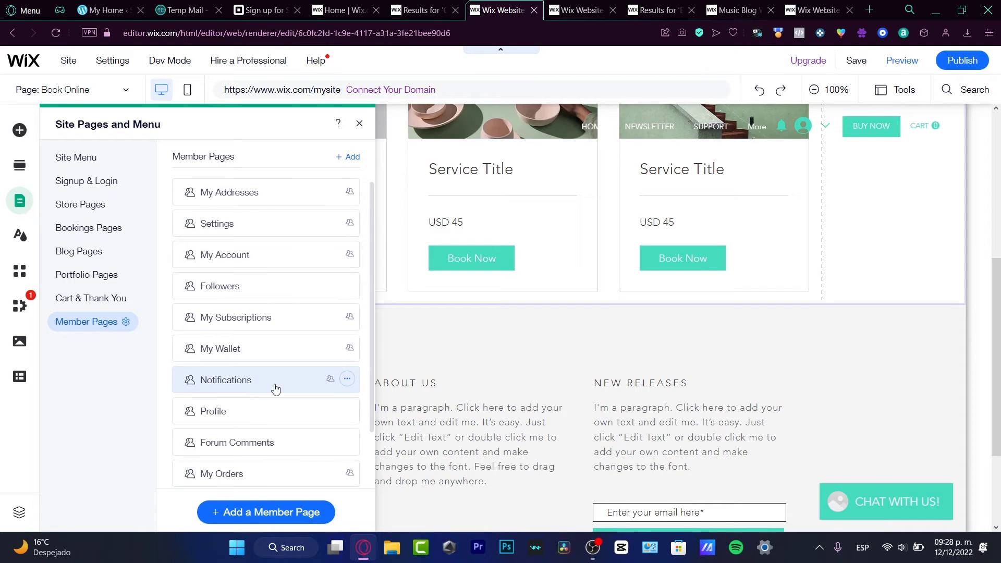
{"action": "mouse_move", "coordinate": [260, 411]}
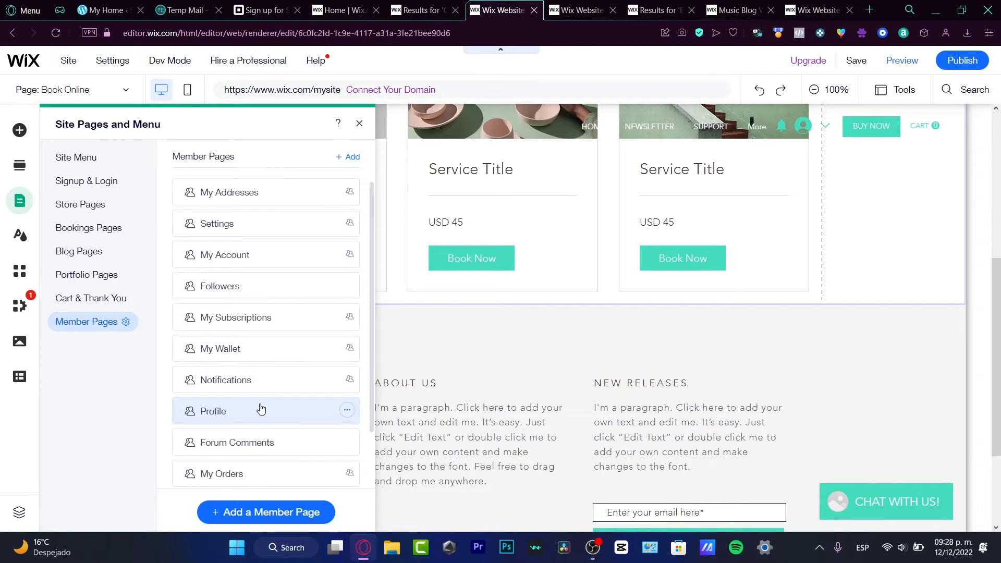
{"action": "mouse_move", "coordinate": [110, 391]}
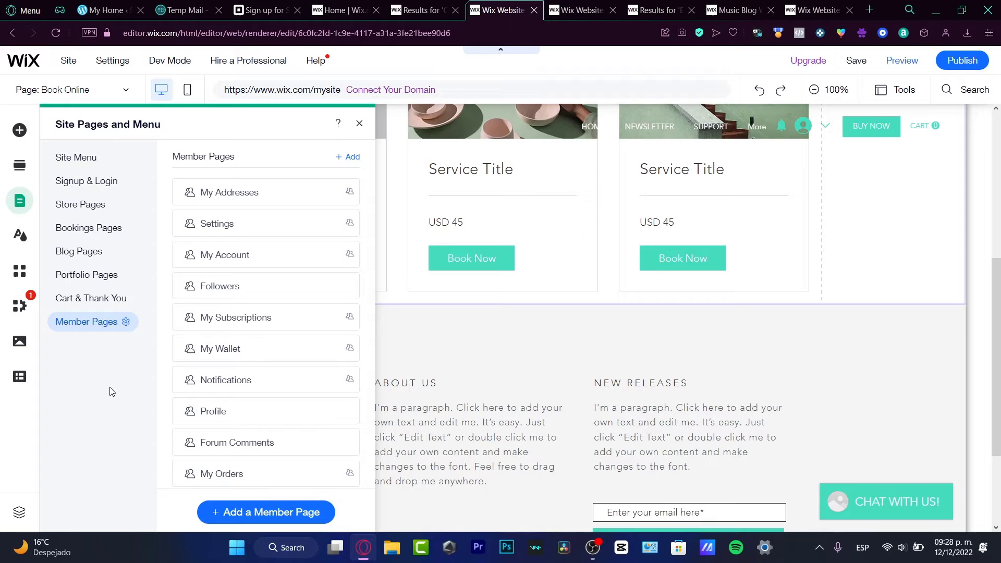
{"action": "left_click", "coordinate": [19, 165]}
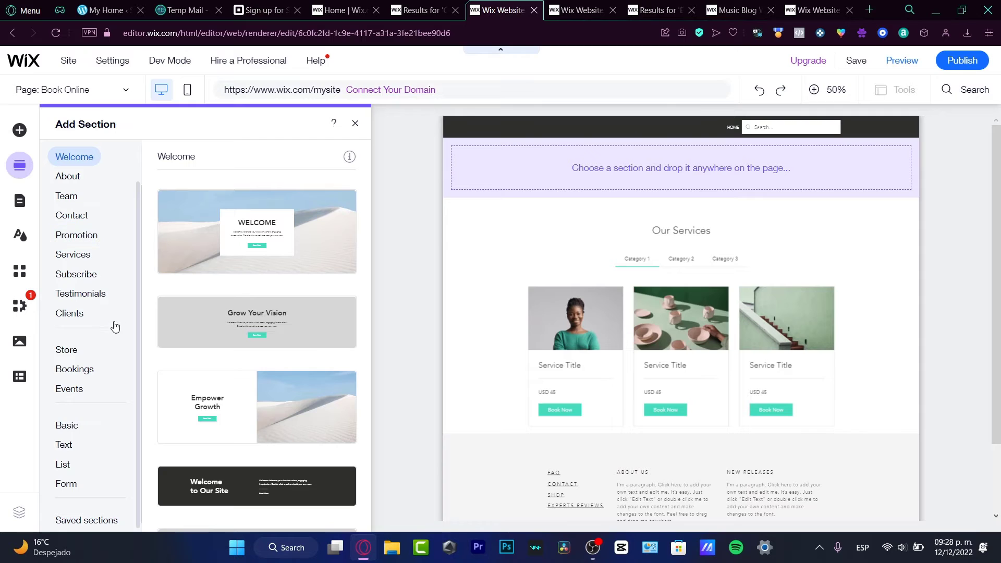
{"action": "mouse_move", "coordinate": [141, 394]}
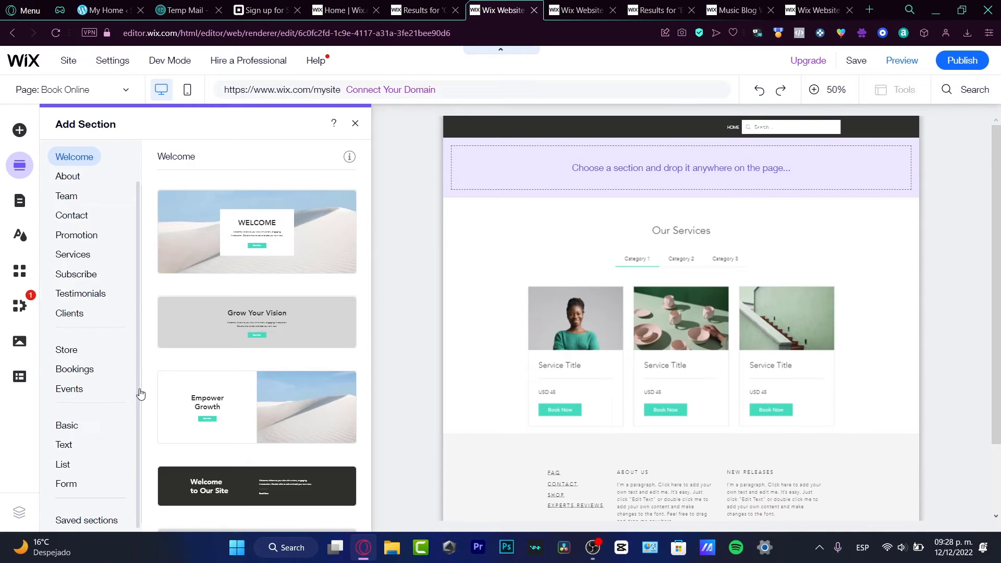
Step: Show the Form section designs, including the 'Leave us a message' contact layout
{"action": "left_click", "coordinate": [65, 483]}
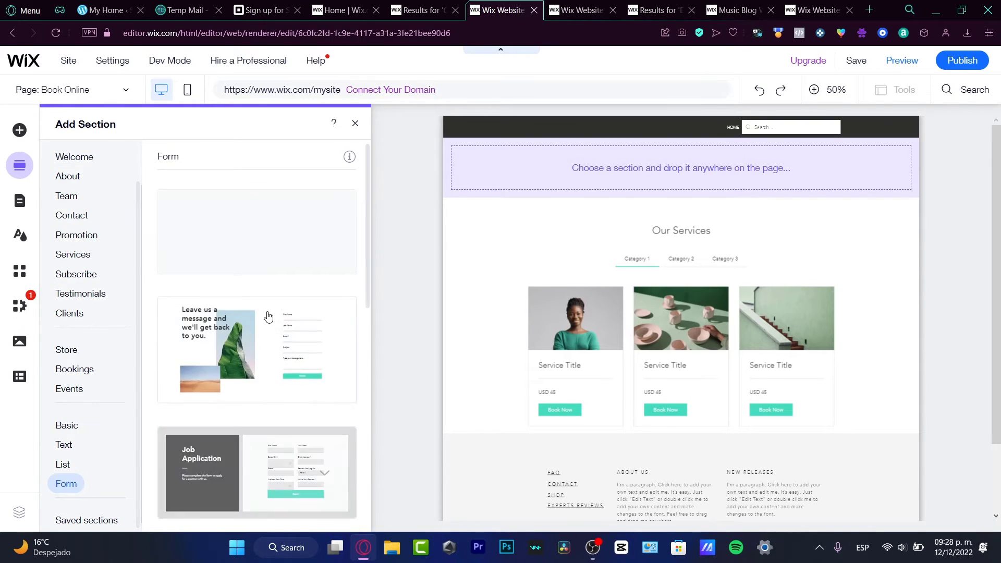
{"action": "mouse_move", "coordinate": [271, 313]}
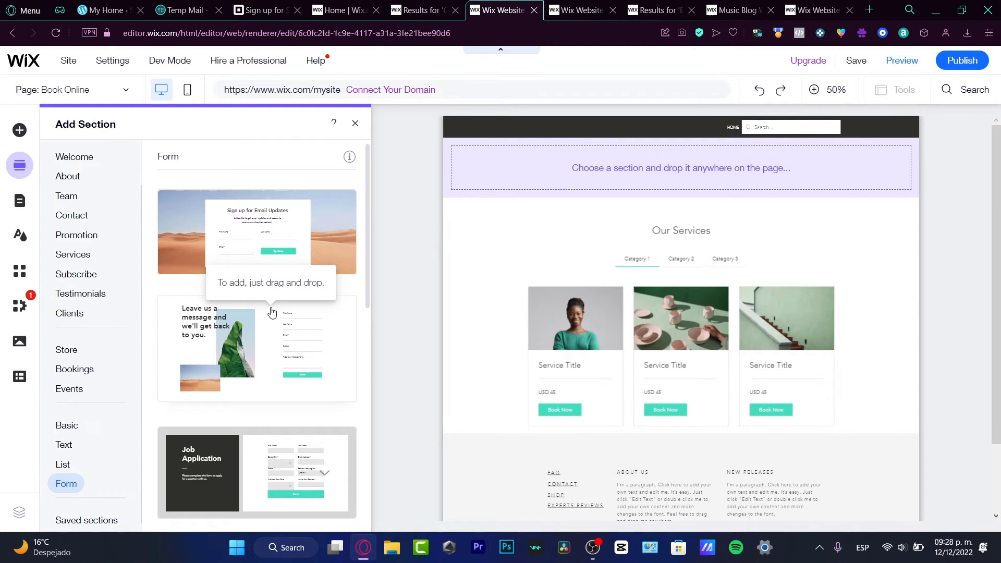
{"action": "mouse_move", "coordinate": [301, 350]}
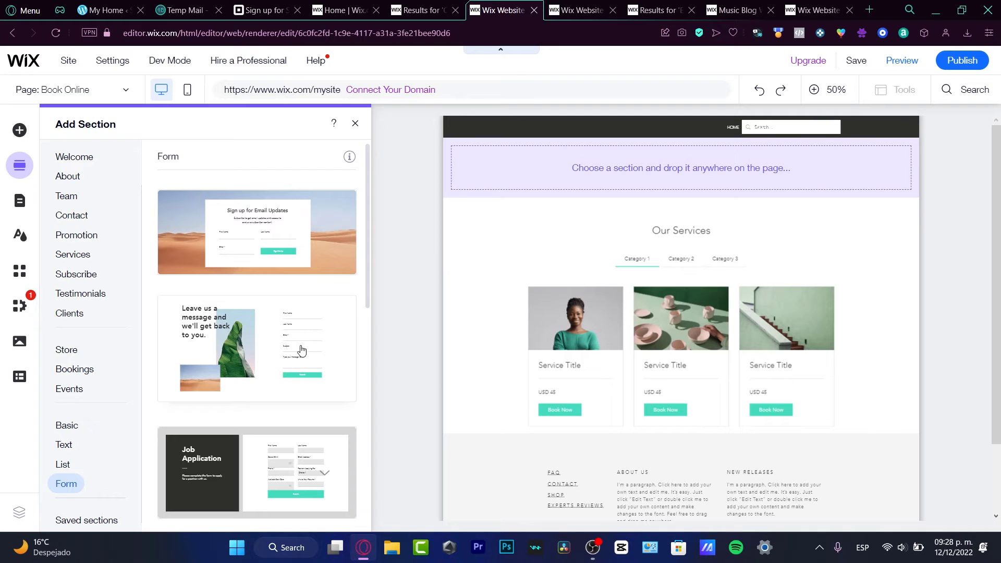
{"action": "mouse_move", "coordinate": [254, 368]}
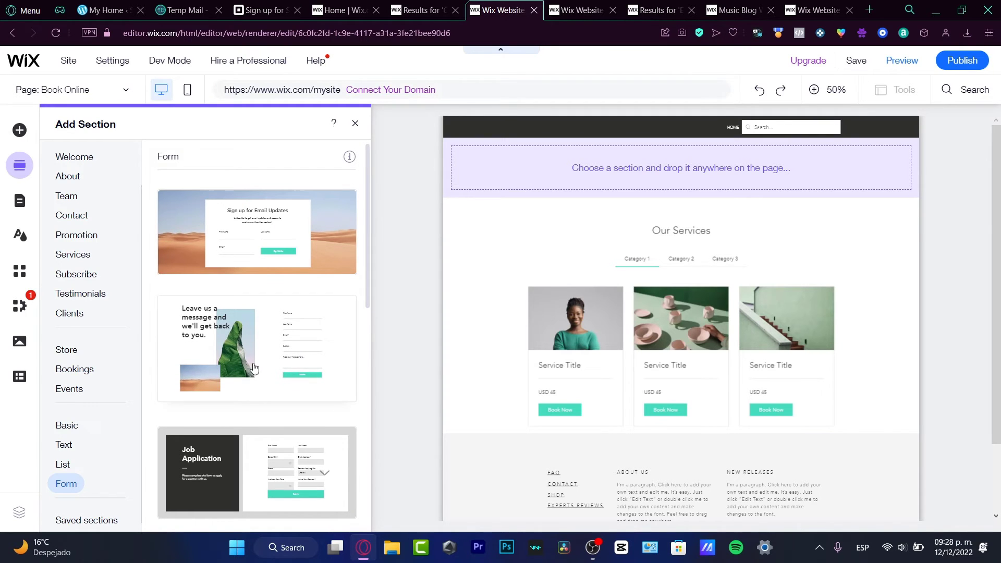
{"action": "scroll", "scroll_direction": "down", "scroll_amount": 3}
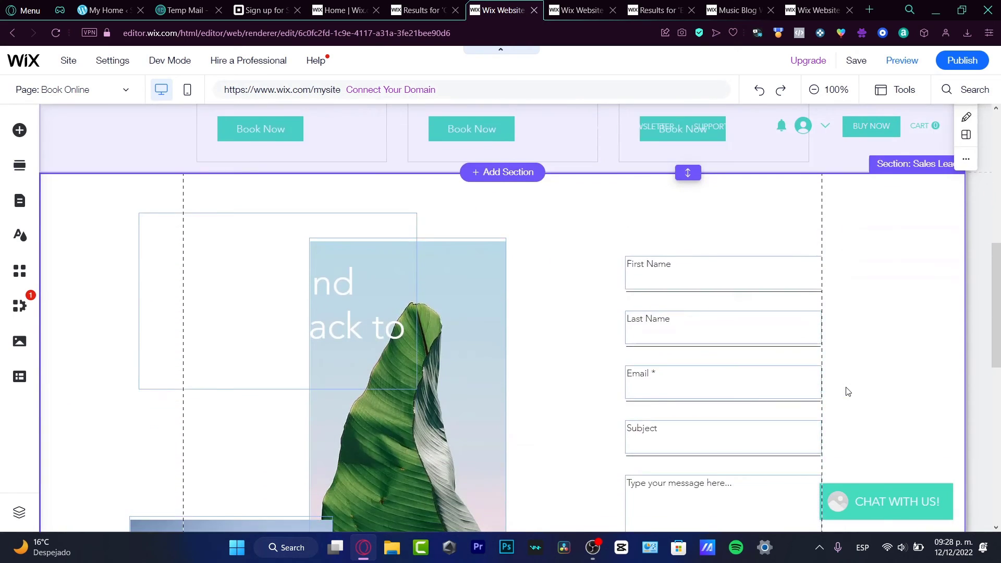
Step: Select the new 'Leave us a message' contact form and bring up its Form Settings
{"action": "scroll", "scroll_direction": "down", "scroll_amount": 3}
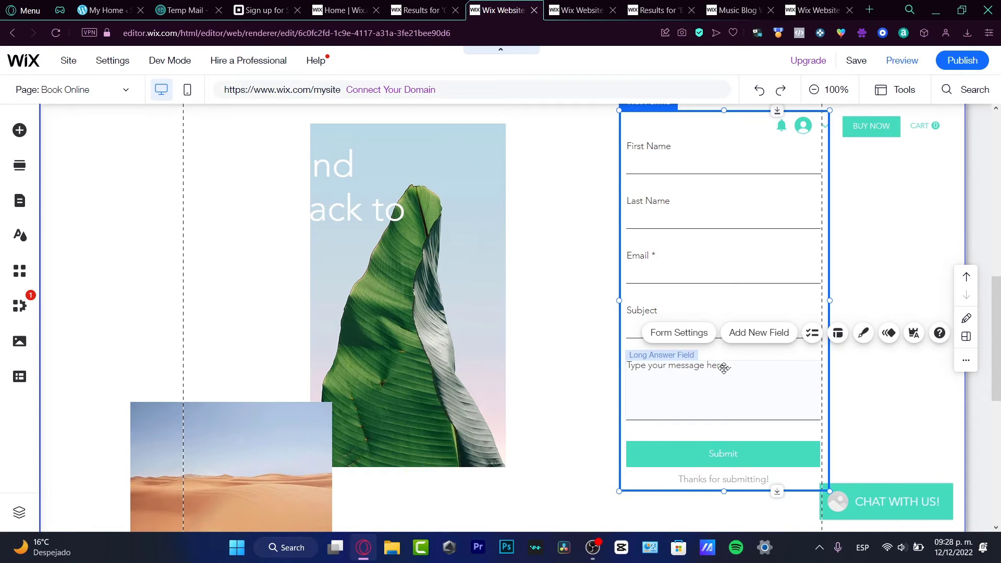
{"action": "scroll", "scroll_direction": "up", "scroll_amount": 3}
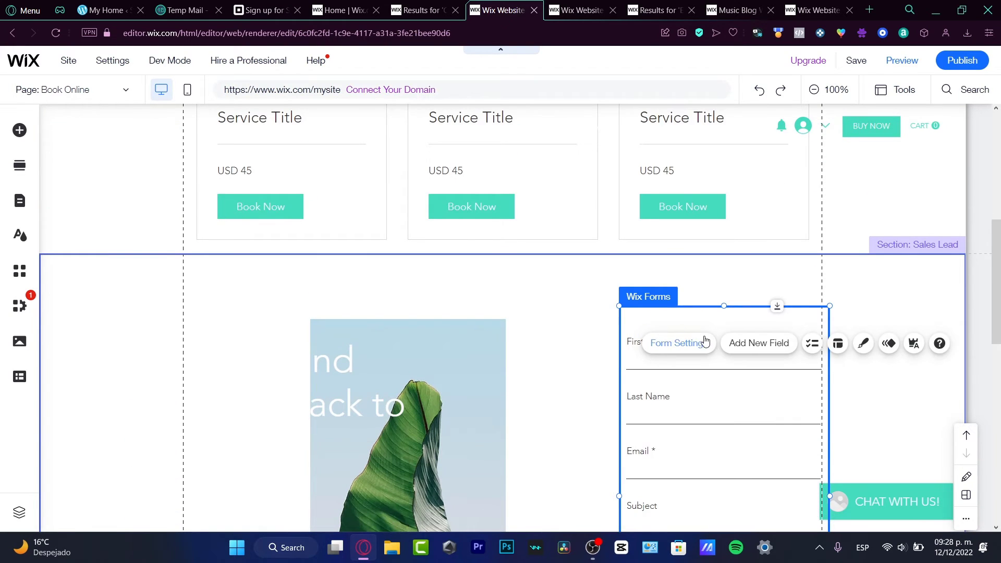
{"action": "left_click", "coordinate": [679, 343]}
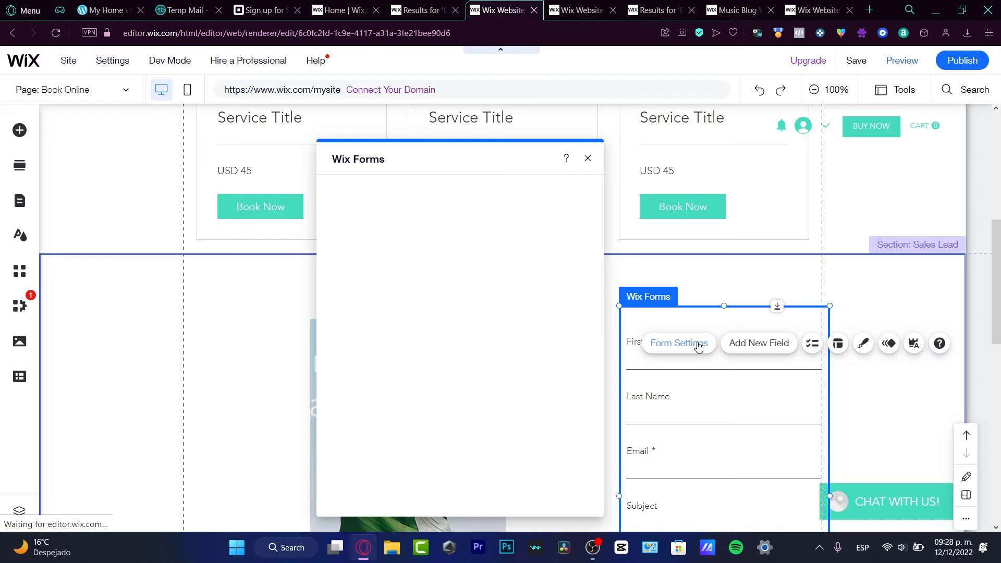
Step: Create a submissions table for the form, dismiss the publish reminder, and view the Contact 2 table
{"action": "left_click", "coordinate": [678, 344]}
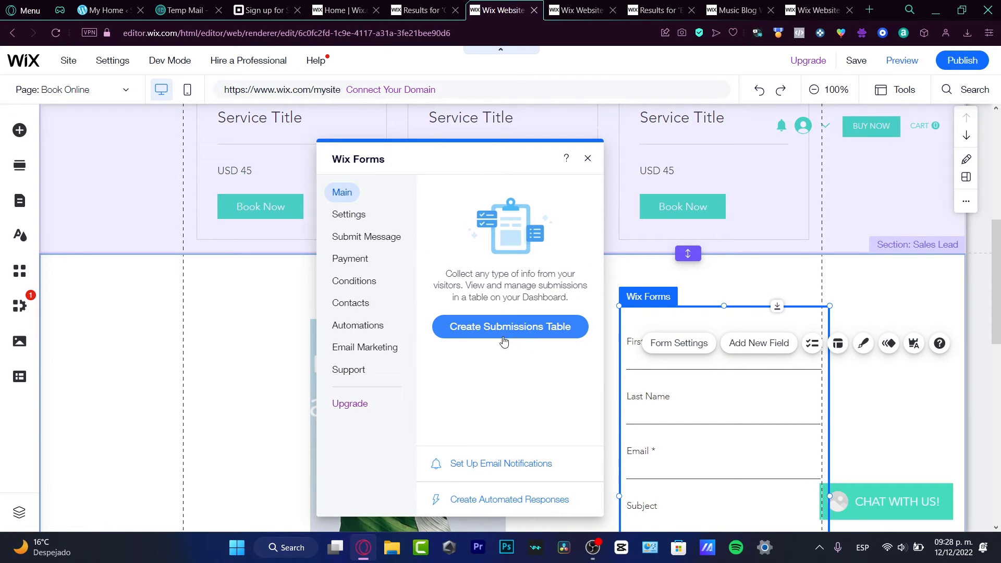
{"action": "left_click", "coordinate": [510, 327]}
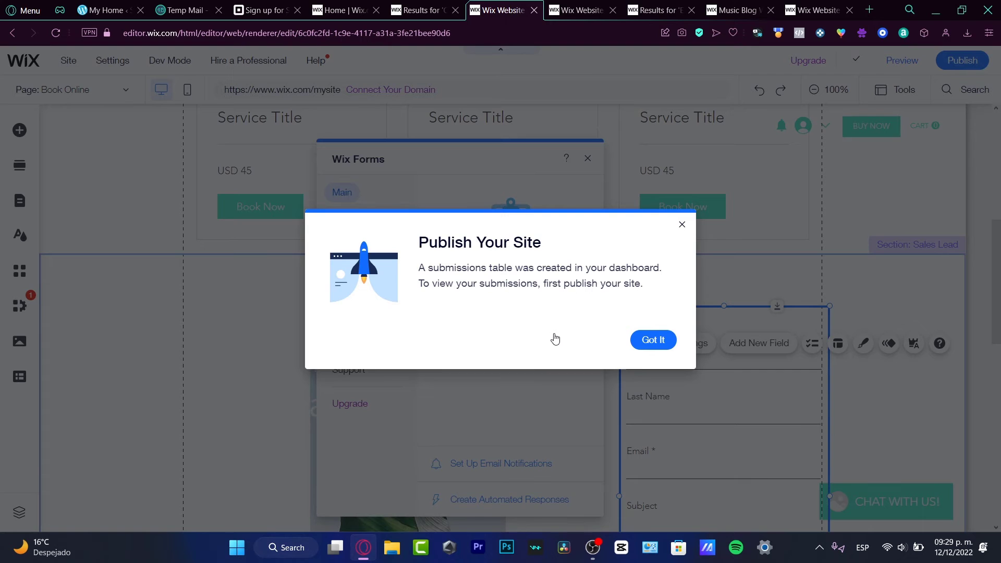
{"action": "left_click", "coordinate": [653, 339]}
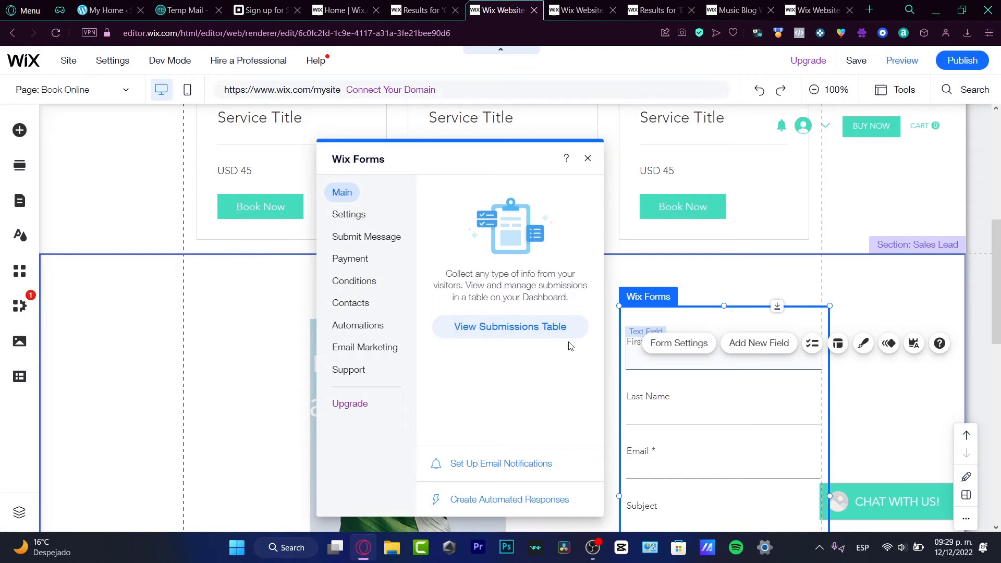
{"action": "left_click", "coordinate": [509, 326]}
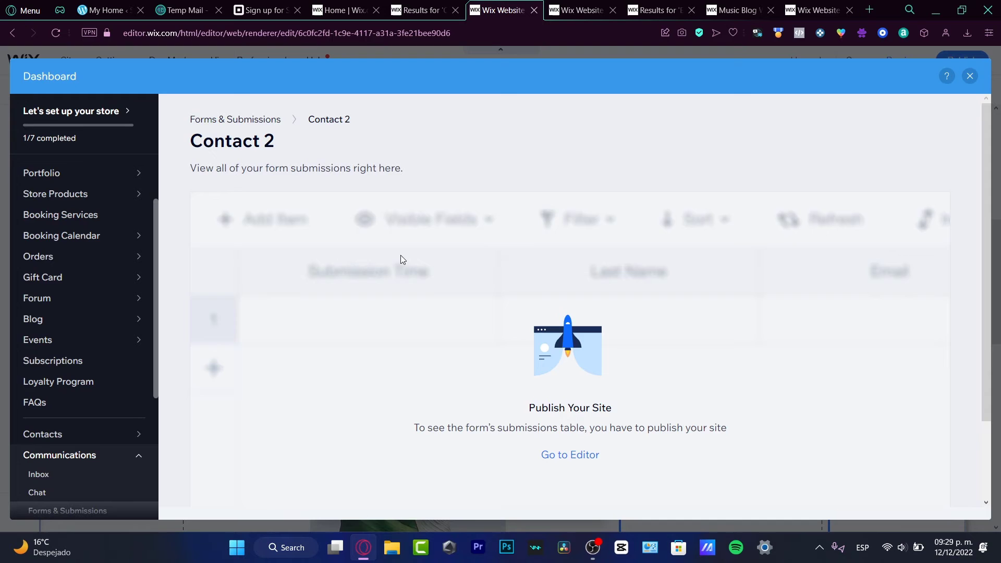
{"action": "mouse_move", "coordinate": [569, 455]}
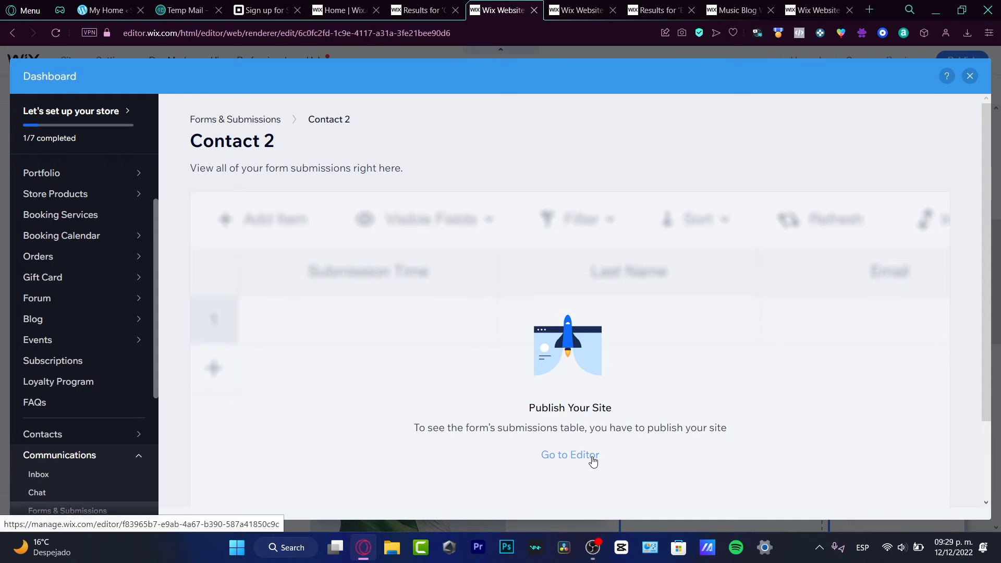
Step: Go back to the Editor from the dashboard and bring up the Content Manager panel
{"action": "left_click", "coordinate": [569, 455]}
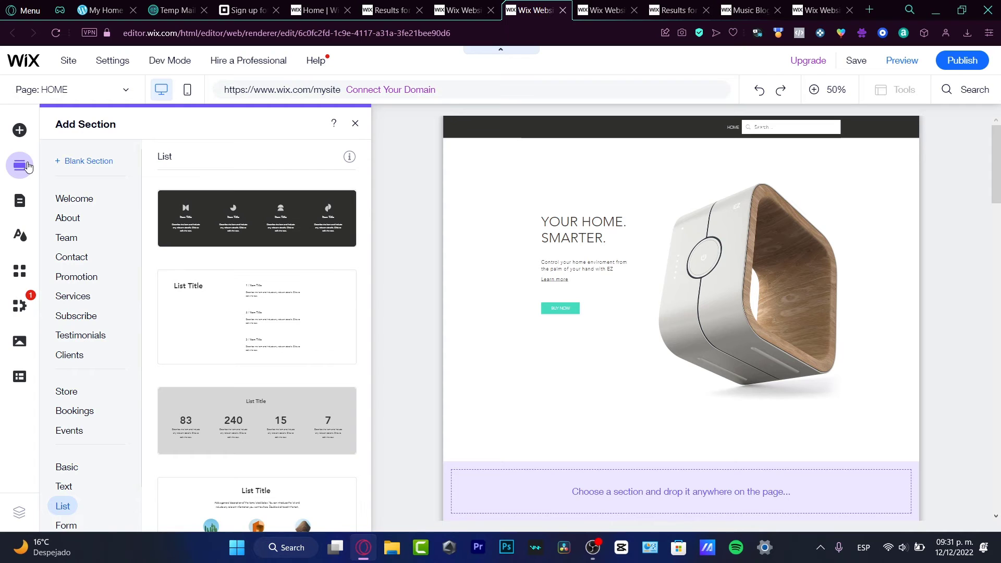
{"action": "mouse_move", "coordinate": [20, 376]}
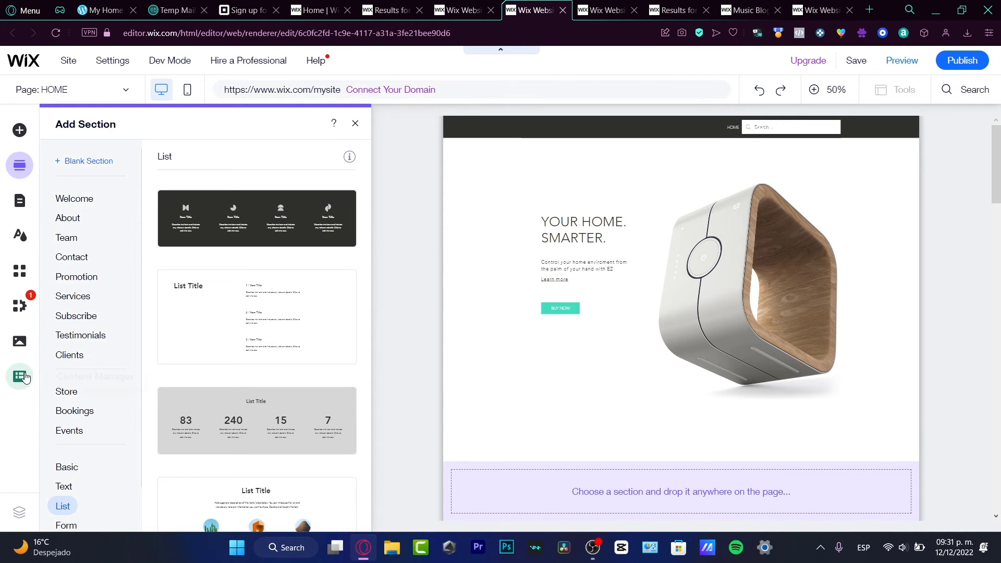
{"action": "left_click", "coordinate": [19, 377]}
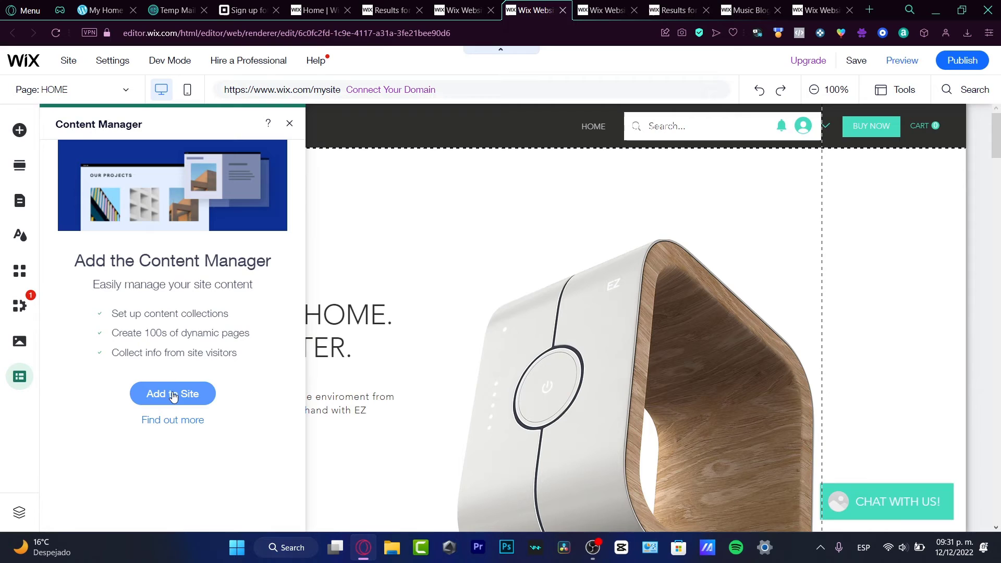
Step: Add the Content Manager to the site and list its collections, showing Contact 2
{"action": "left_click", "coordinate": [172, 393]}
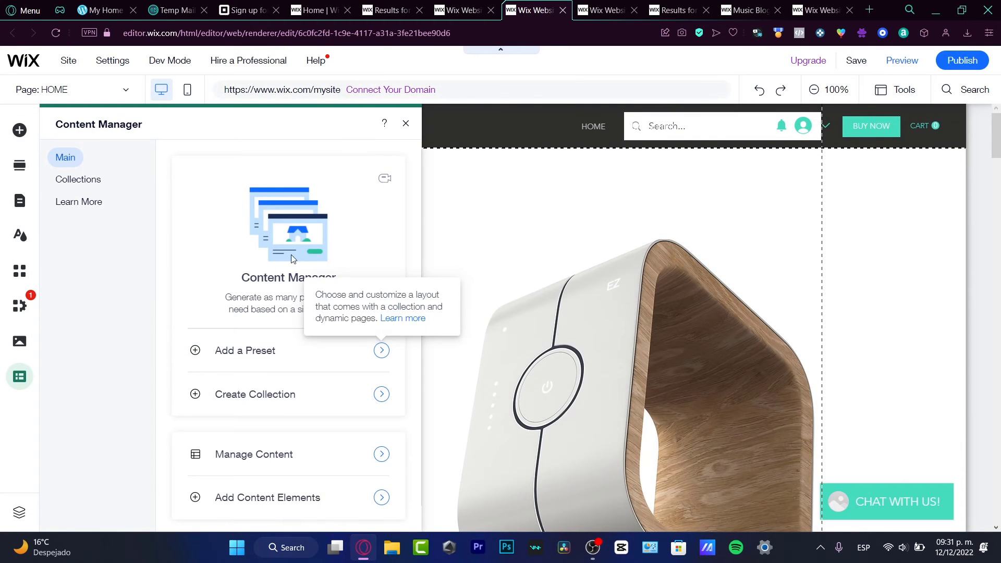
{"action": "mouse_move", "coordinate": [126, 137]}
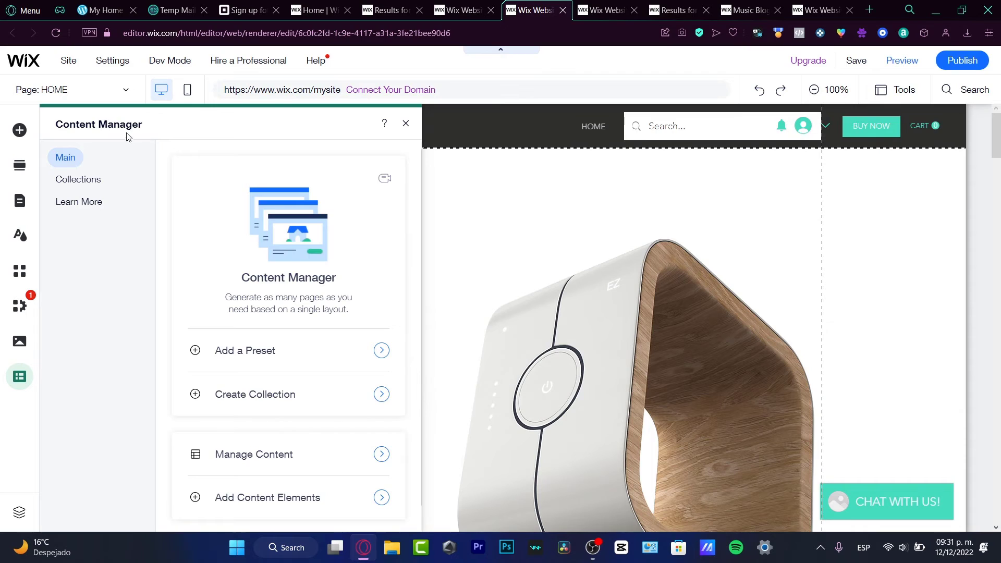
{"action": "mouse_move", "coordinate": [109, 187]}
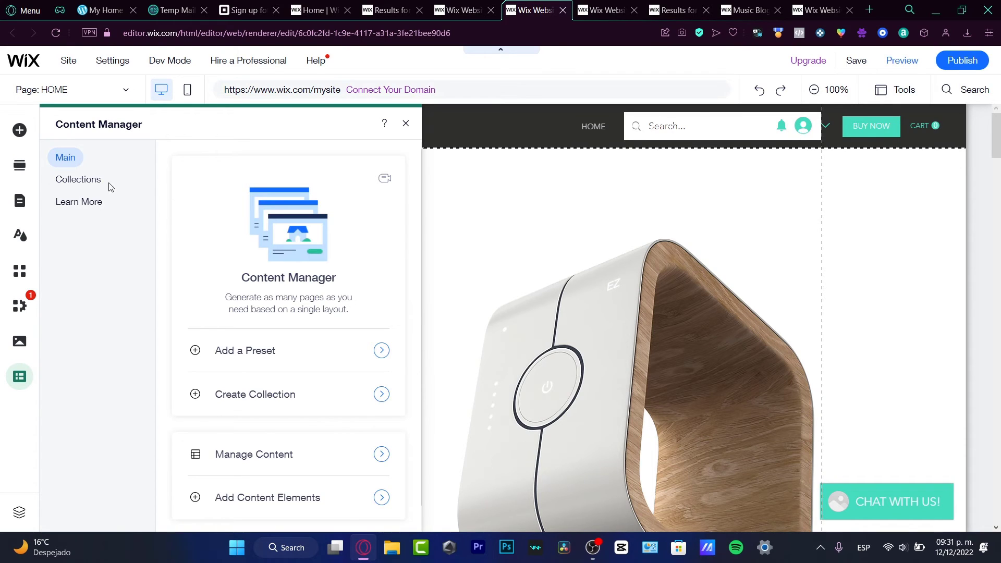
{"action": "left_click", "coordinate": [78, 179]}
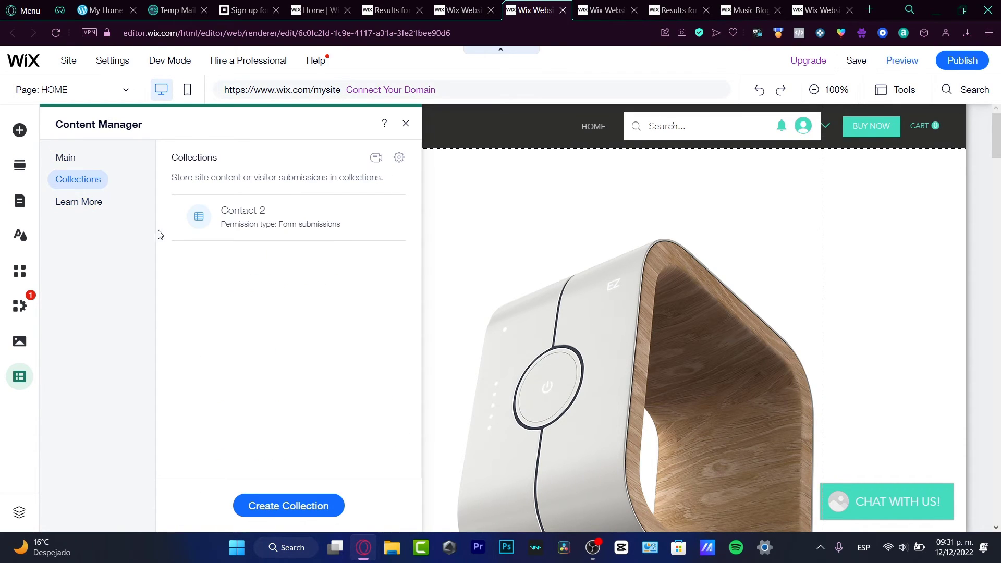
{"action": "mouse_move", "coordinate": [358, 241]}
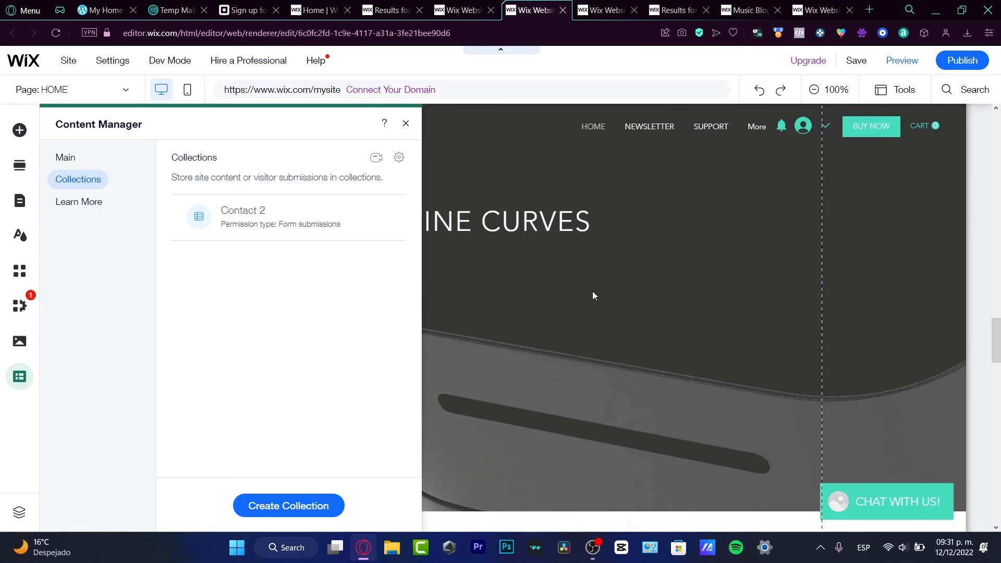
{"action": "scroll", "scroll_direction": "down", "scroll_amount": 3}
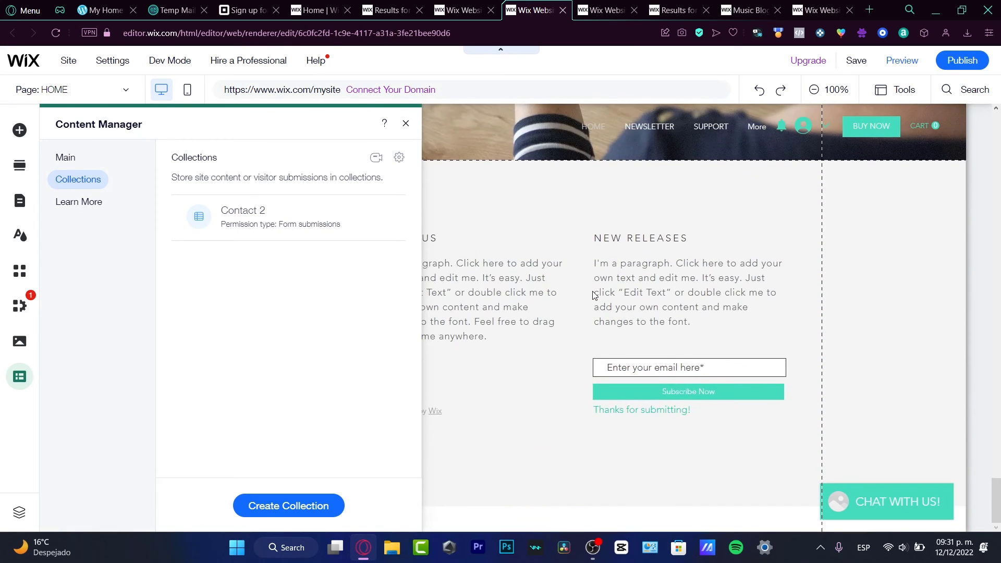
{"action": "scroll", "scroll_direction": "up", "scroll_amount": 3}
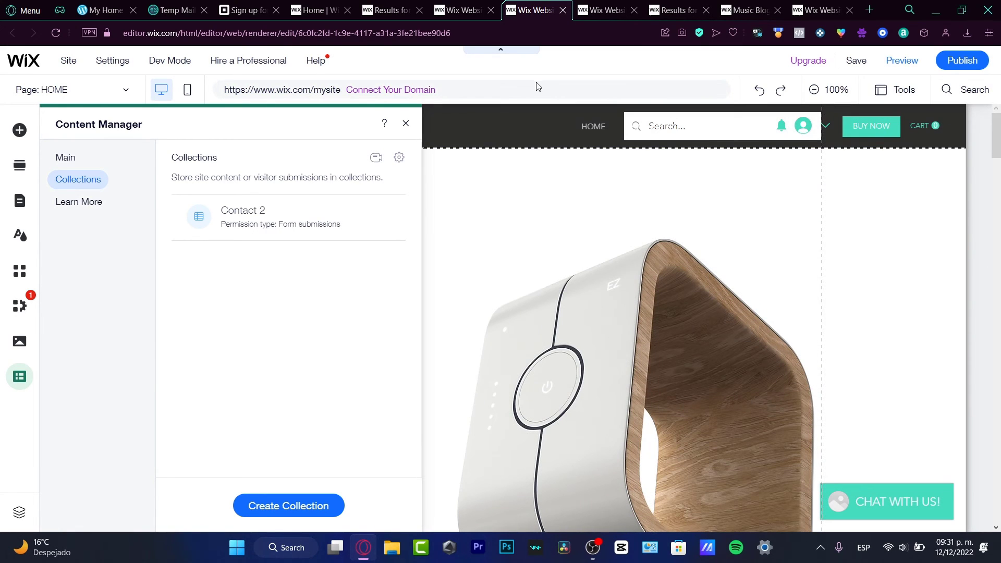
{"action": "mouse_move", "coordinate": [328, 479]}
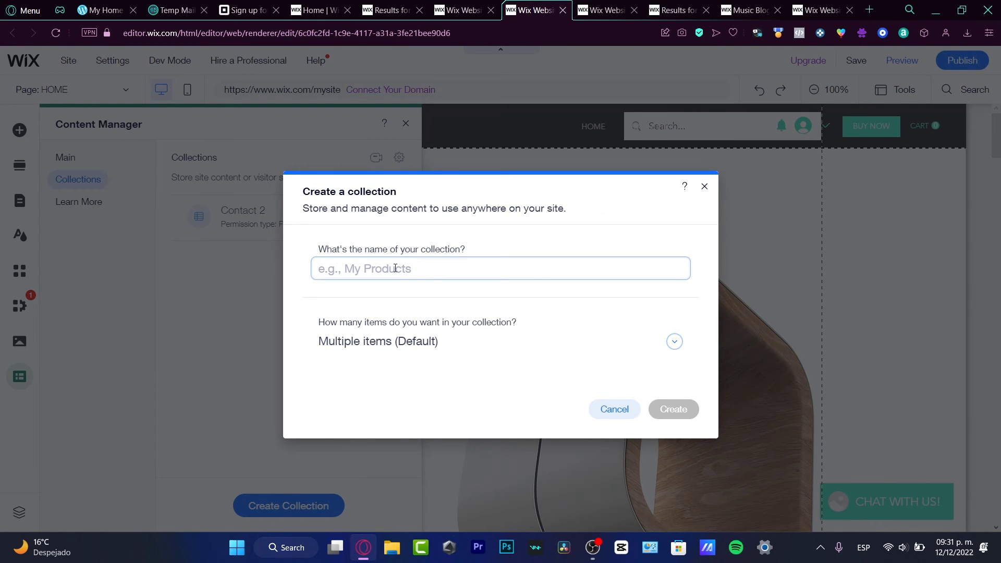
Step: Name the collection 'My Submission', keep Multiple items, and create it
{"action": "type", "text": "My Submi"}
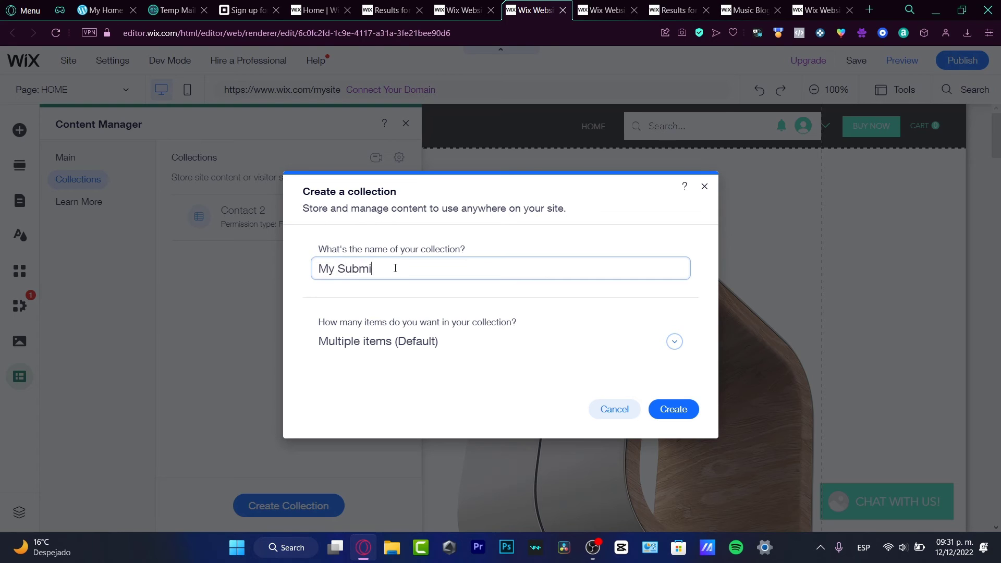
{"action": "type", "text": "ssion"}
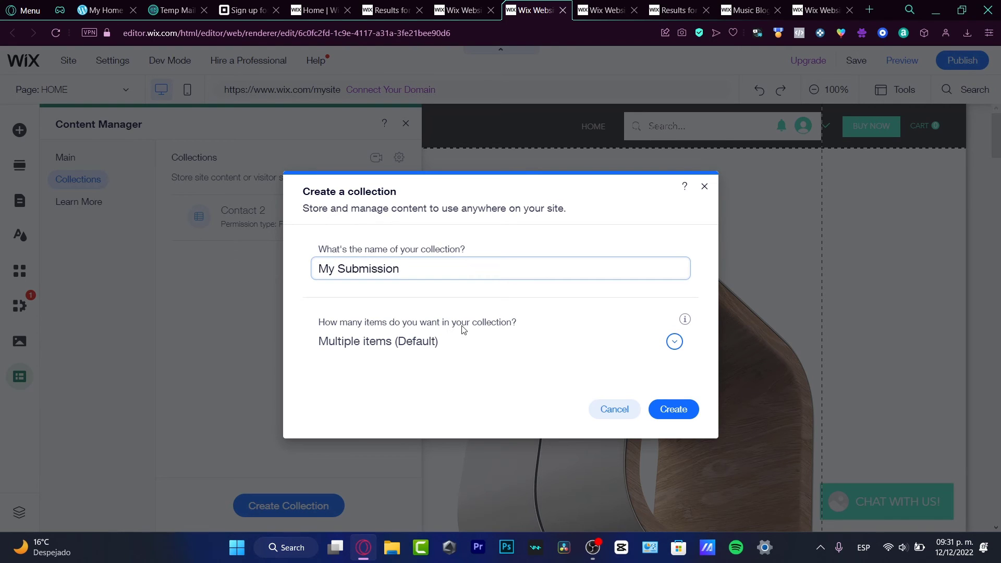
{"action": "left_click", "coordinate": [672, 341]}
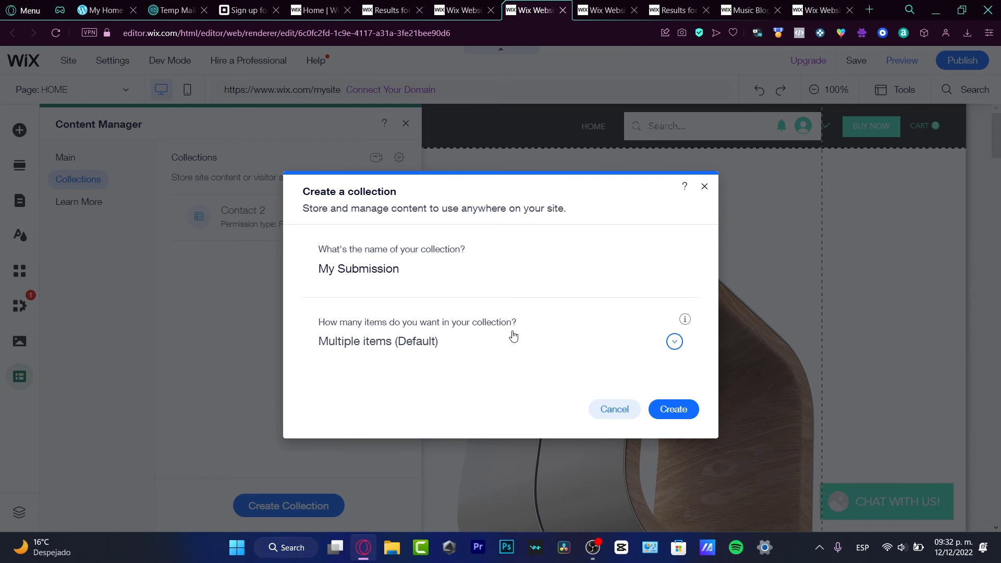
{"action": "left_click", "coordinate": [672, 408]}
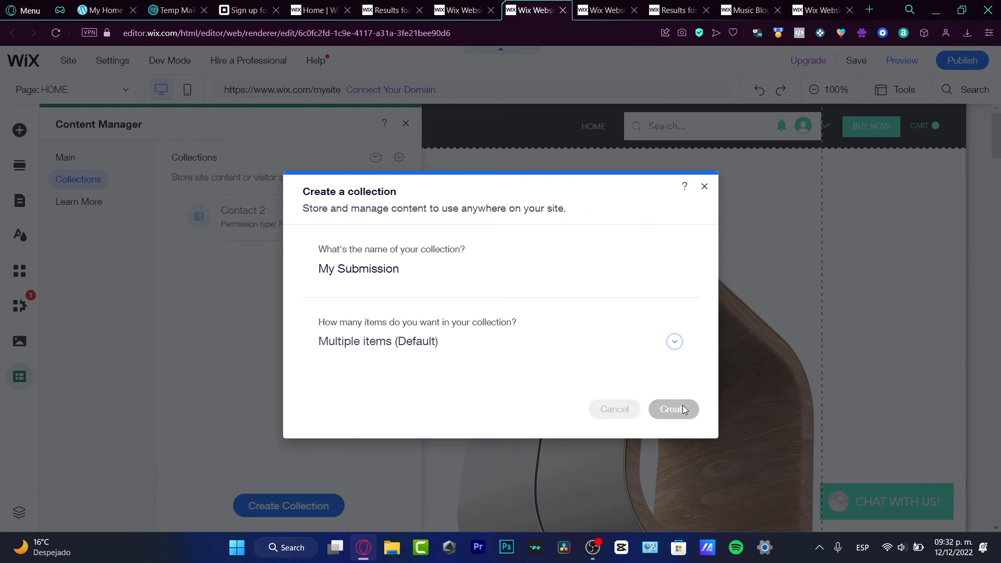
{"action": "left_click", "coordinate": [673, 409]}
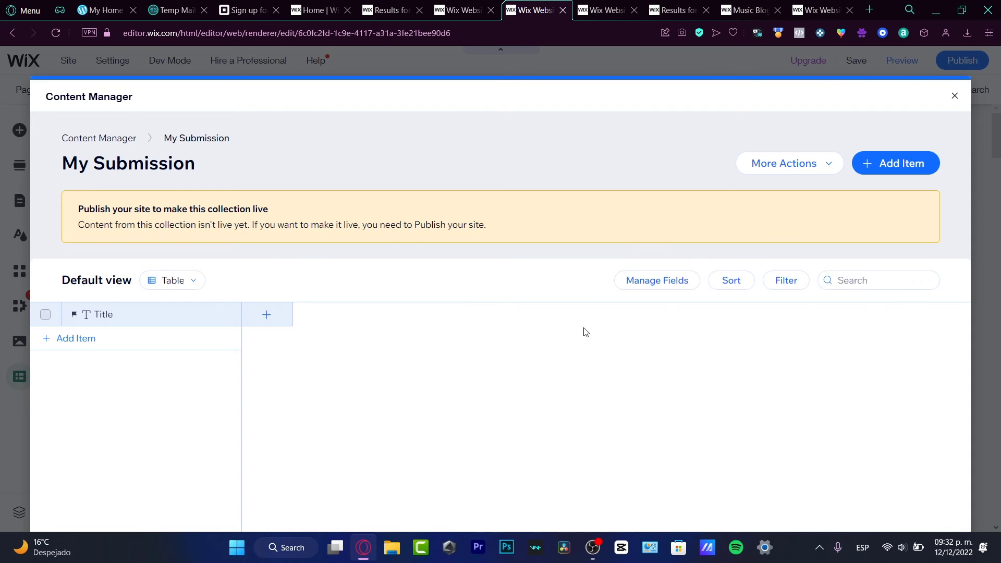
{"action": "mouse_move", "coordinate": [226, 329]}
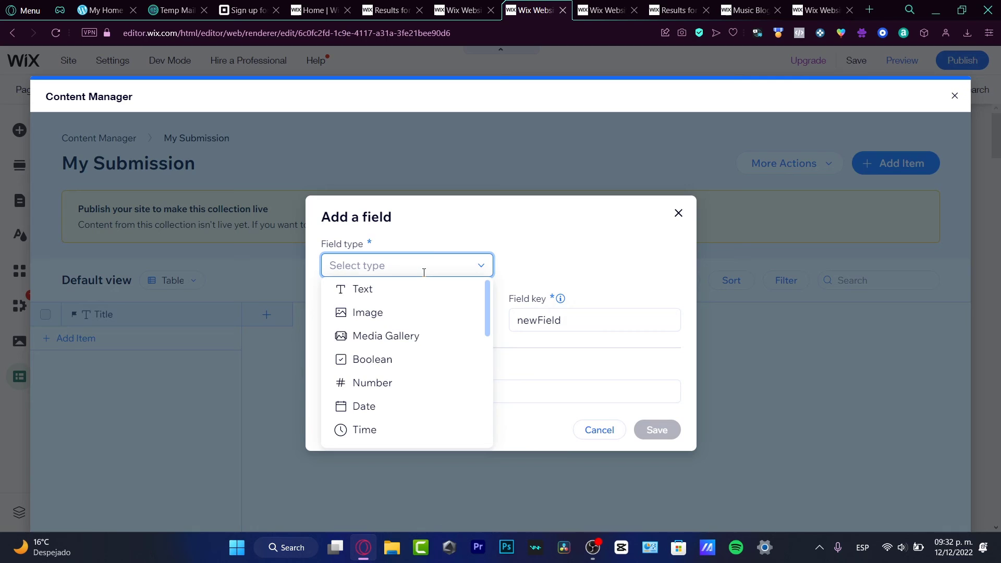
{"action": "mouse_move", "coordinate": [436, 289]}
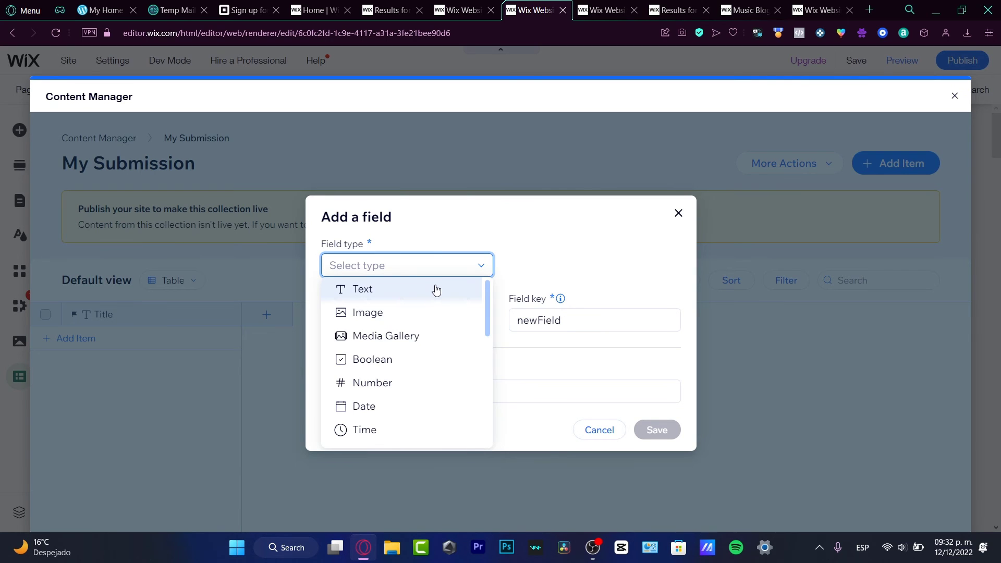
Step: Save a Text field 'Name' with help text 'input your first legal name here'
{"action": "left_click", "coordinate": [362, 289]}
{"action": "type", "text": "Name"}
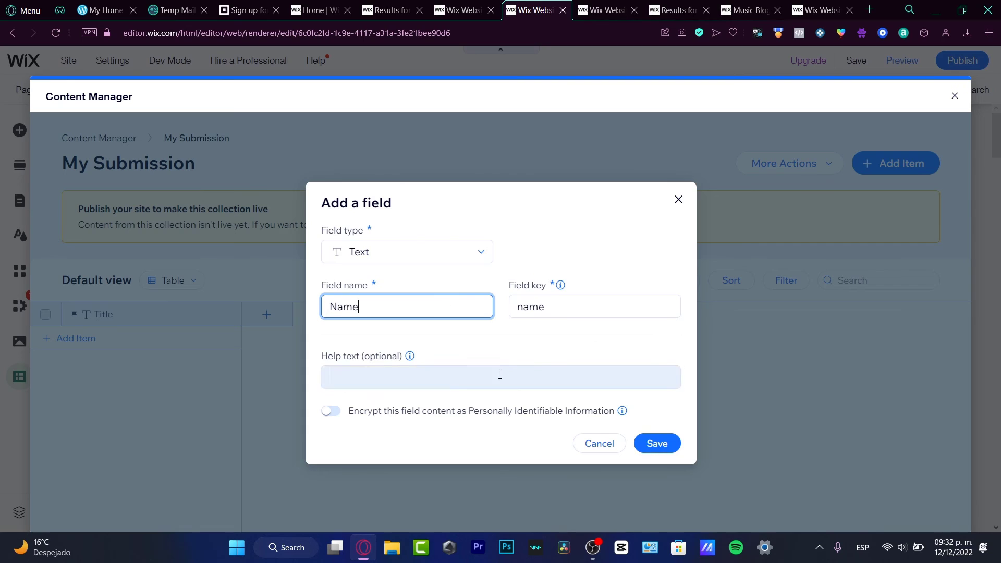
{"action": "left_click", "coordinate": [500, 376]}
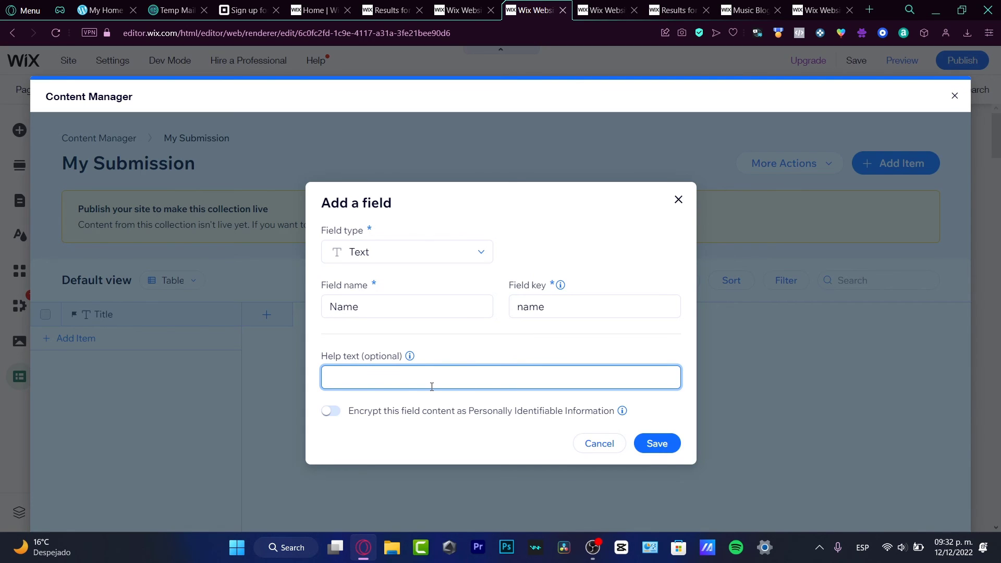
{"action": "type", "text": "input"}
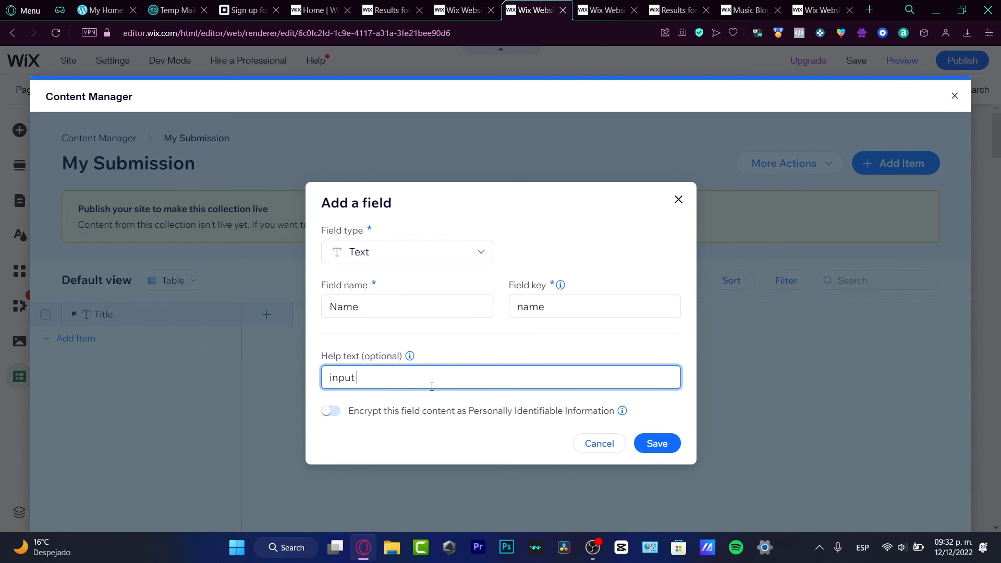
{"action": "type", "text": "your first"}
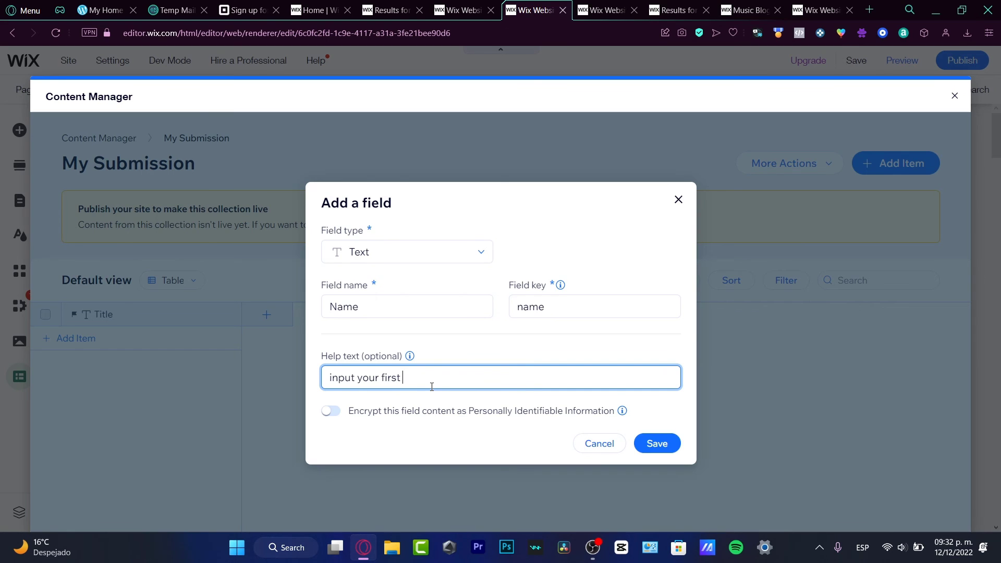
{"action": "type", "text": "legal name here"}
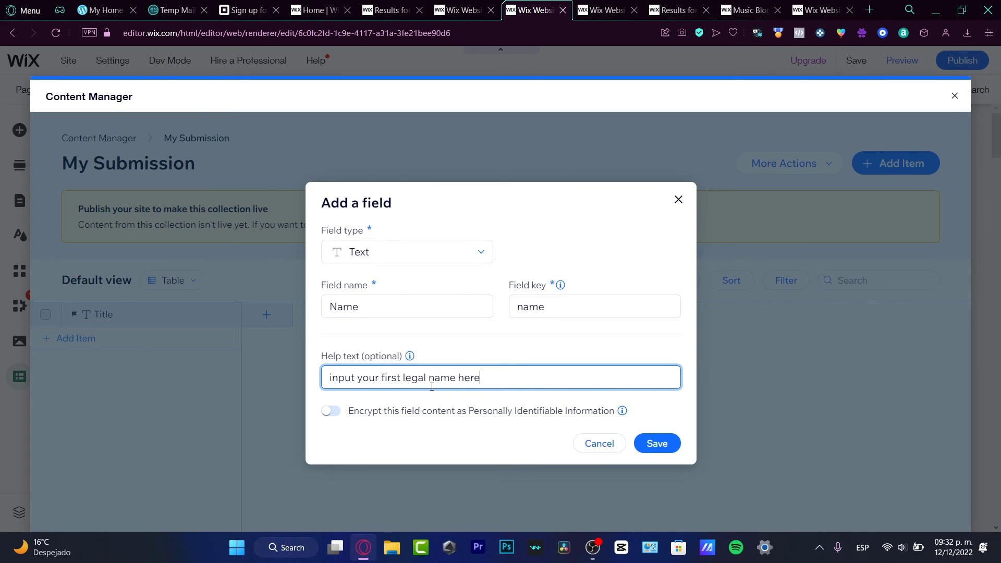
{"action": "left_click", "coordinate": [656, 443]}
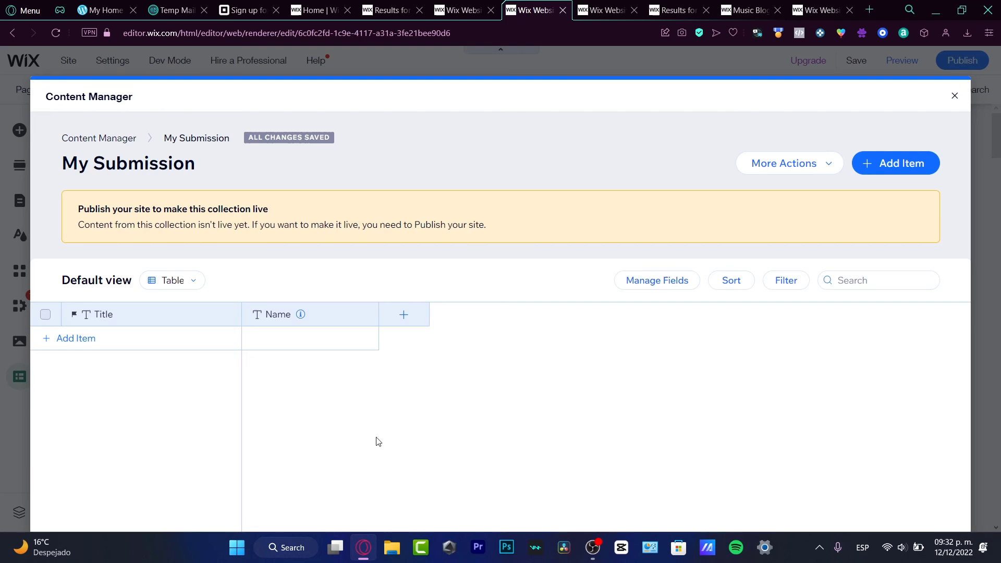
{"action": "mouse_move", "coordinate": [302, 315]}
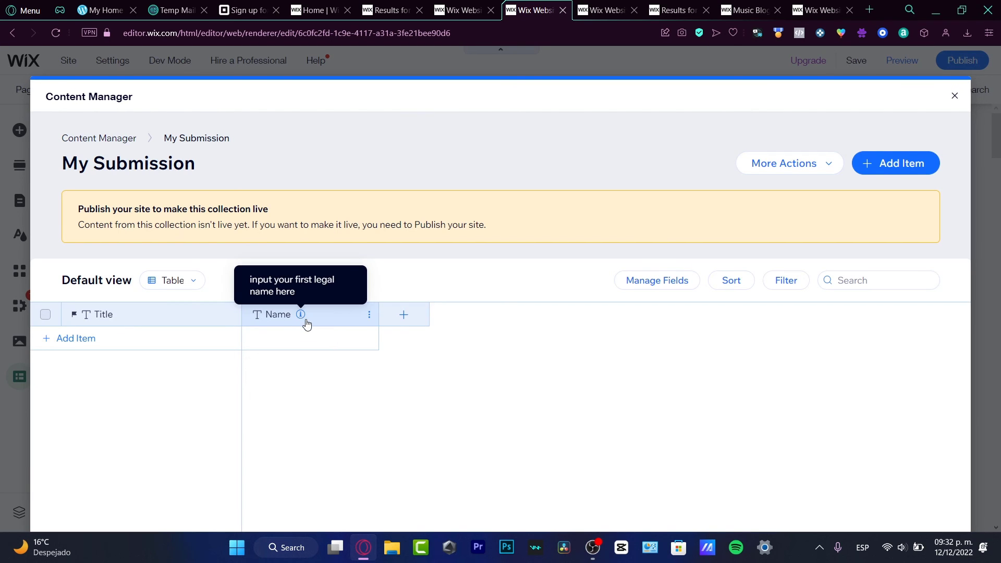
Step: Save a Text field 'Last Name' and start another Text field
{"action": "left_click", "coordinate": [403, 314]}
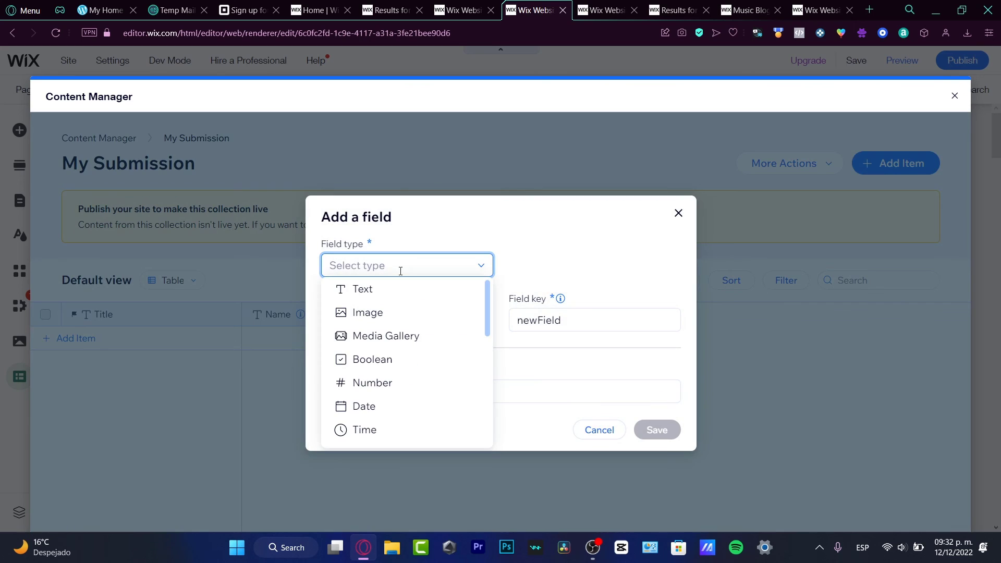
{"action": "left_click", "coordinate": [362, 289]}
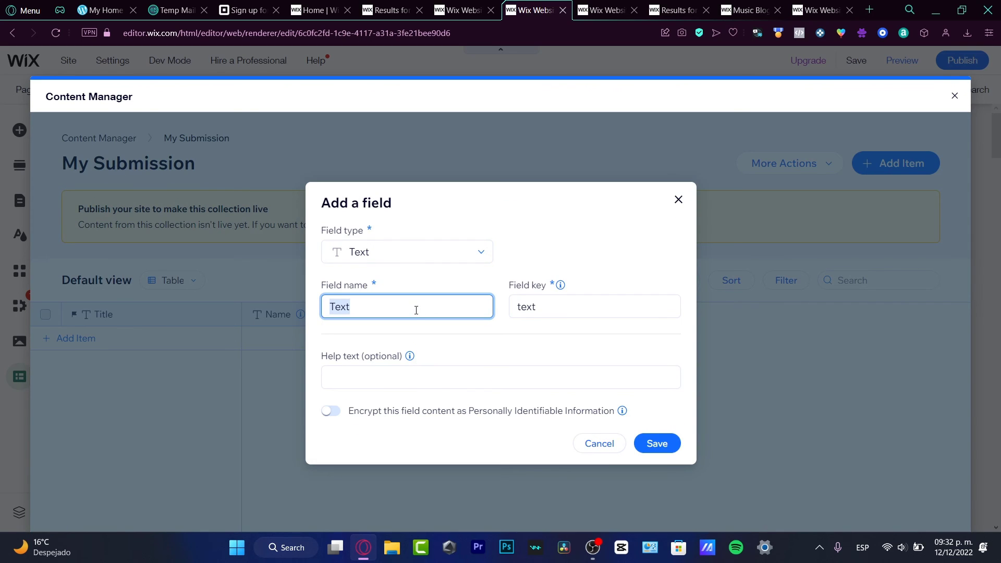
{"action": "type", "text": "Last Name"}
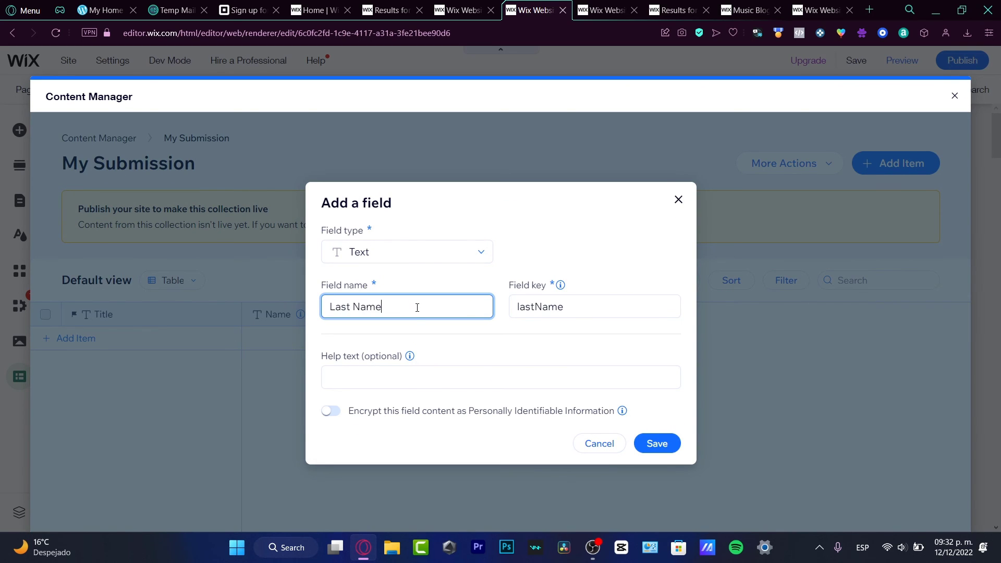
{"action": "left_click", "coordinate": [656, 443]}
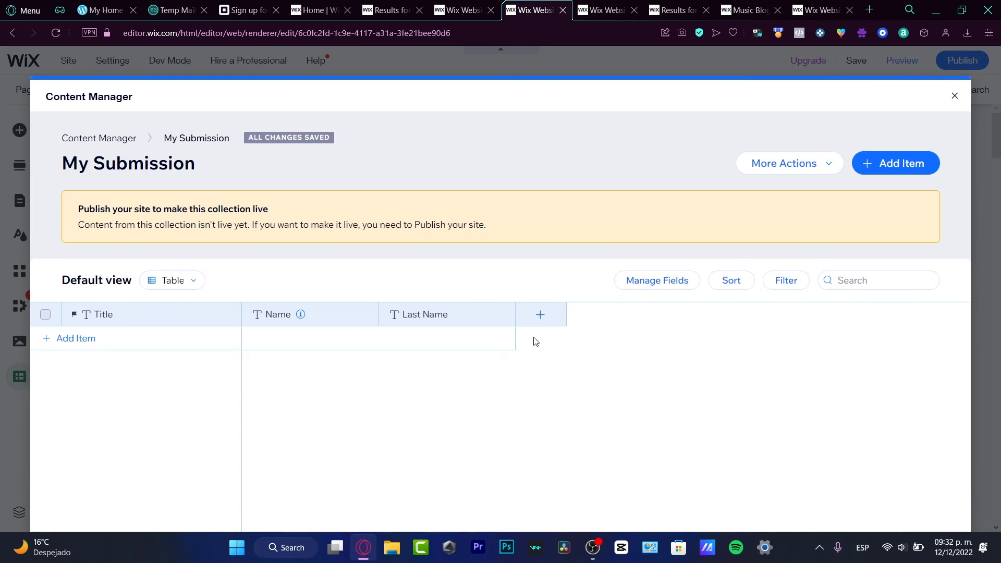
{"action": "left_click", "coordinate": [539, 314]}
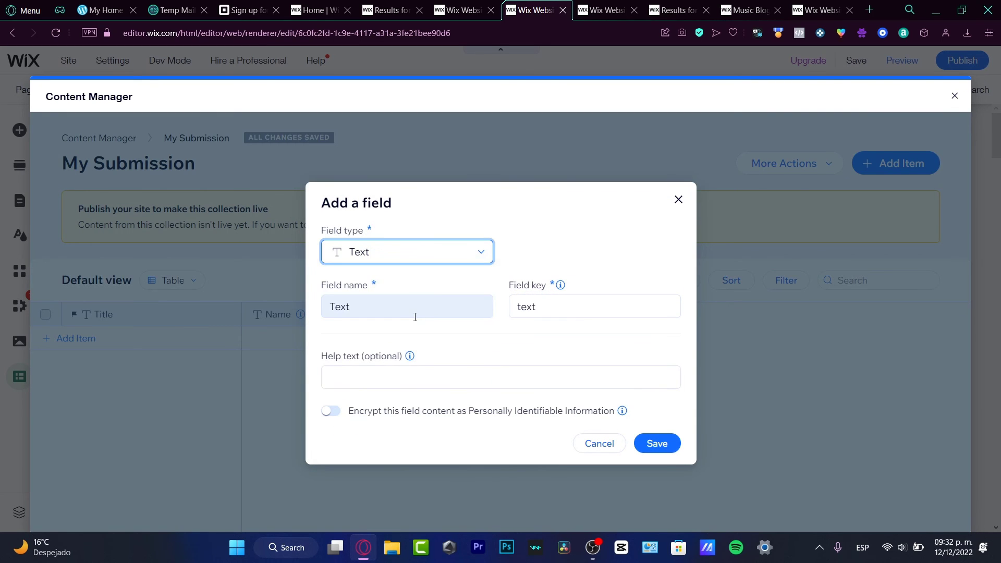
{"action": "left_click", "coordinate": [408, 307]}
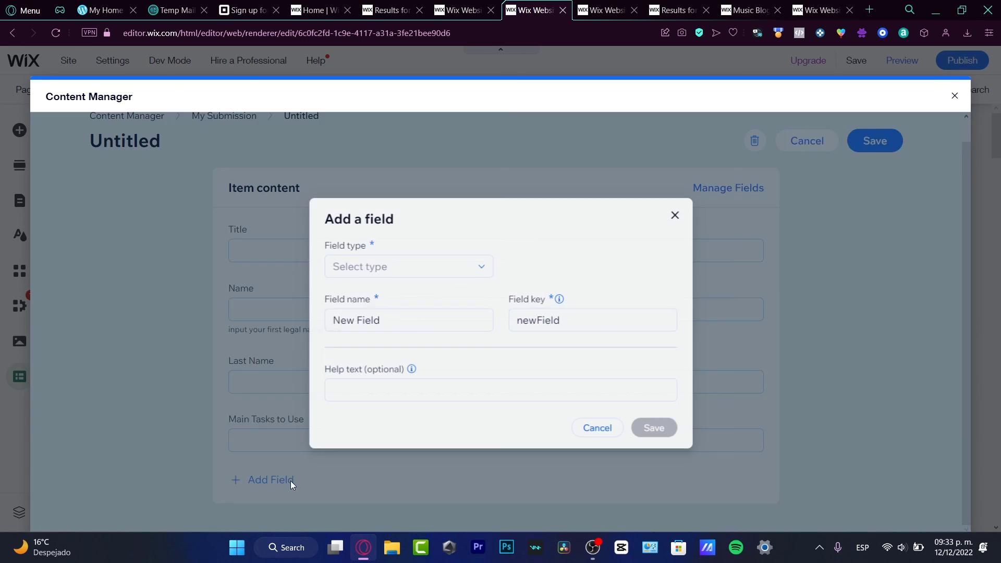
Step: Save a Multi-Reference field referencing My Submission and start adding another field
{"action": "left_click", "coordinate": [407, 266]}
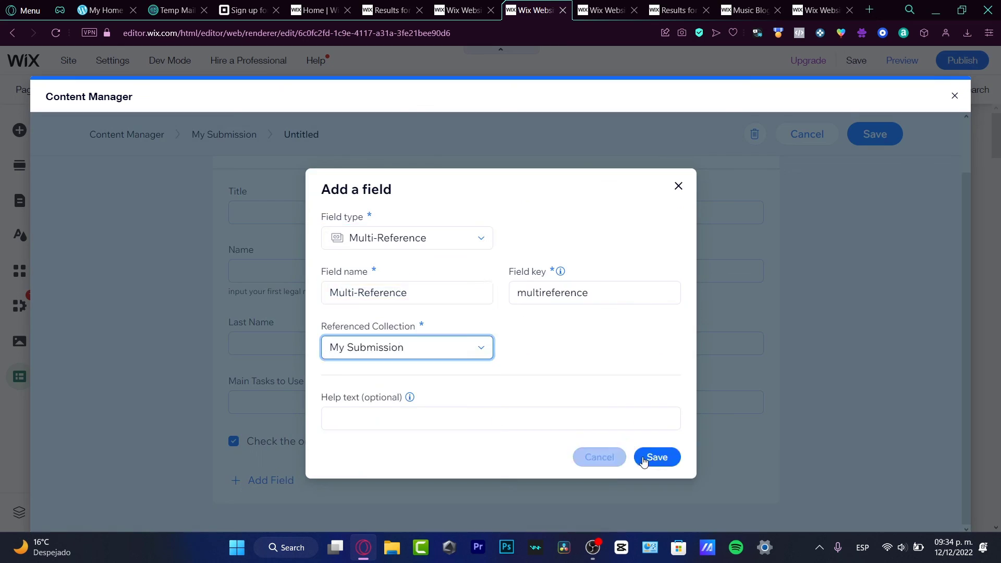
{"action": "left_click", "coordinate": [656, 457]}
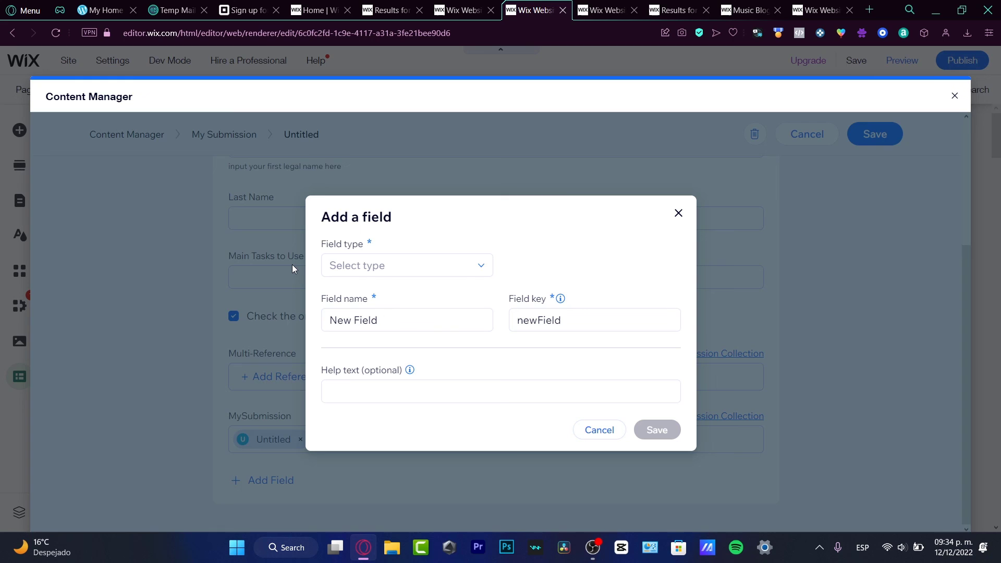
{"action": "left_click", "coordinate": [406, 264]}
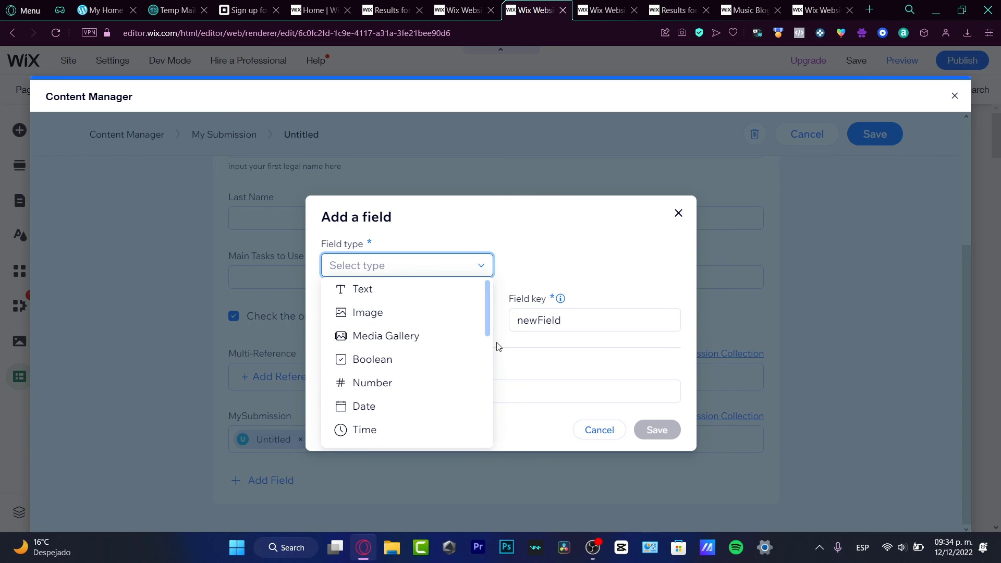
{"action": "scroll", "scroll_direction": "down", "scroll_amount": 3}
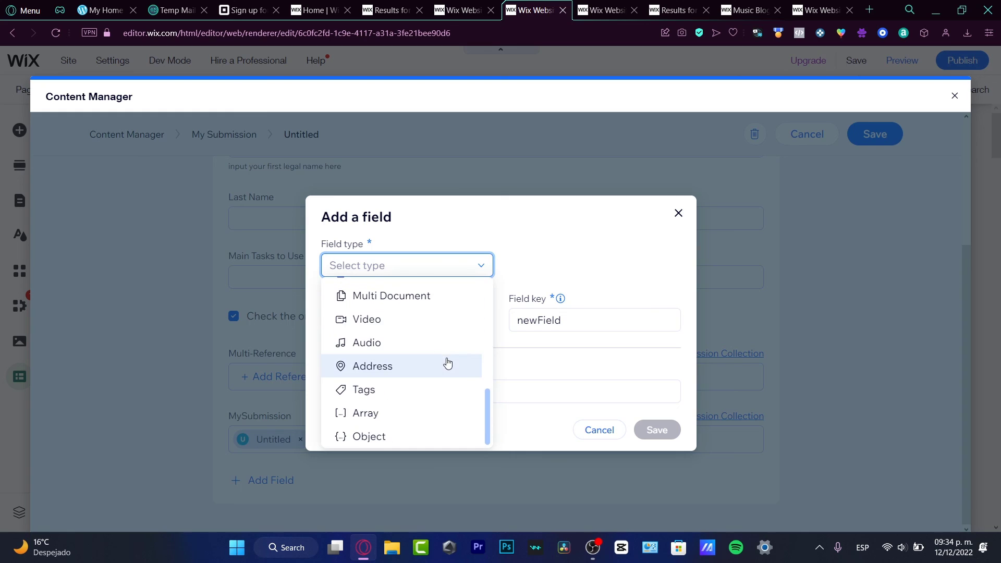
{"action": "mouse_move", "coordinate": [449, 416]}
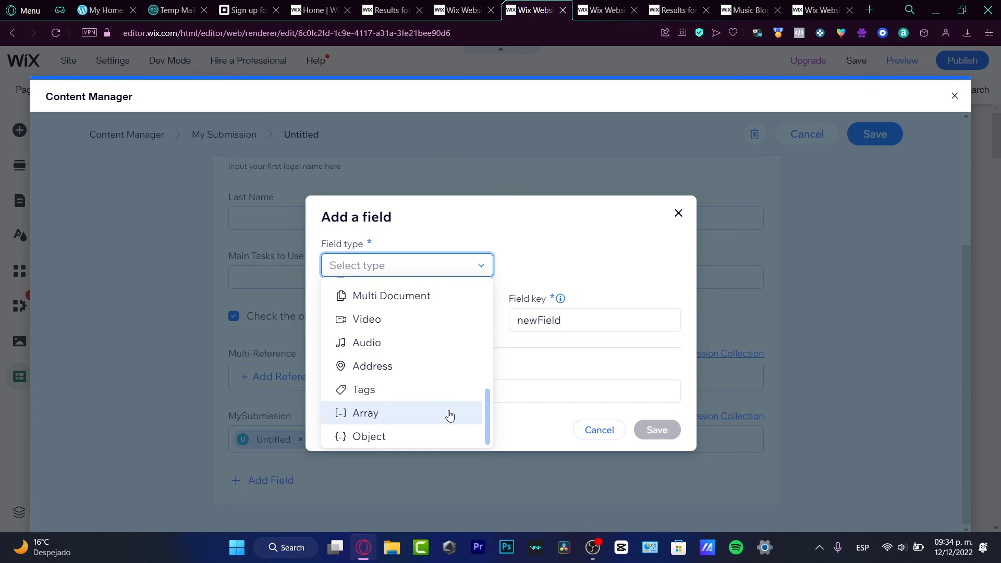
Step: Save an Array field and return from the item to the collection table
{"action": "left_click", "coordinate": [365, 413]}
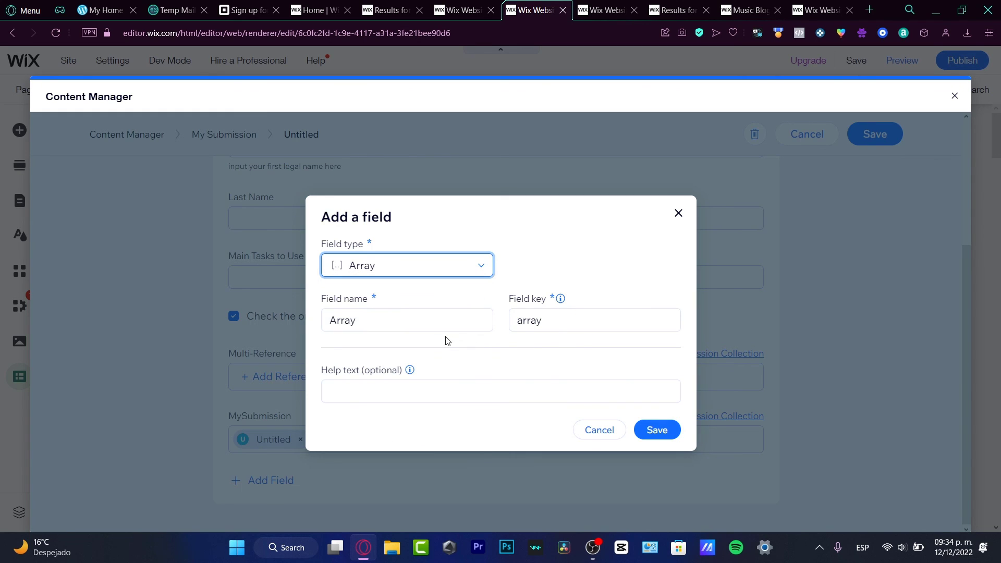
{"action": "left_click", "coordinate": [656, 430]}
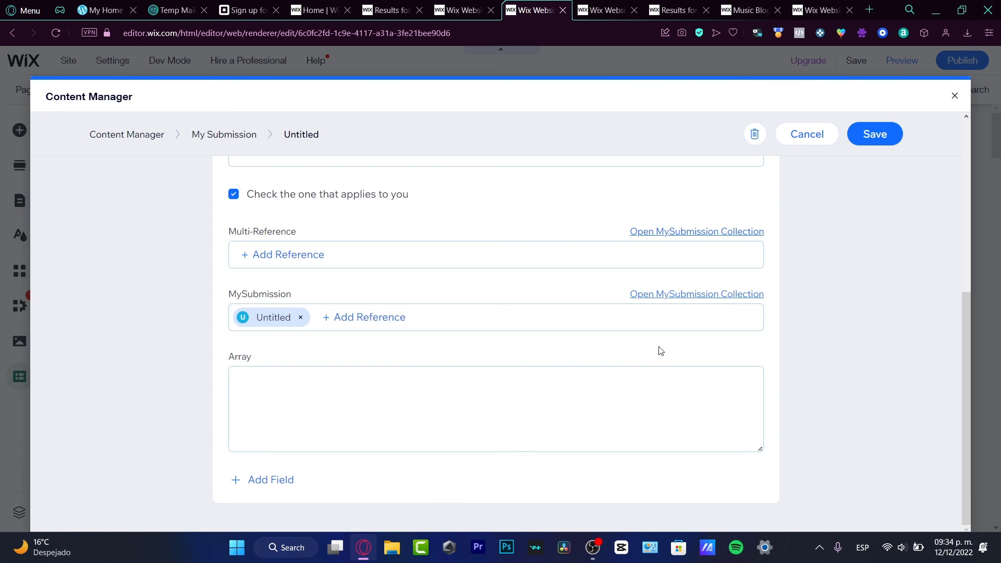
{"action": "left_click", "coordinate": [448, 409]}
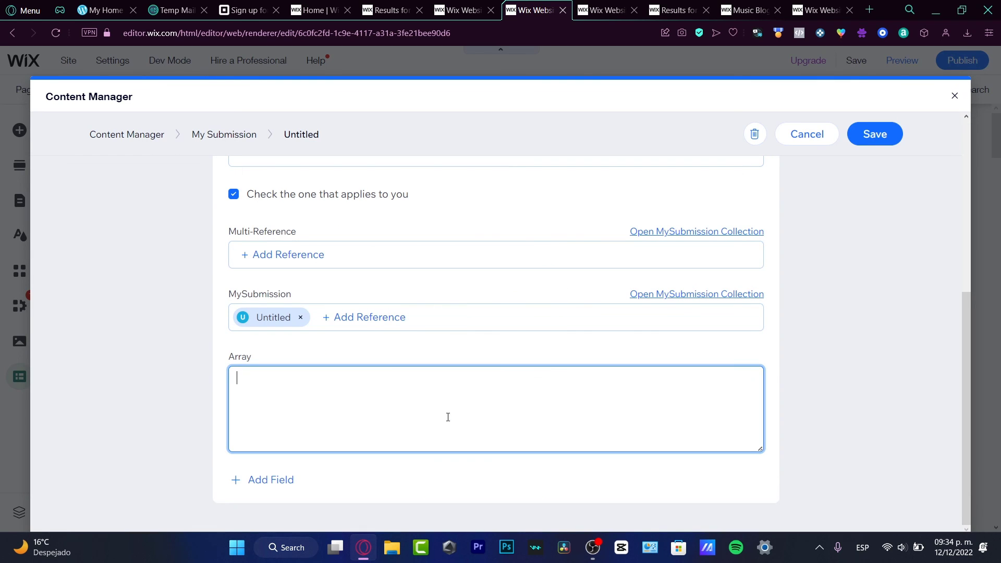
{"action": "scroll", "scroll_direction": "up", "scroll_amount": 3}
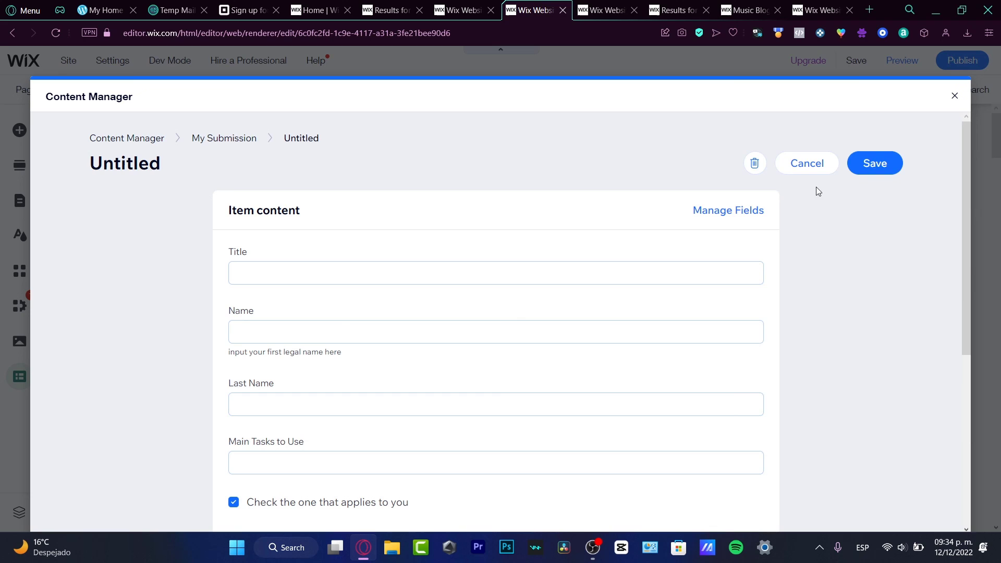
{"action": "left_click", "coordinate": [806, 162]}
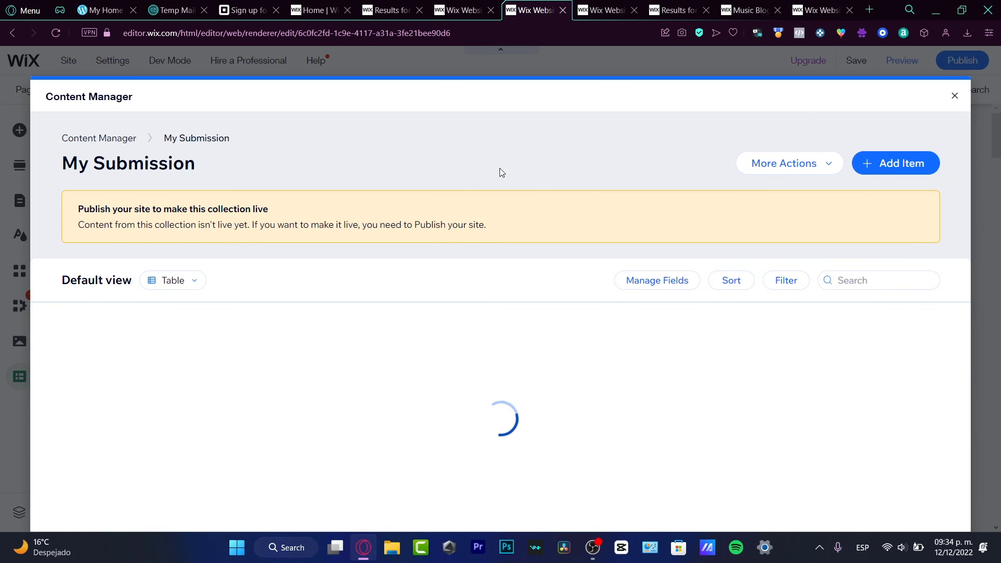